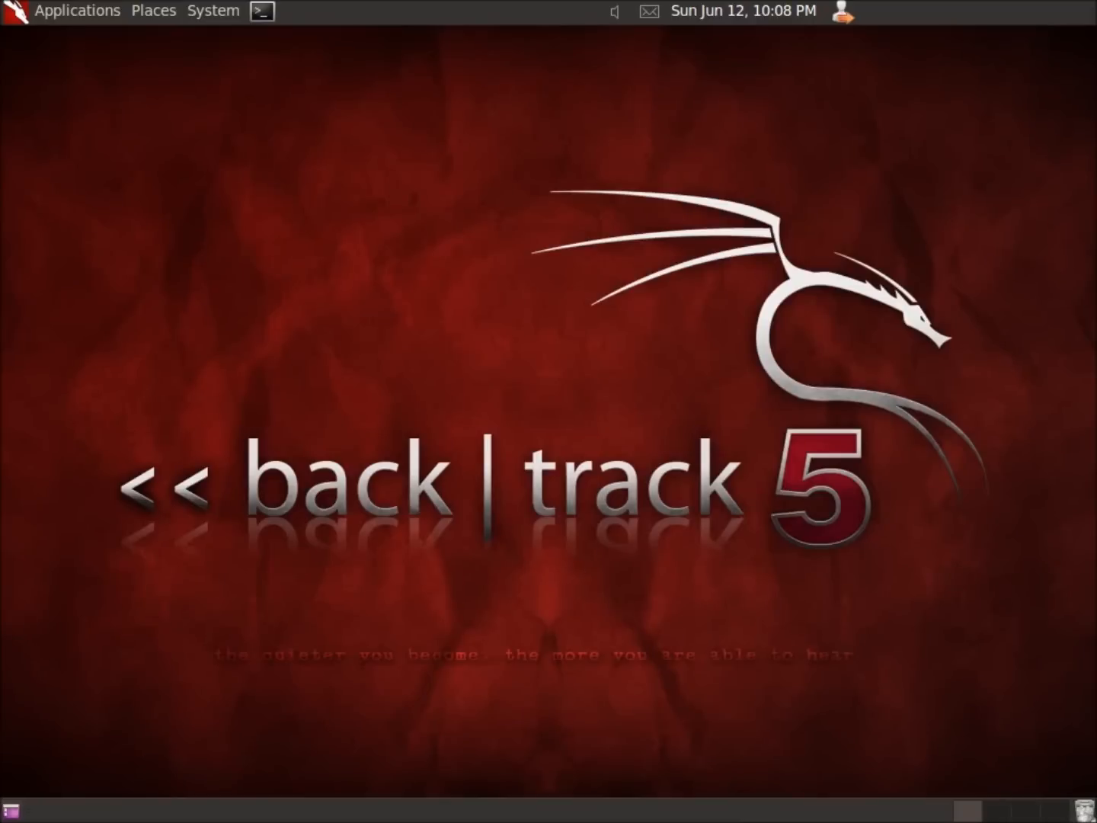
Bring up the Applications menu to reach the BackTrack Forensics tools
{"action": "left_click", "coordinate": [76, 10]}
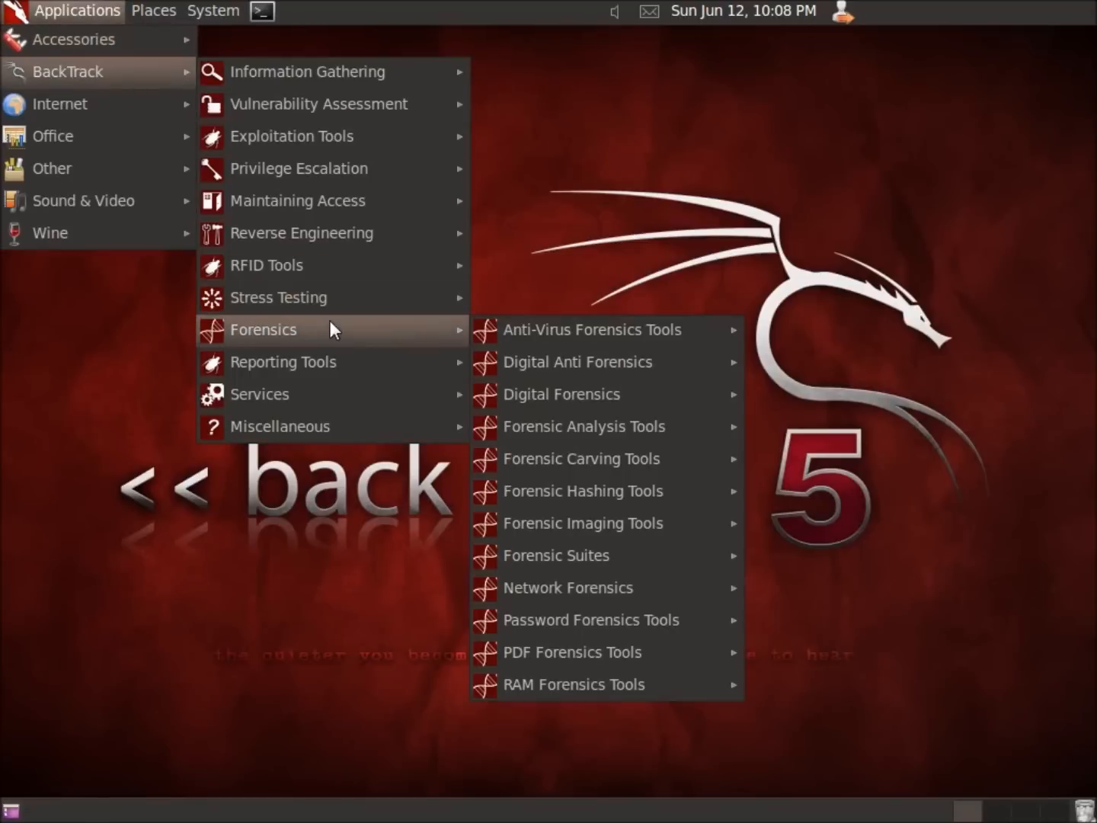
{"action": "mouse_move", "coordinate": [561, 393]}
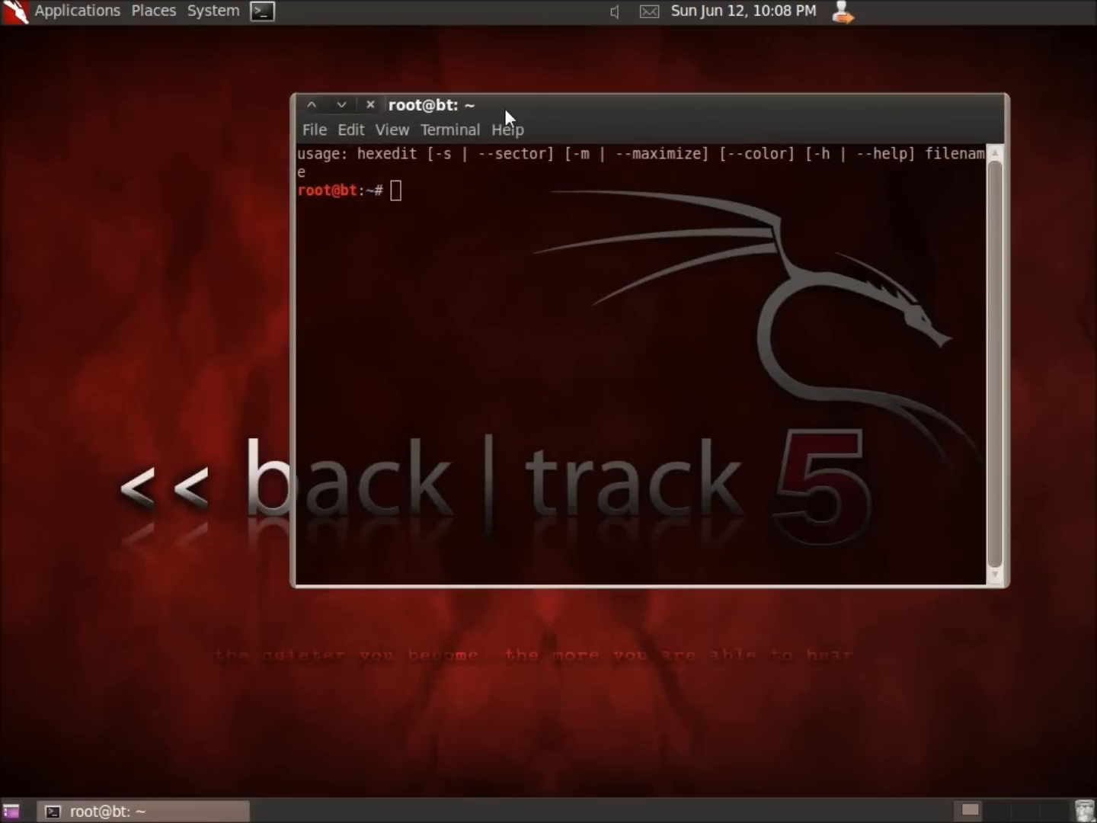
{"action": "mouse_move", "coordinate": [480, 250]}
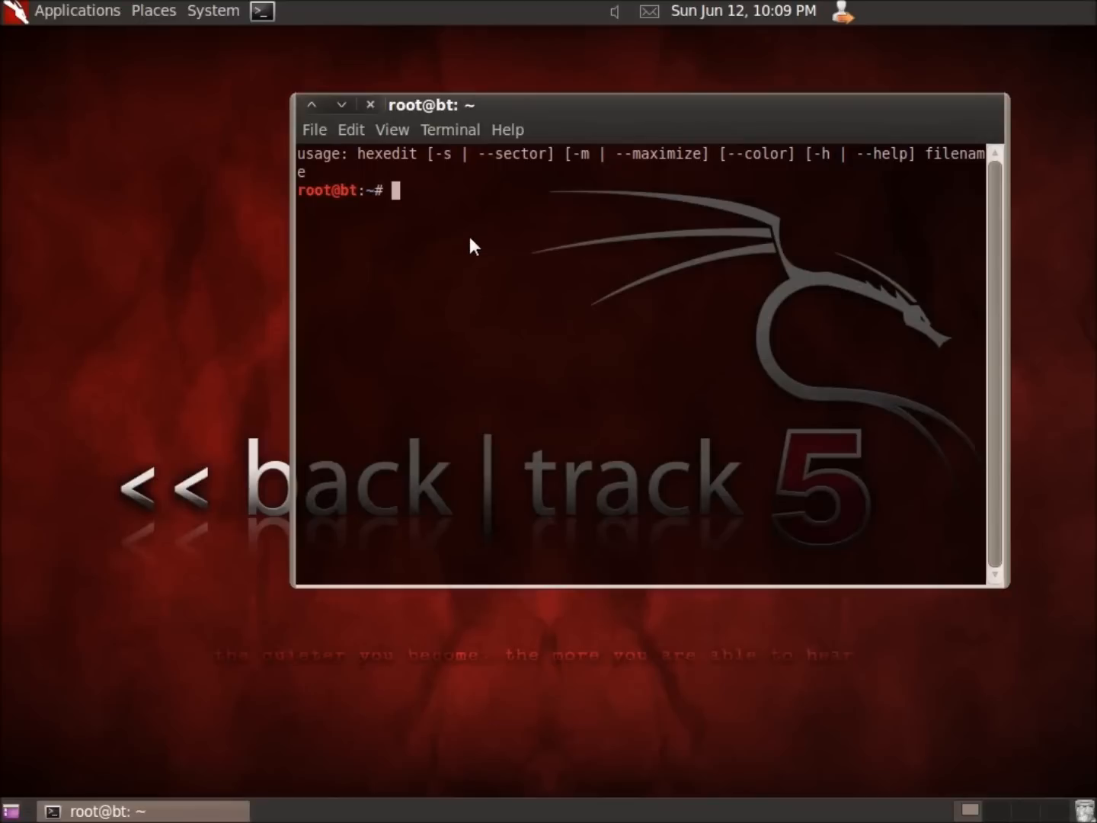
{"action": "mouse_move", "coordinate": [211, 155]}
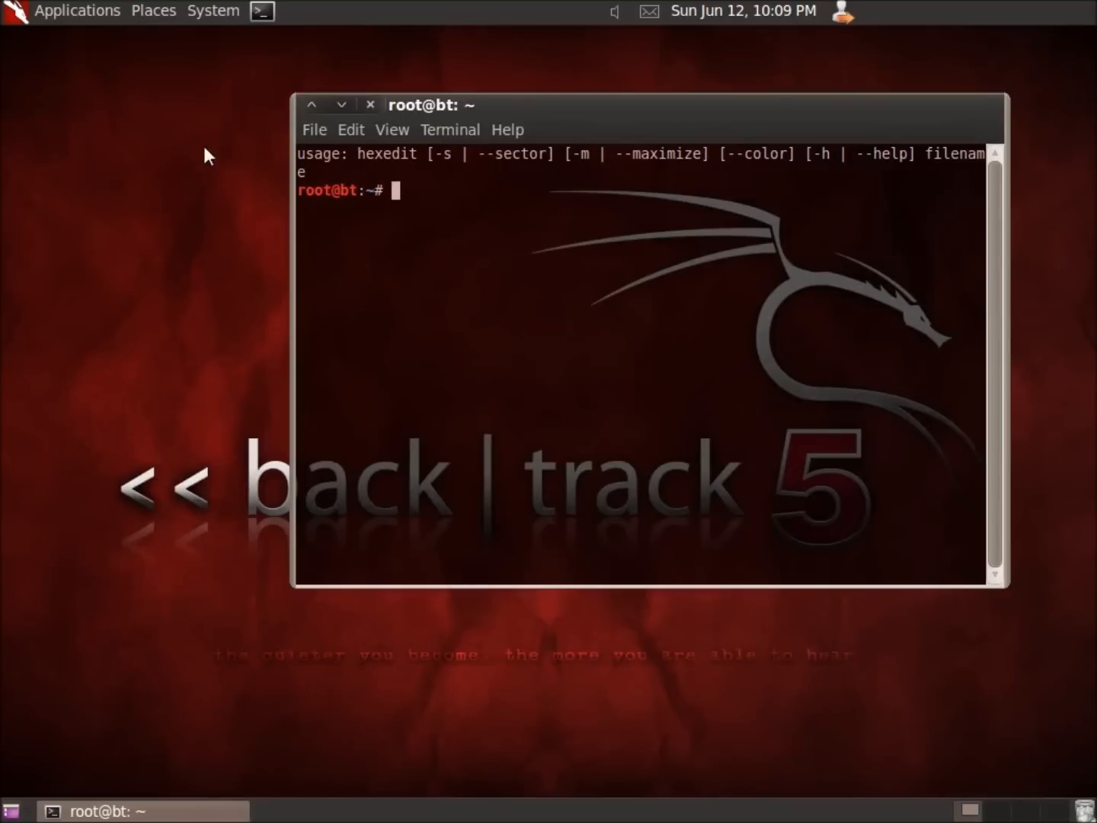
Create an empty file named TestFile on the desktop and open it
{"action": "right_click", "coordinate": [207, 156]}
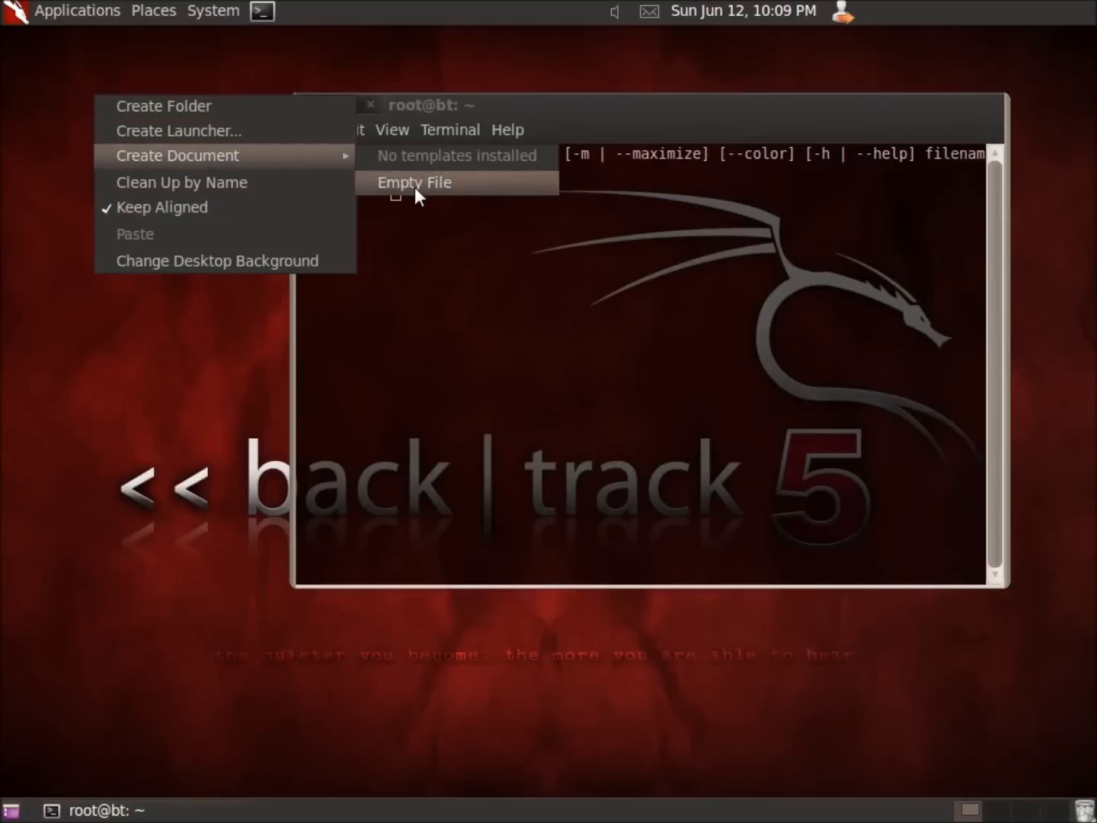
{"action": "left_click", "coordinate": [415, 182]}
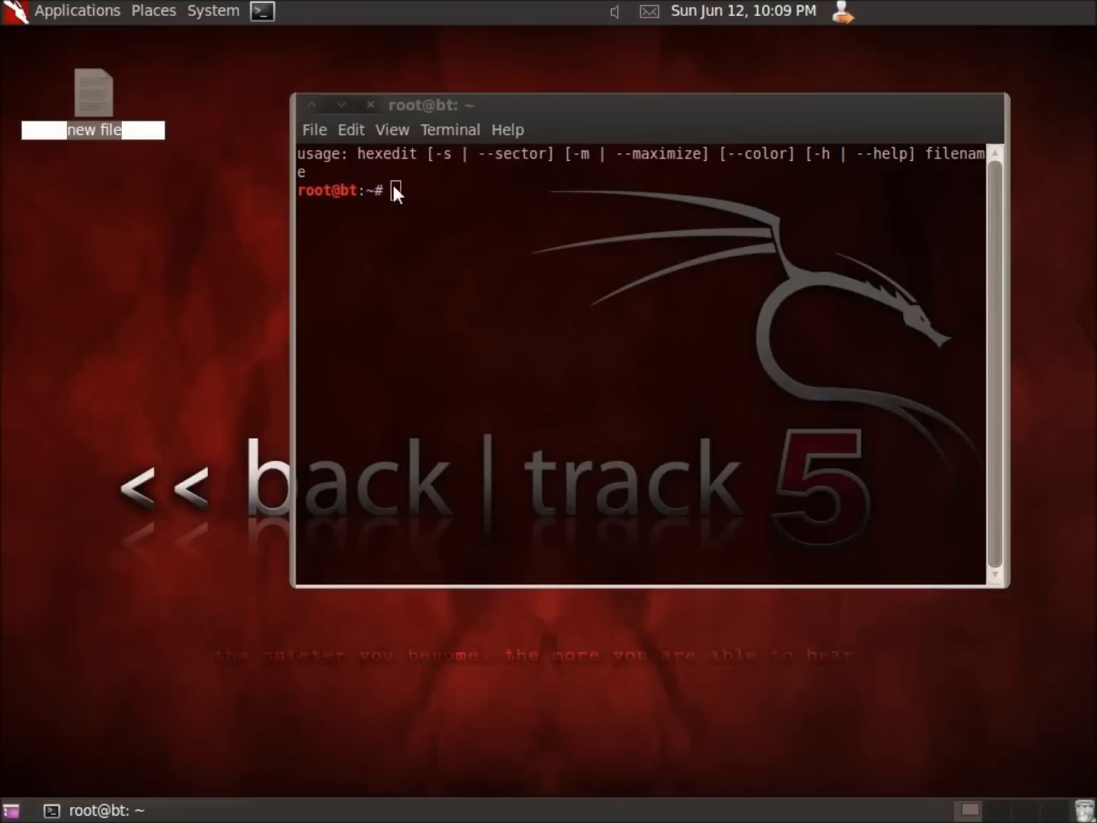
{"action": "type", "text": "TestF"}
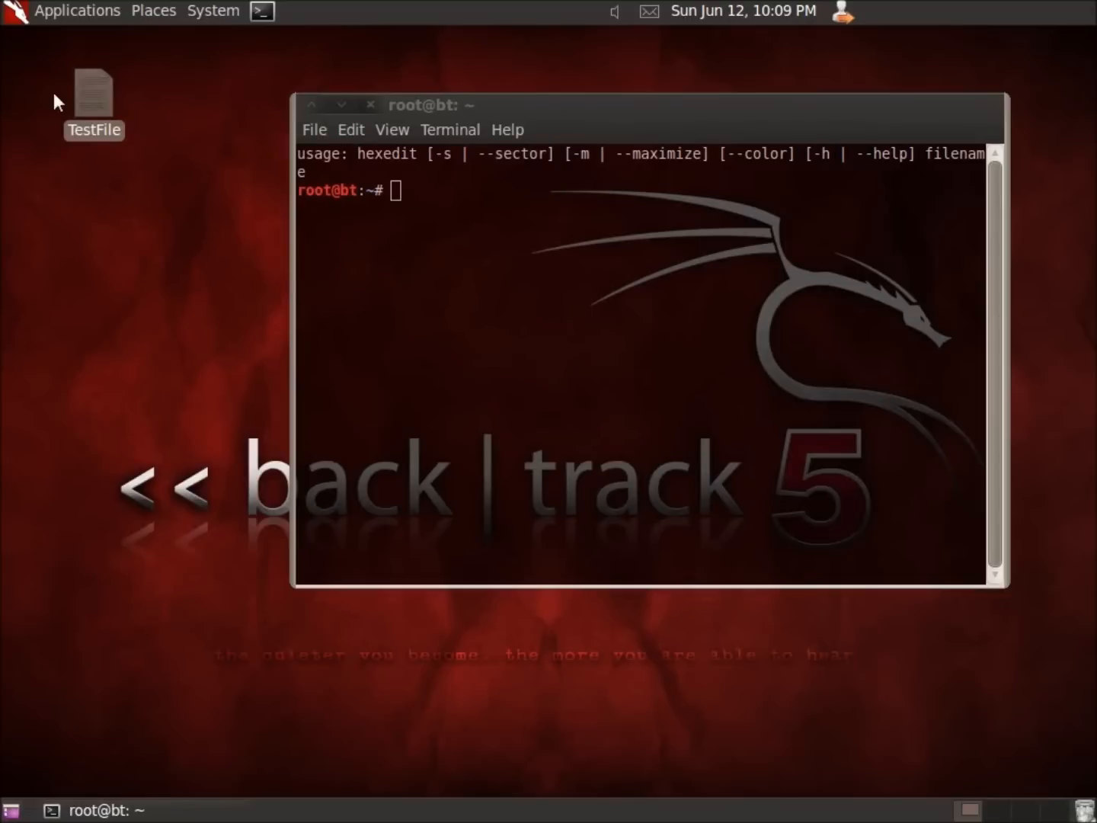
{"action": "double_click", "coordinate": [94, 91]}
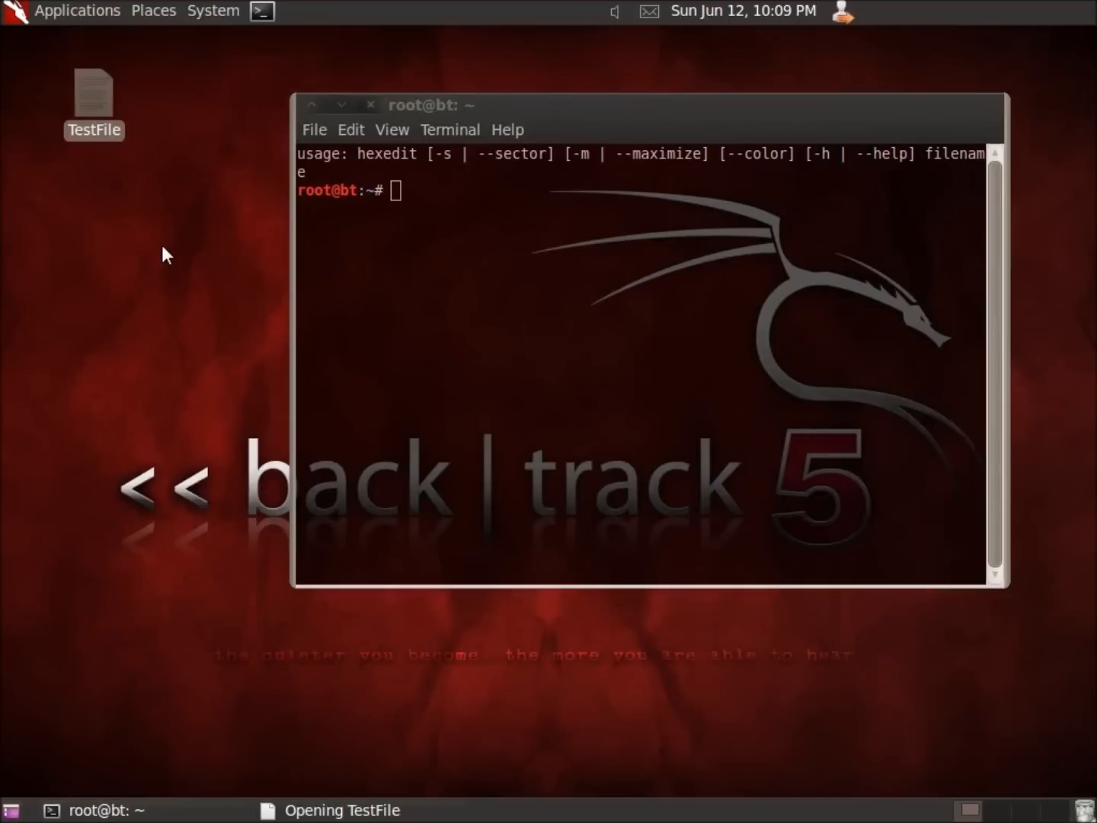
Write LectureSnippets into TestFile in gedit, save it and close the editor
{"action": "double_click", "coordinate": [93, 92]}
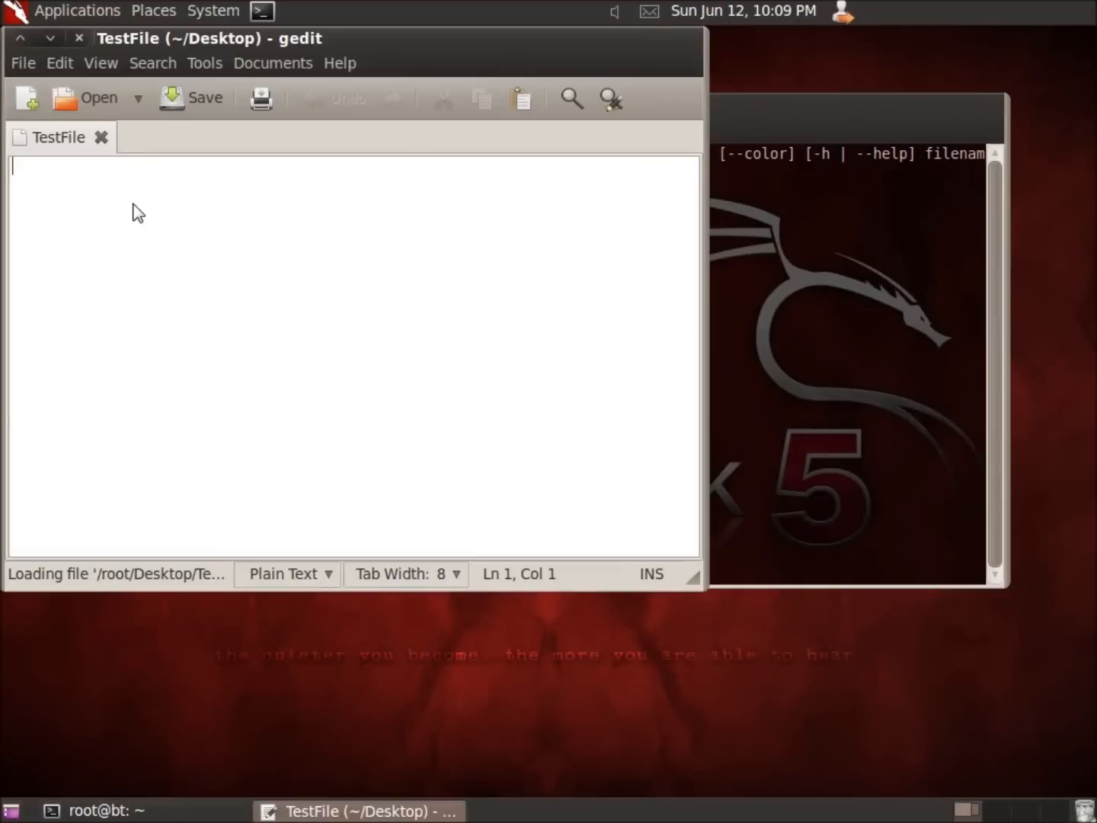
{"action": "type", "text": "LectureSn"}
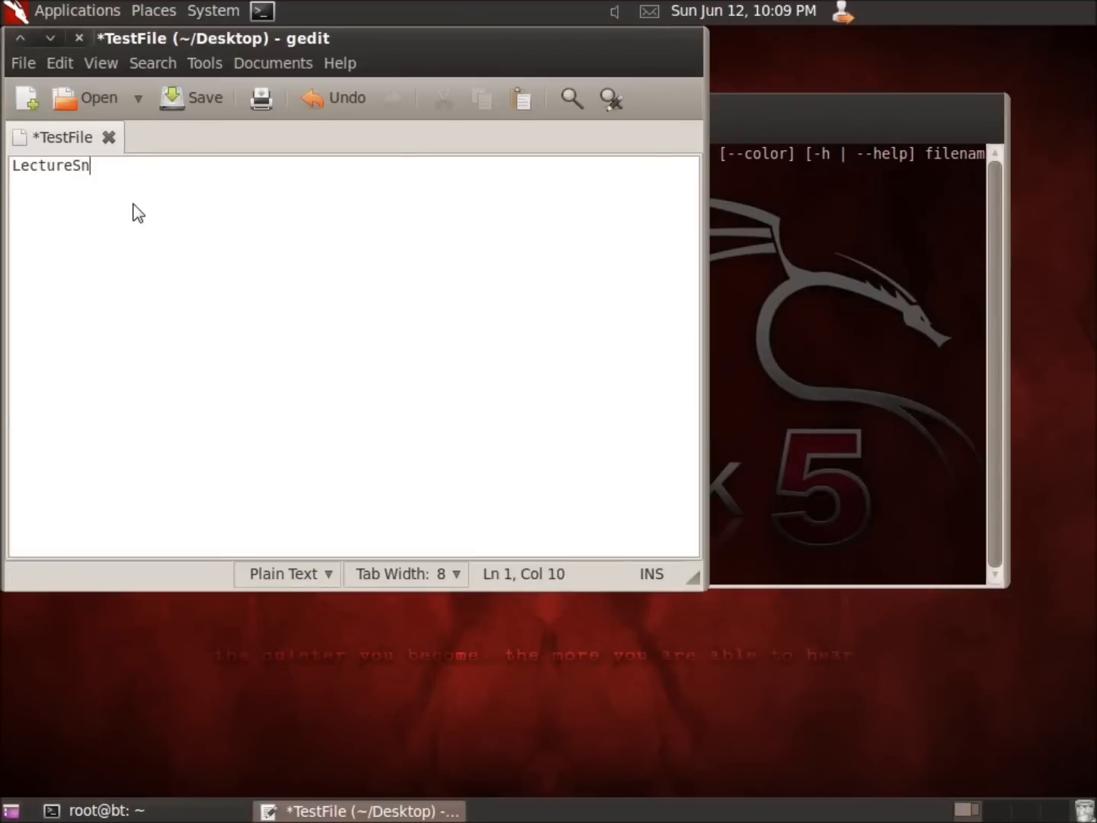
{"action": "type", "text": "ippets"}
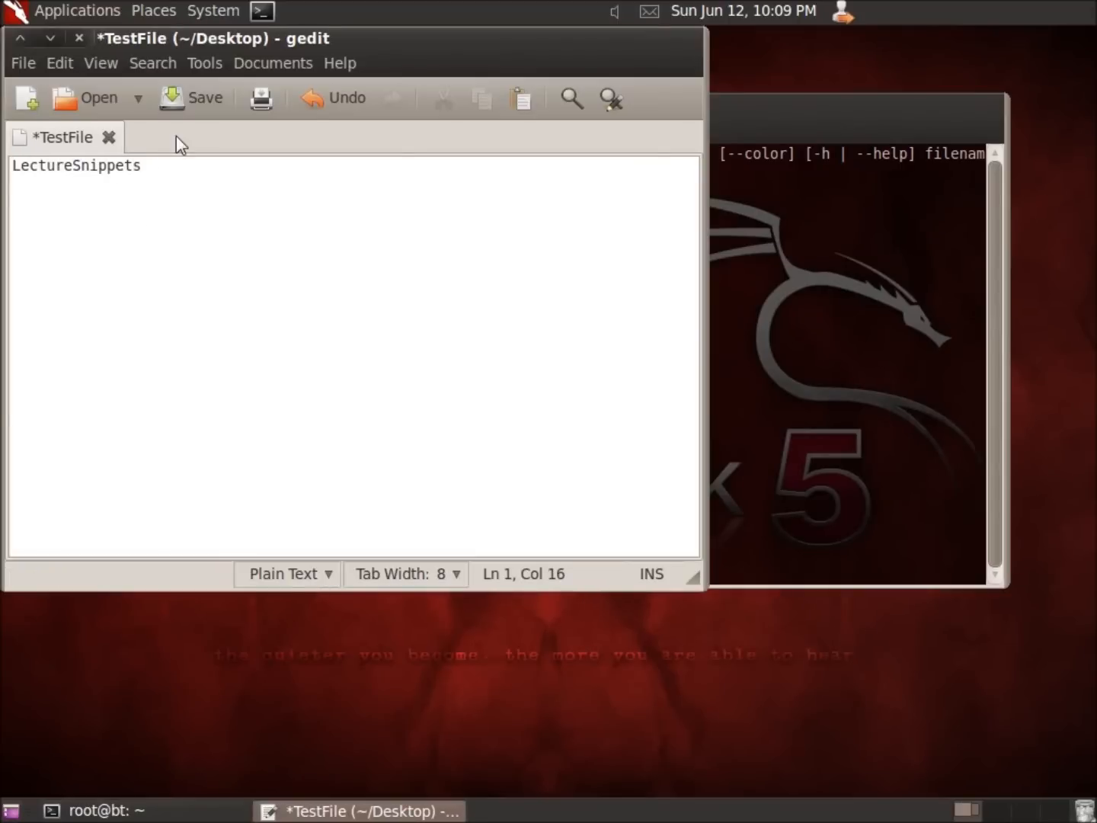
{"action": "left_click", "coordinate": [191, 98]}
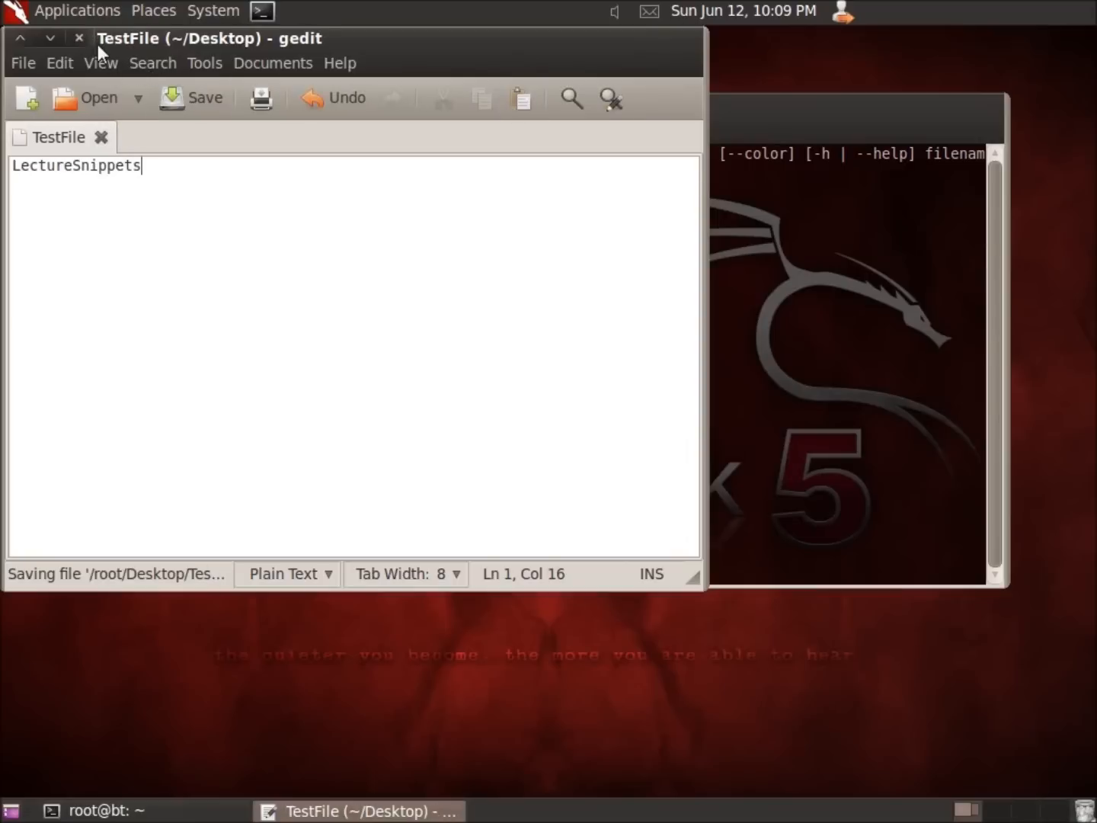
{"action": "left_click", "coordinate": [79, 38]}
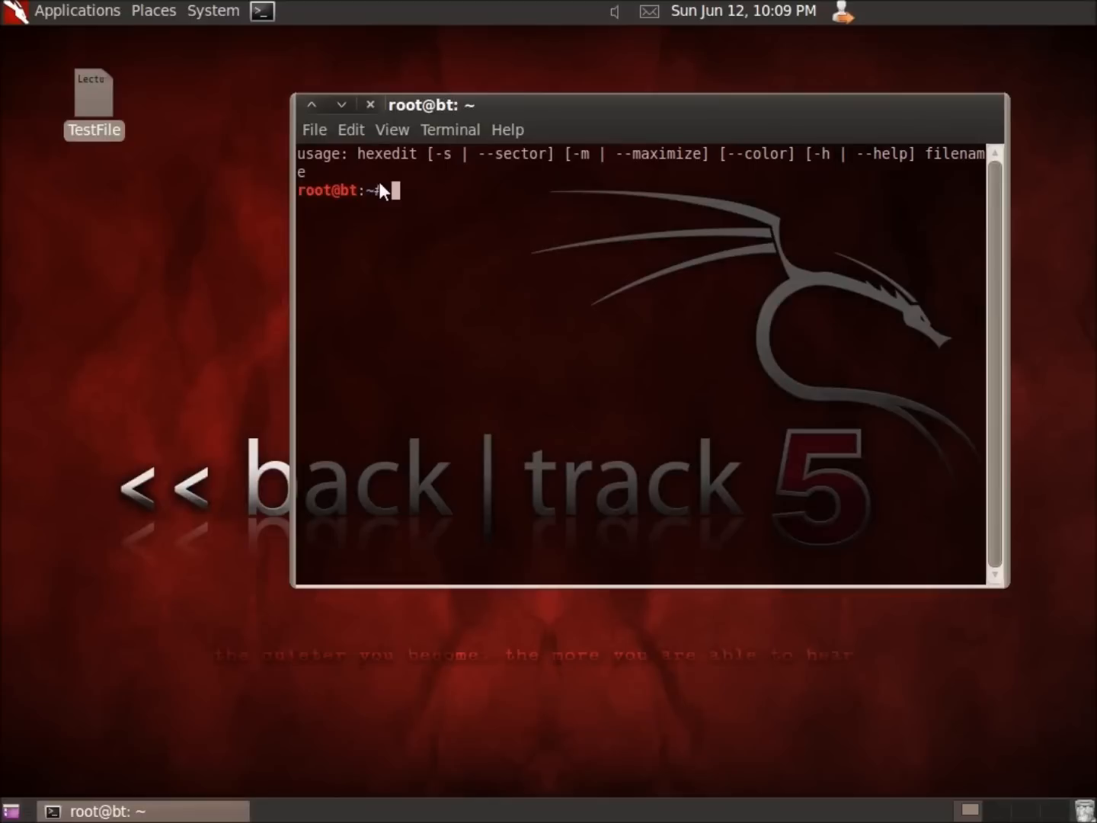
Enter the command hexedit Desktop/TestFile at the root prompt using Tab completion
{"action": "type", "text": "hexe"}
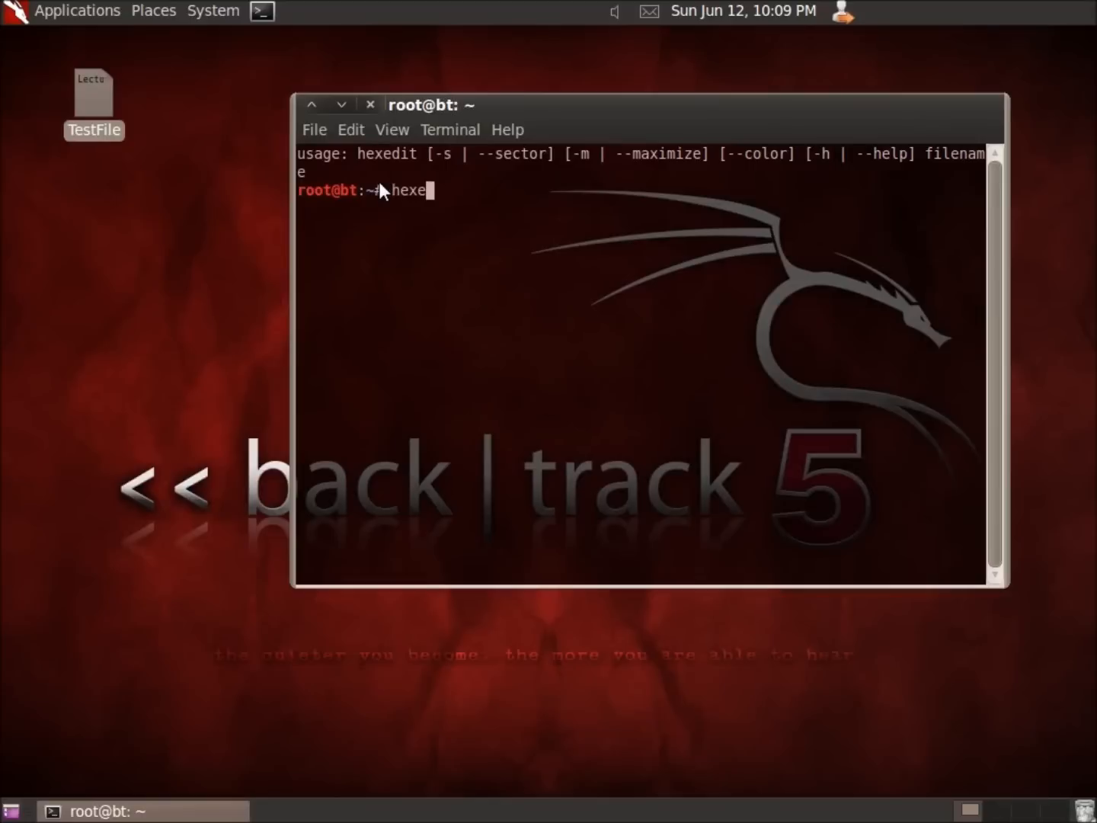
{"action": "type", "text": "dit"}
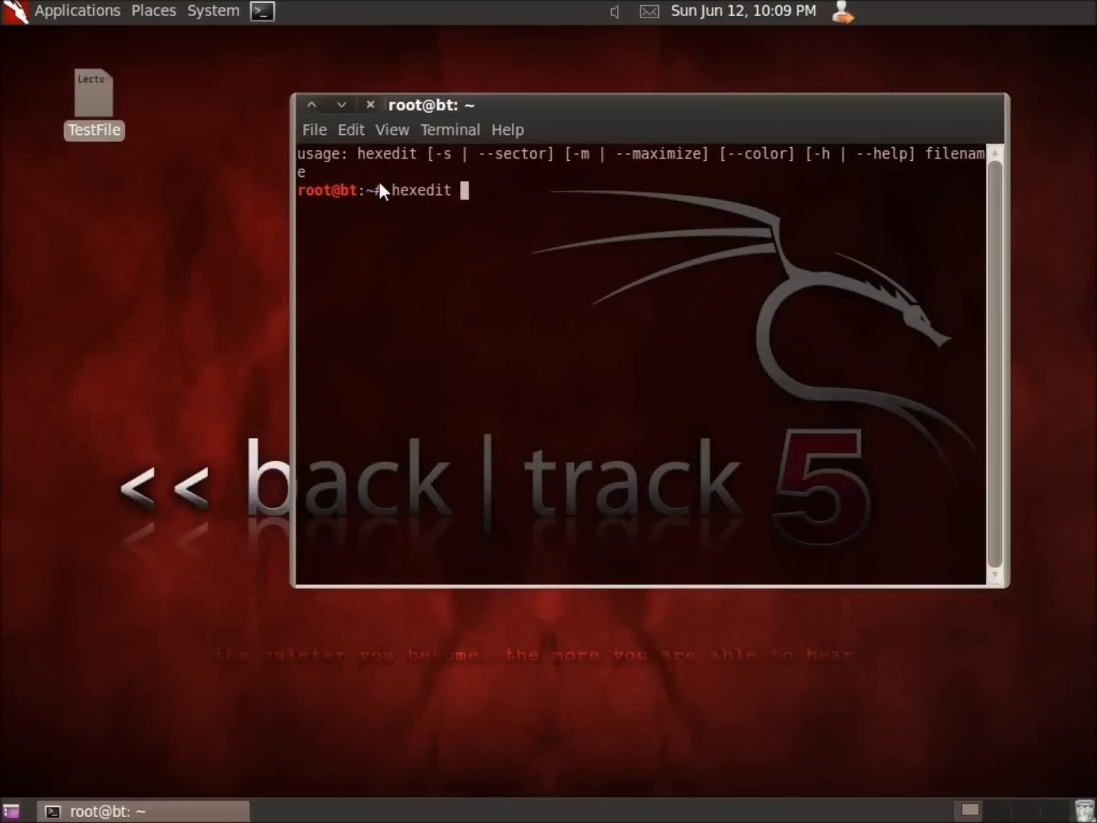
{"action": "mouse_move", "coordinate": [378, 197]}
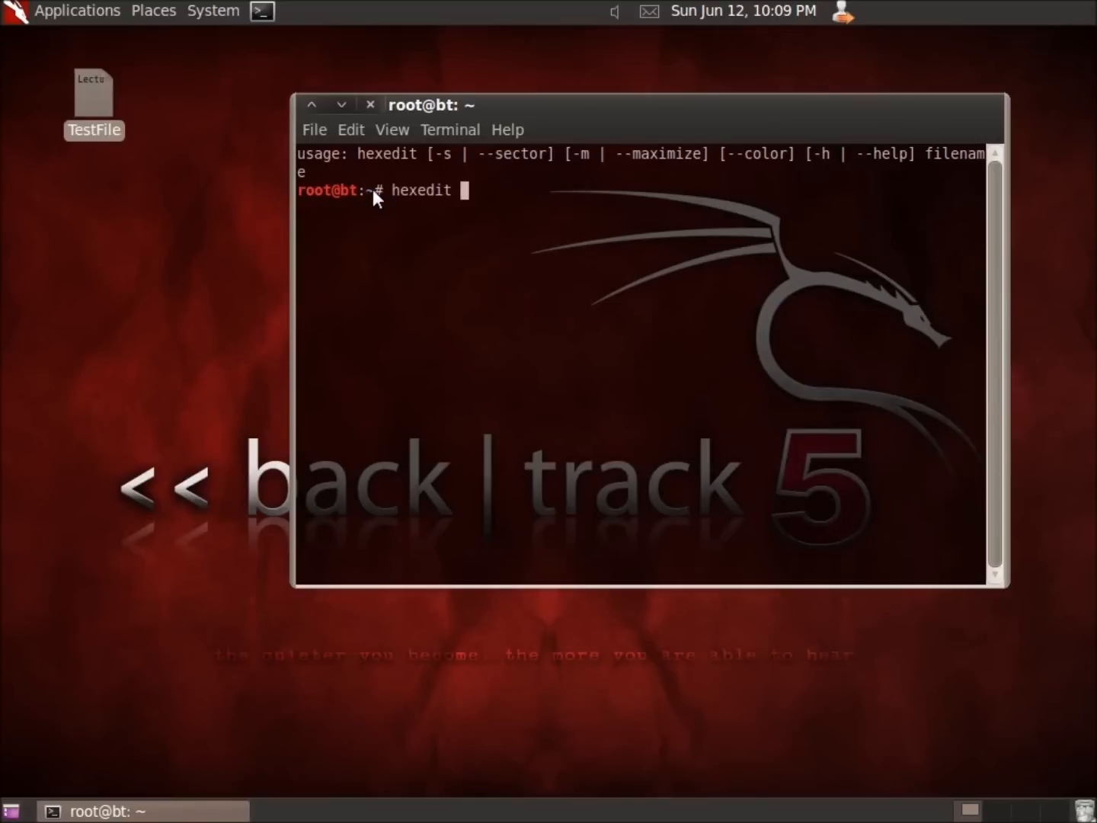
{"action": "mouse_move", "coordinate": [225, 146]}
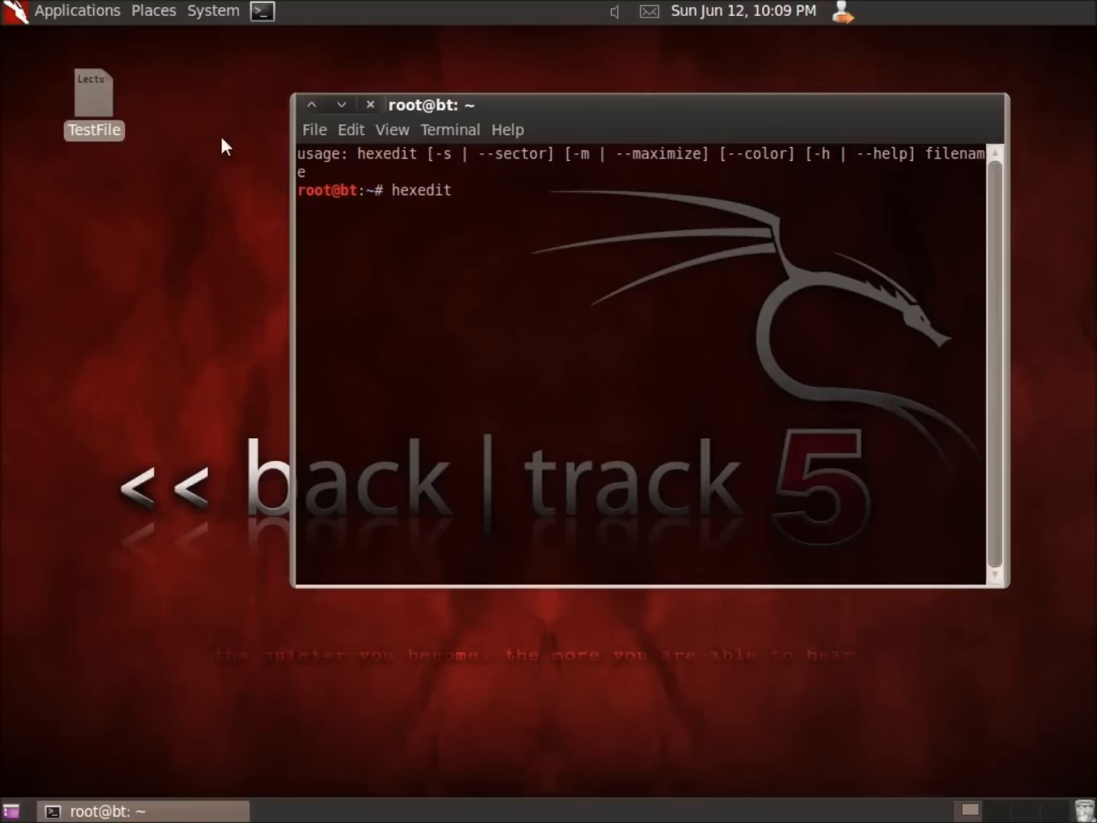
{"action": "type", "text": "Desktop/"}
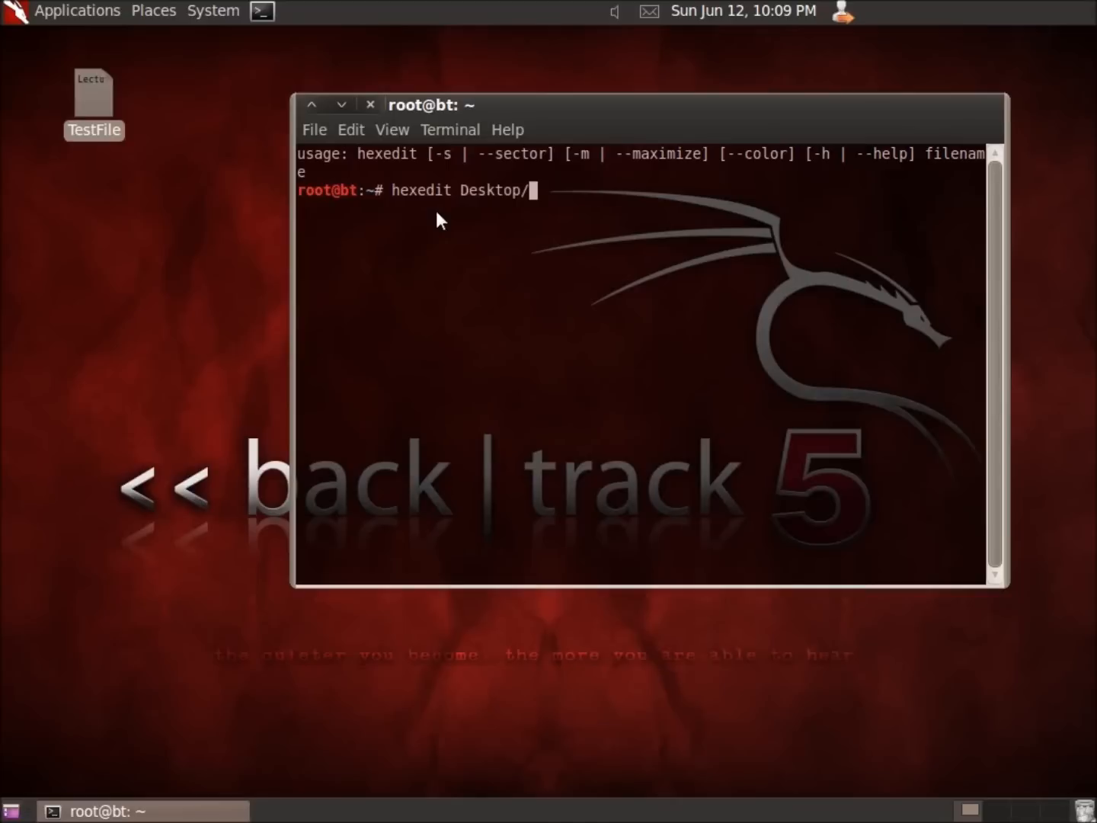
{"action": "type", "text": "T"}
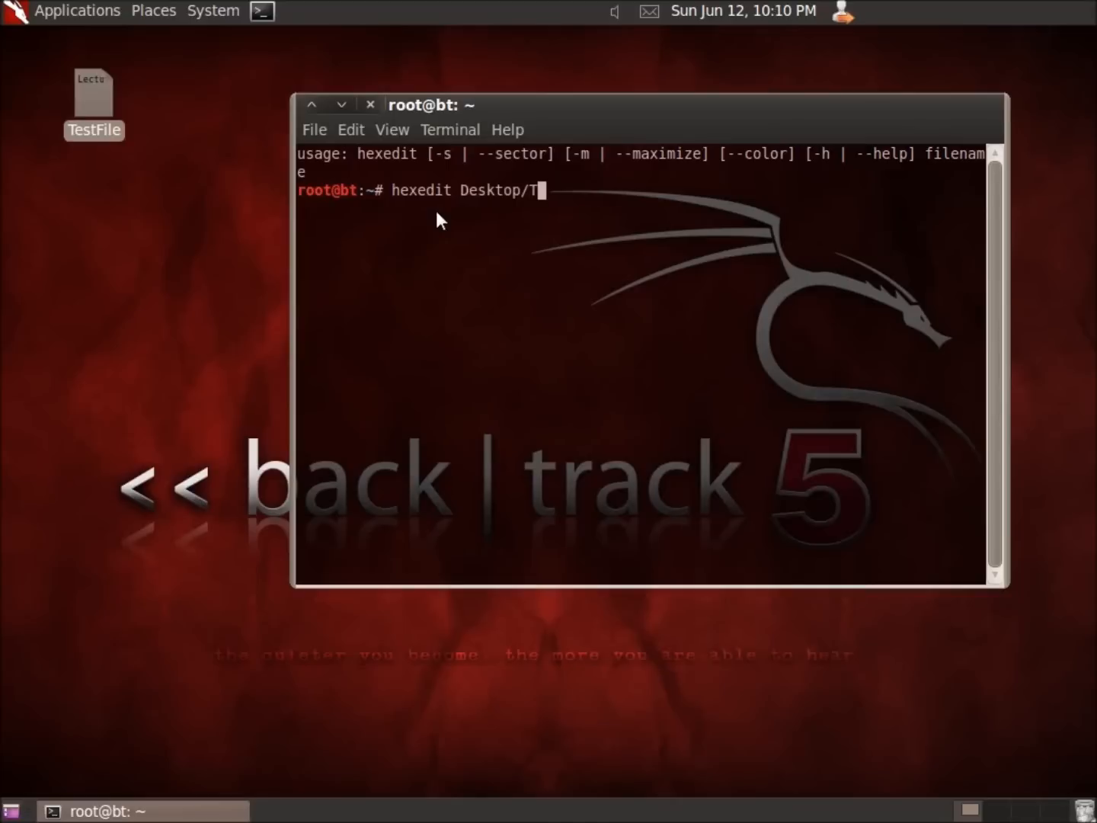
Load TestFile in hexedit, showing its hex bytes and LectureSnippets in ASCII
{"action": "key", "text": "Return"}
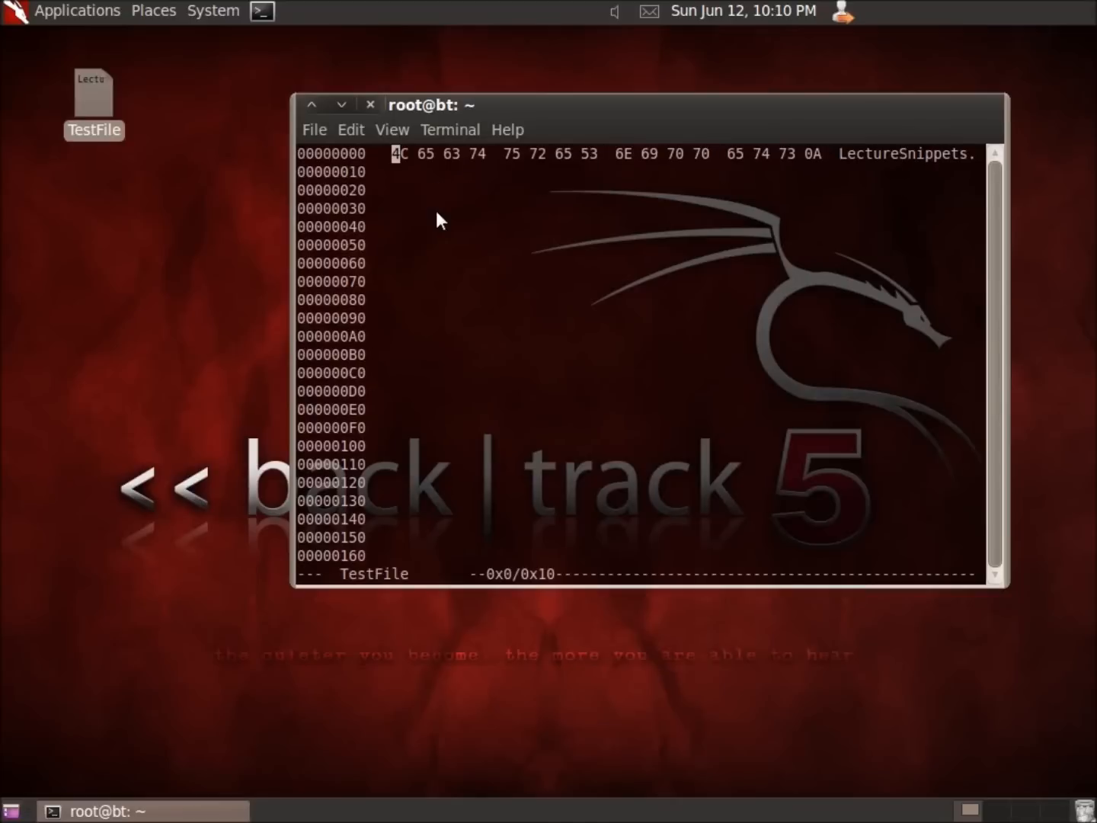
{"action": "mouse_move", "coordinate": [495, 320]}
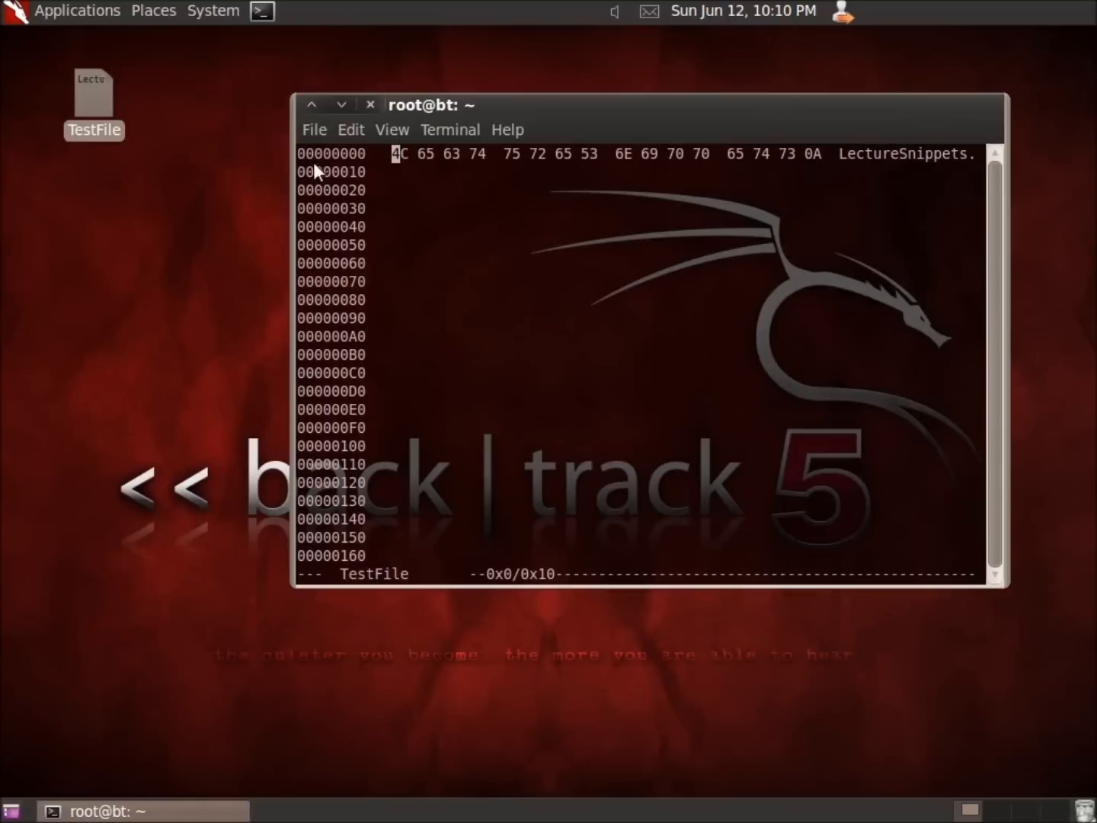
{"action": "mouse_move", "coordinate": [338, 430]}
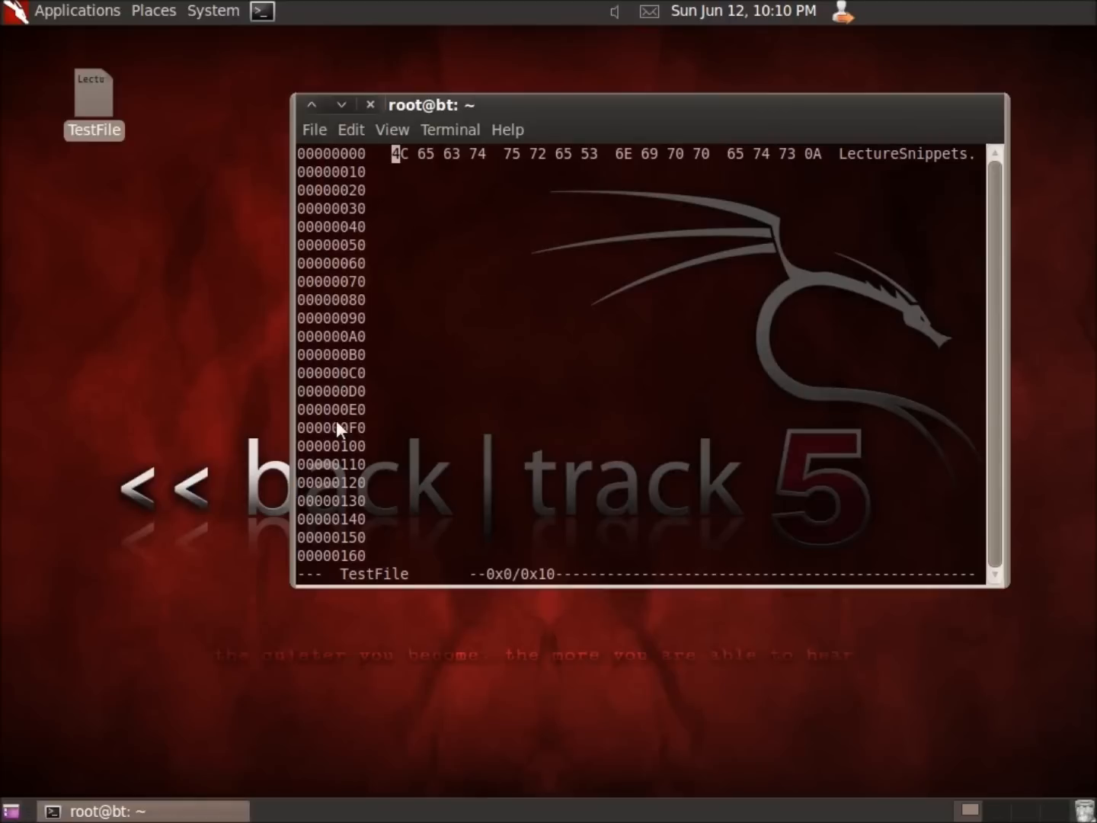
{"action": "mouse_move", "coordinate": [354, 244]}
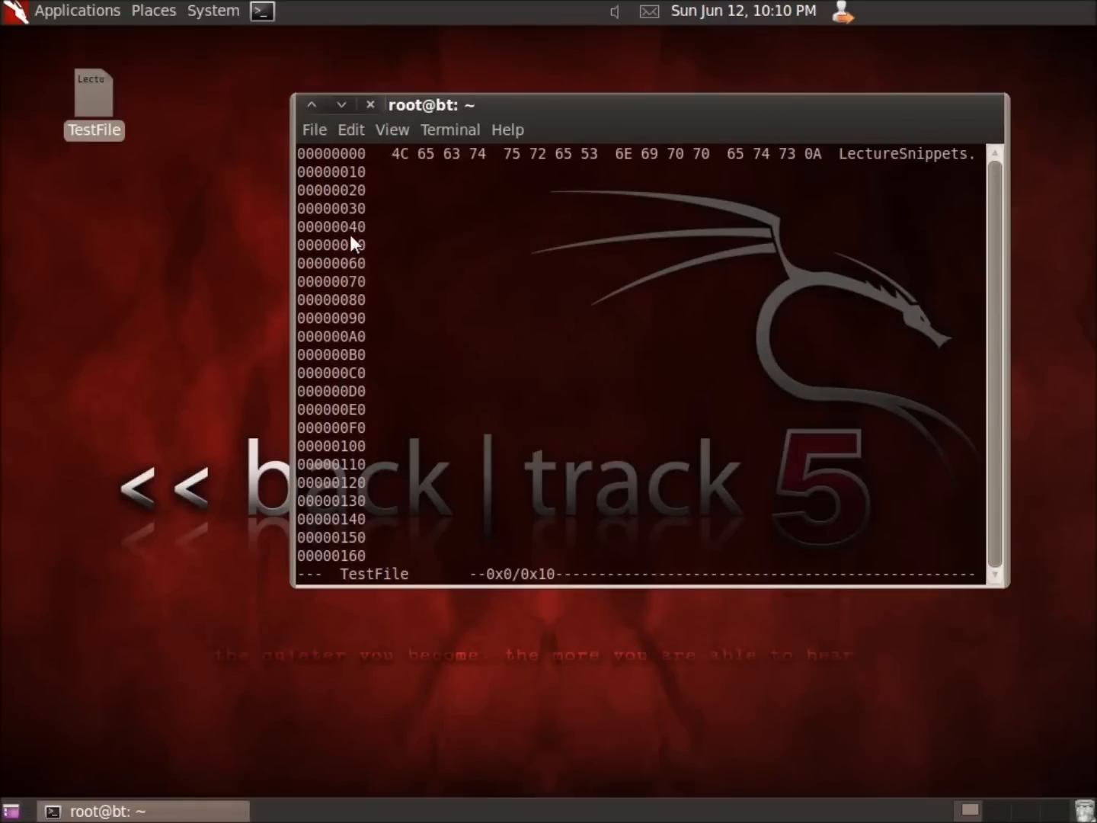
{"action": "mouse_move", "coordinate": [356, 250]}
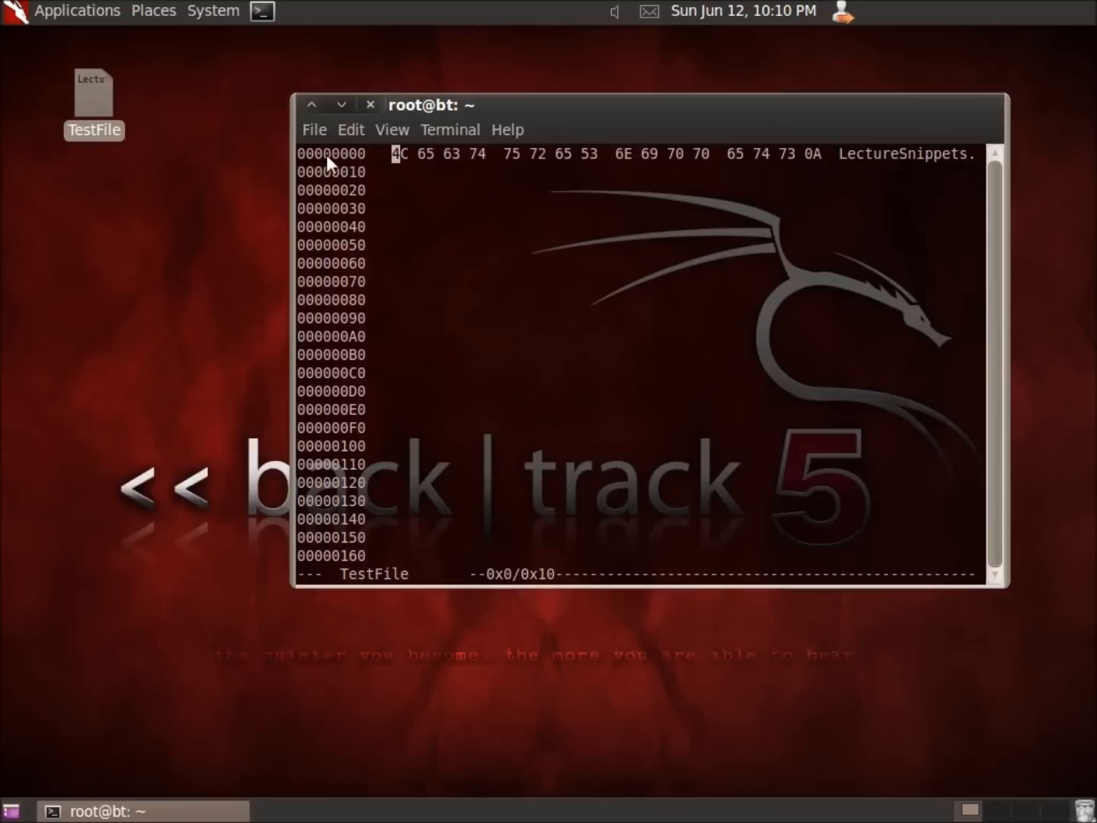
{"action": "mouse_move", "coordinate": [855, 164]}
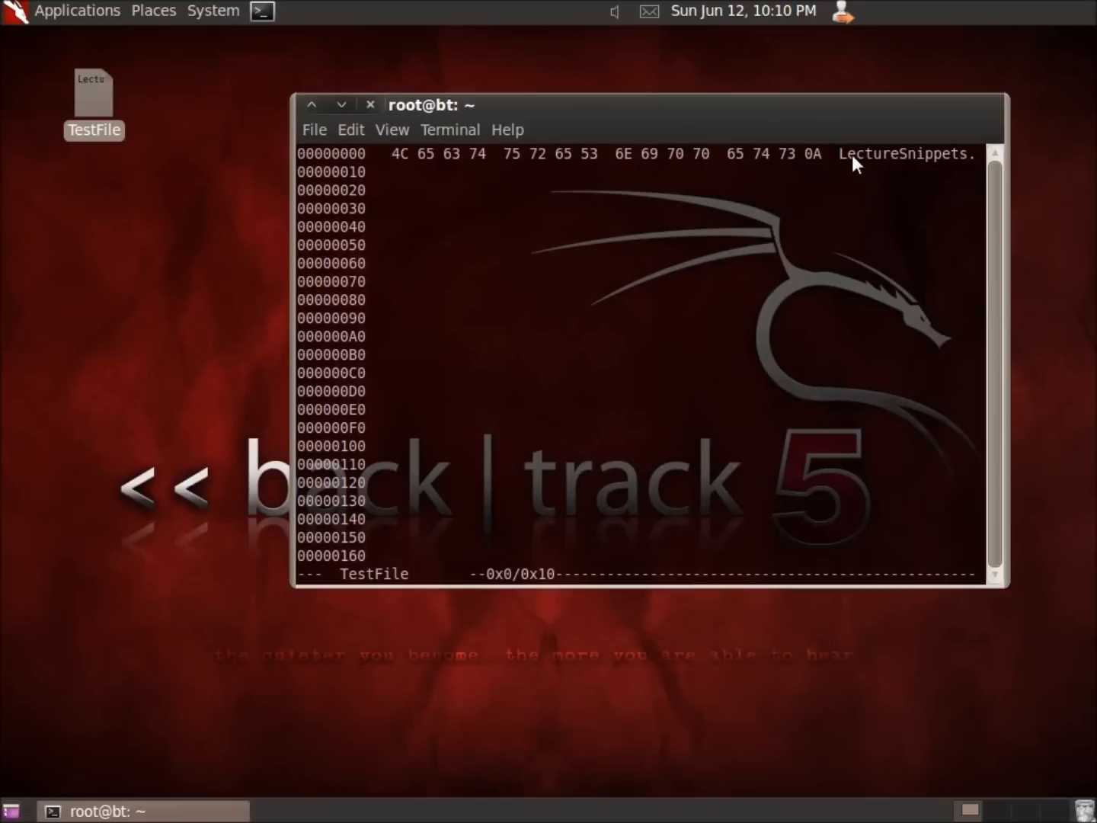
{"action": "mouse_move", "coordinate": [847, 185]}
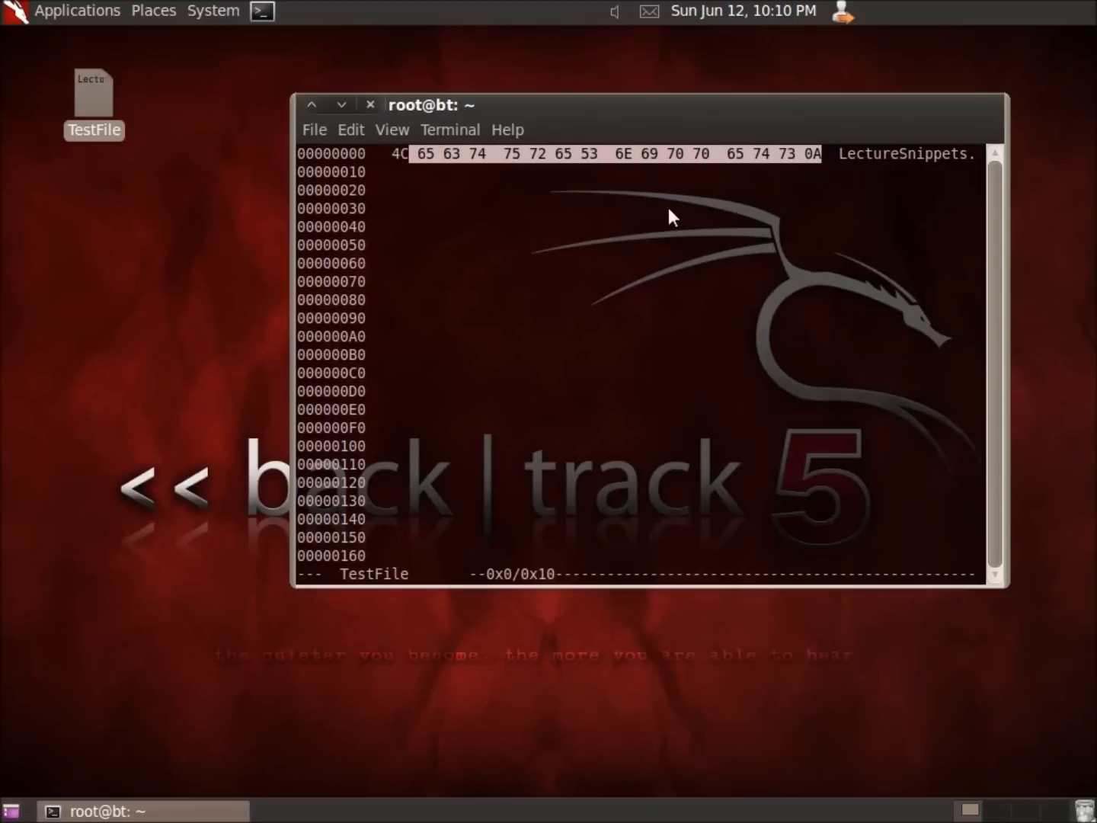
{"action": "mouse_move", "coordinate": [677, 213]}
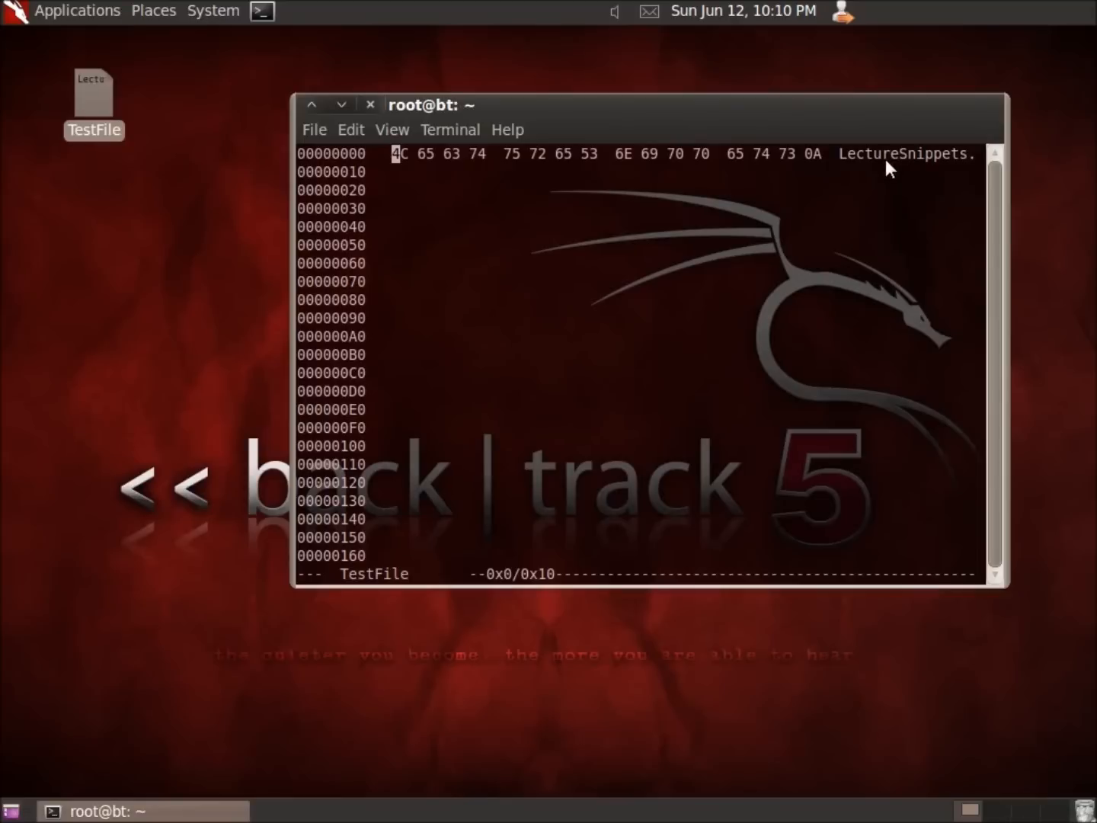
{"action": "mouse_move", "coordinate": [721, 195]}
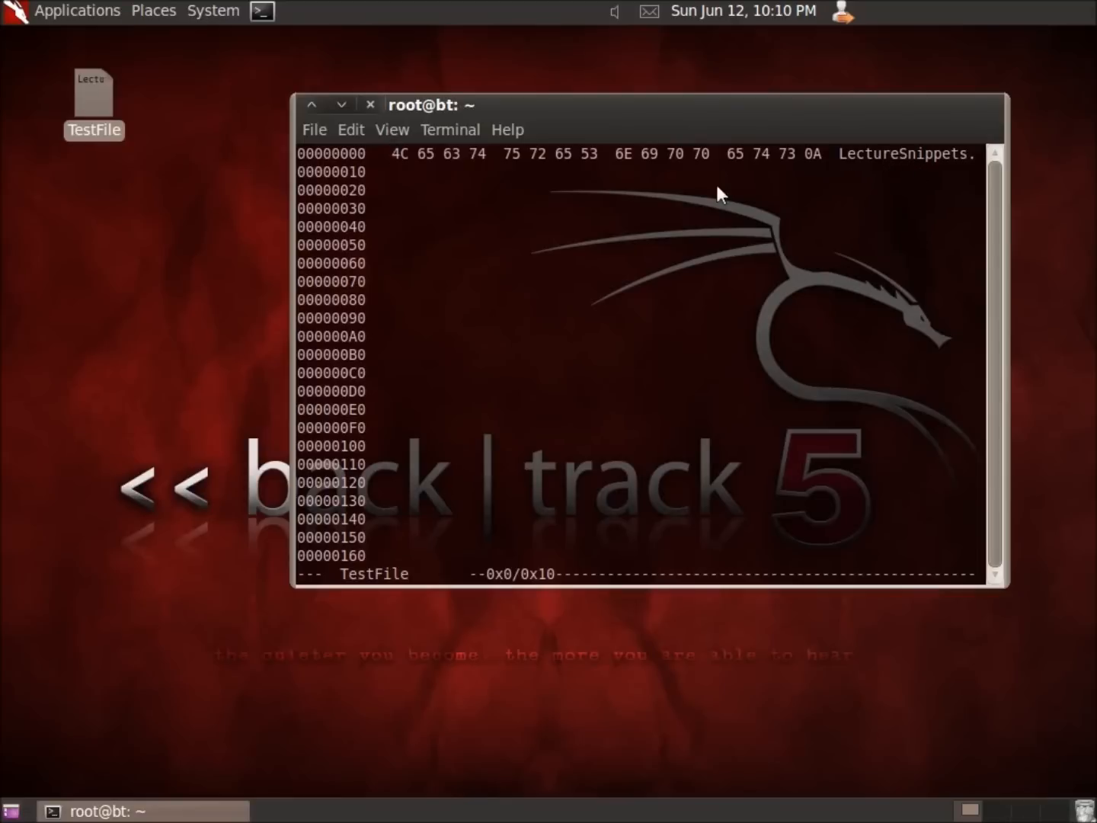
{"action": "mouse_move", "coordinate": [844, 164]}
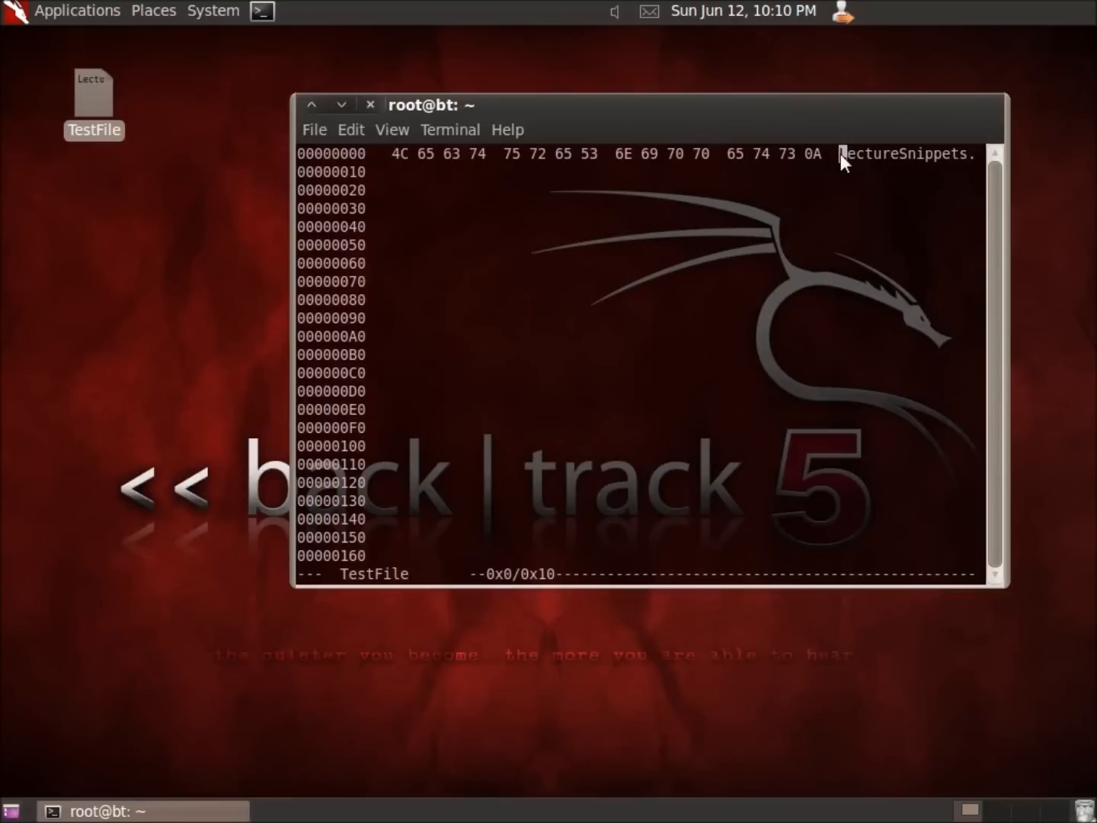
{"action": "mouse_move", "coordinate": [657, 224]}
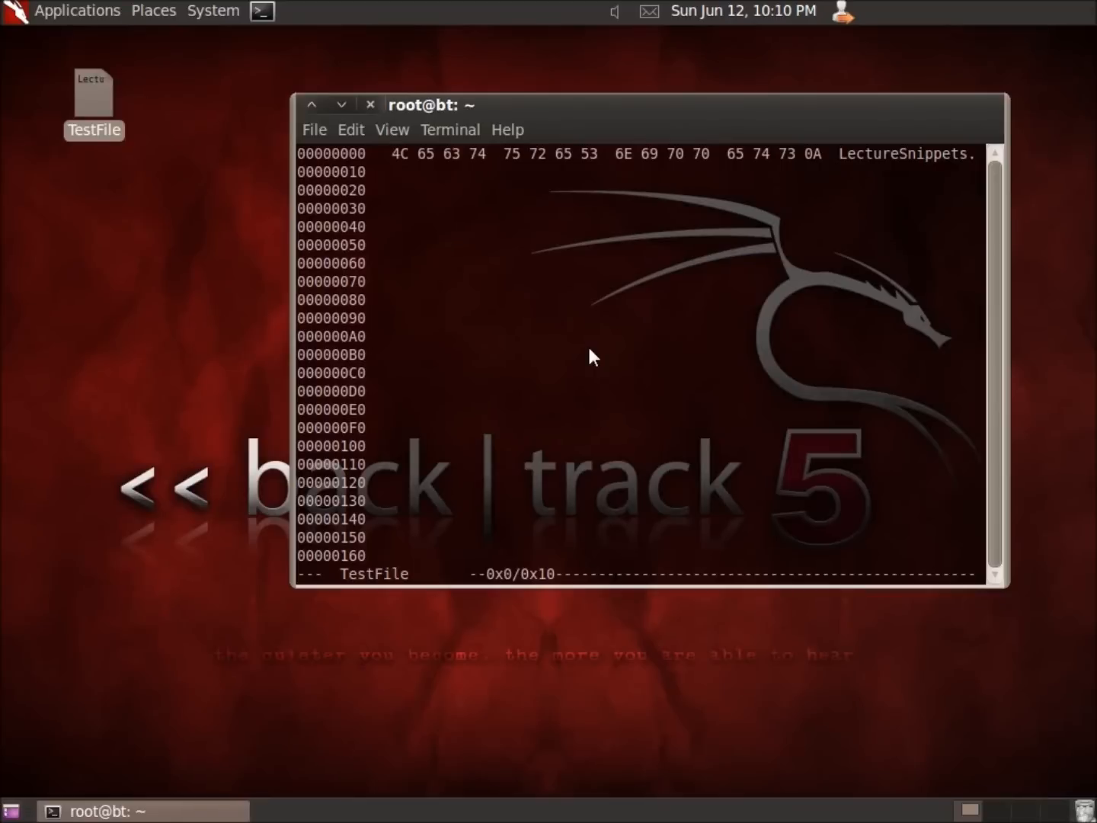
Suspend hexedit with Ctrl+Z and enter man hexedit at the shell prompt
{"action": "key", "text": "ctrl+z"}
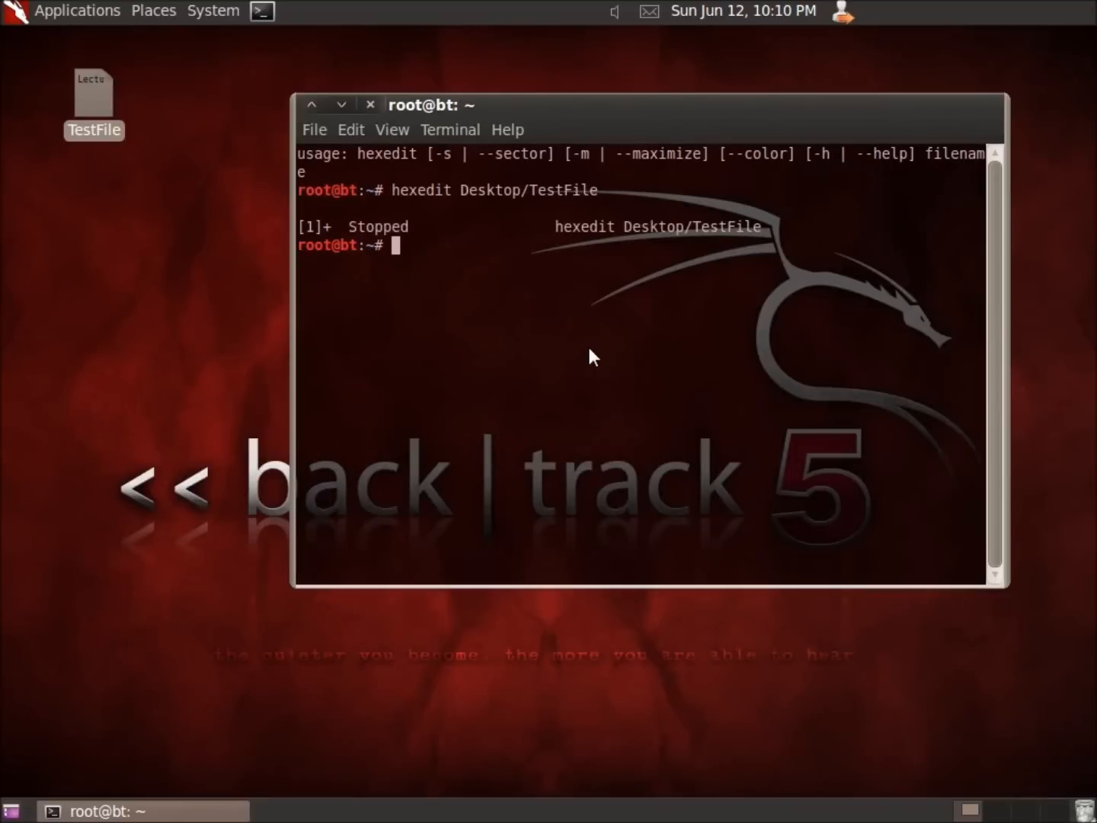
{"action": "mouse_move", "coordinate": [603, 448]}
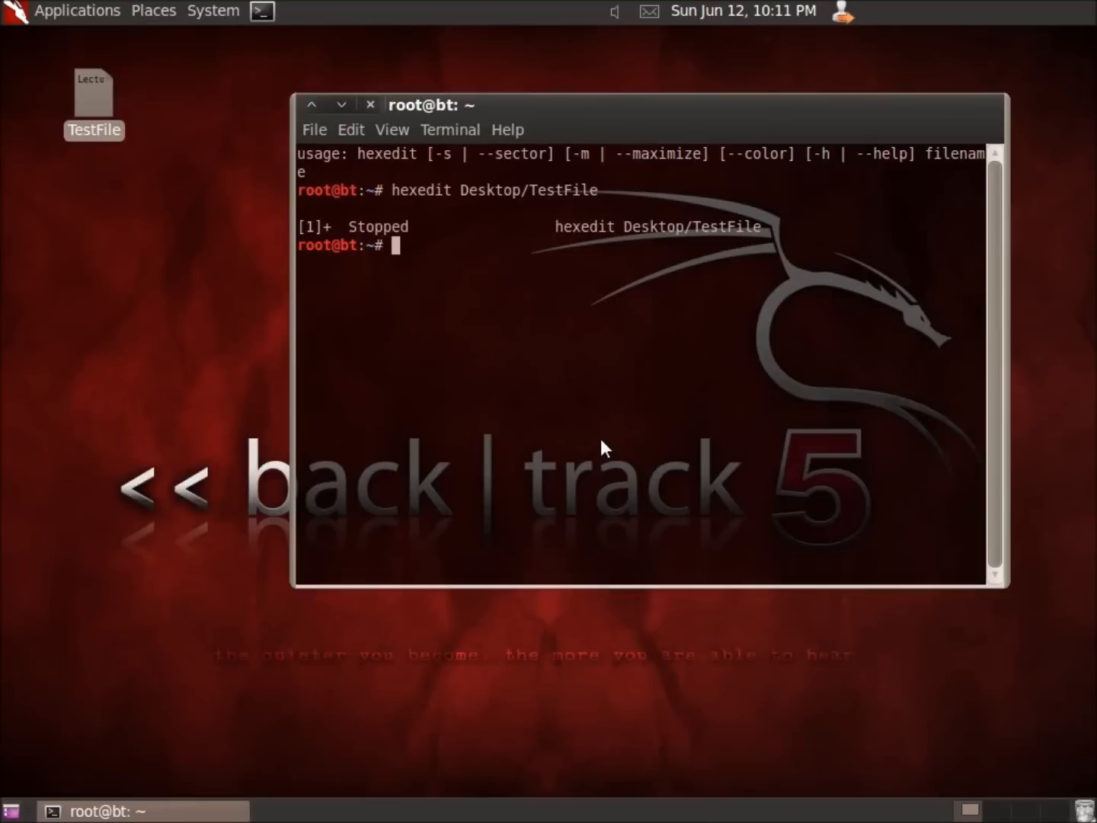
{"action": "type", "text": "m"}
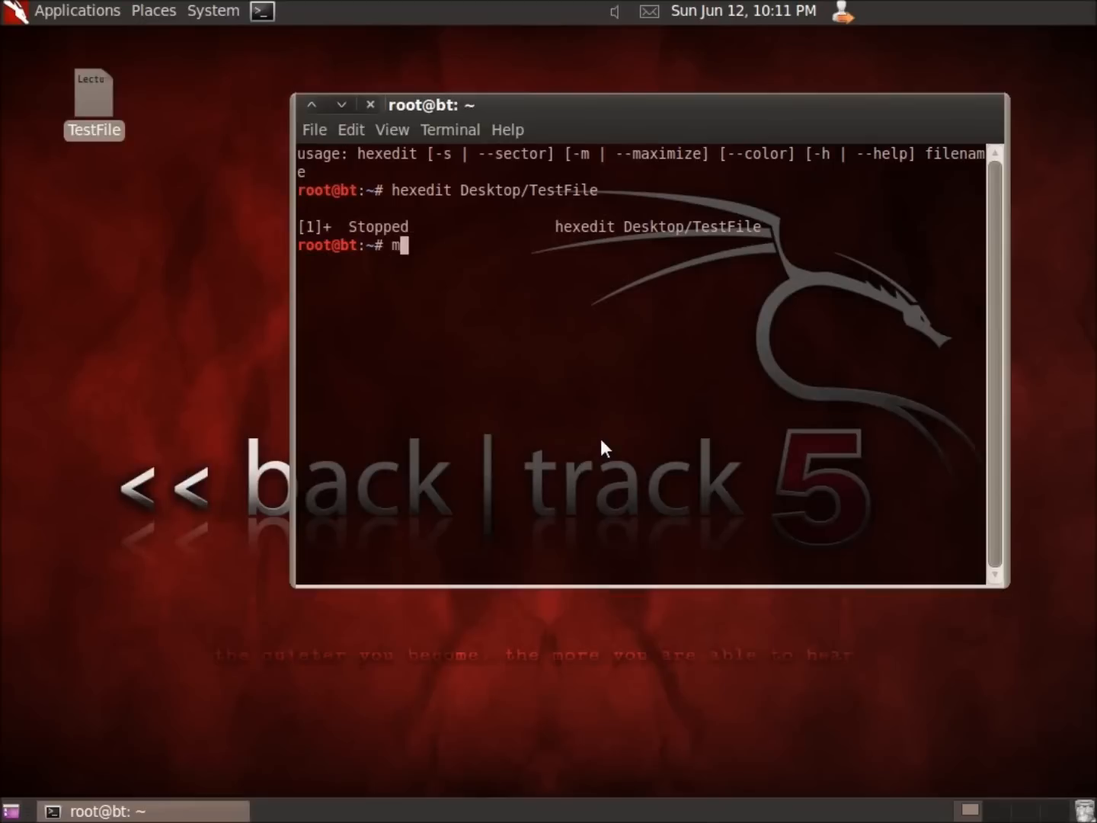
{"action": "type", "text": "an he"}
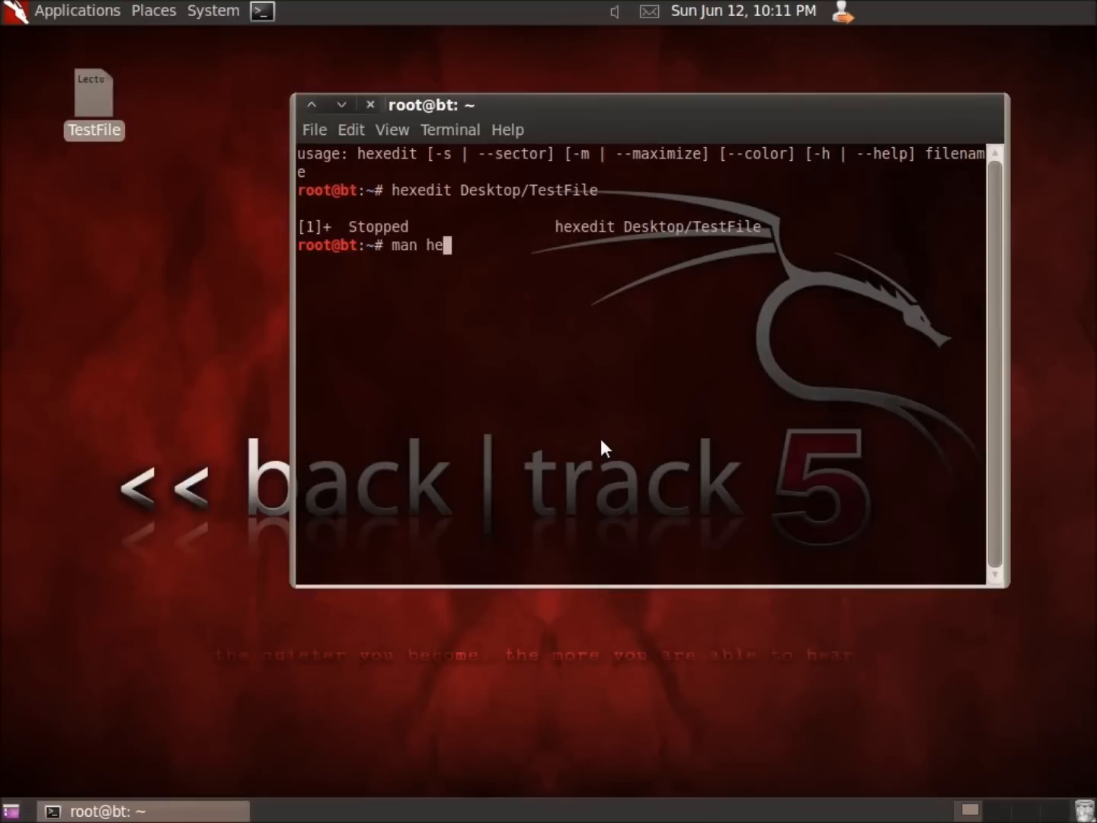
{"action": "type", "text": "x"}
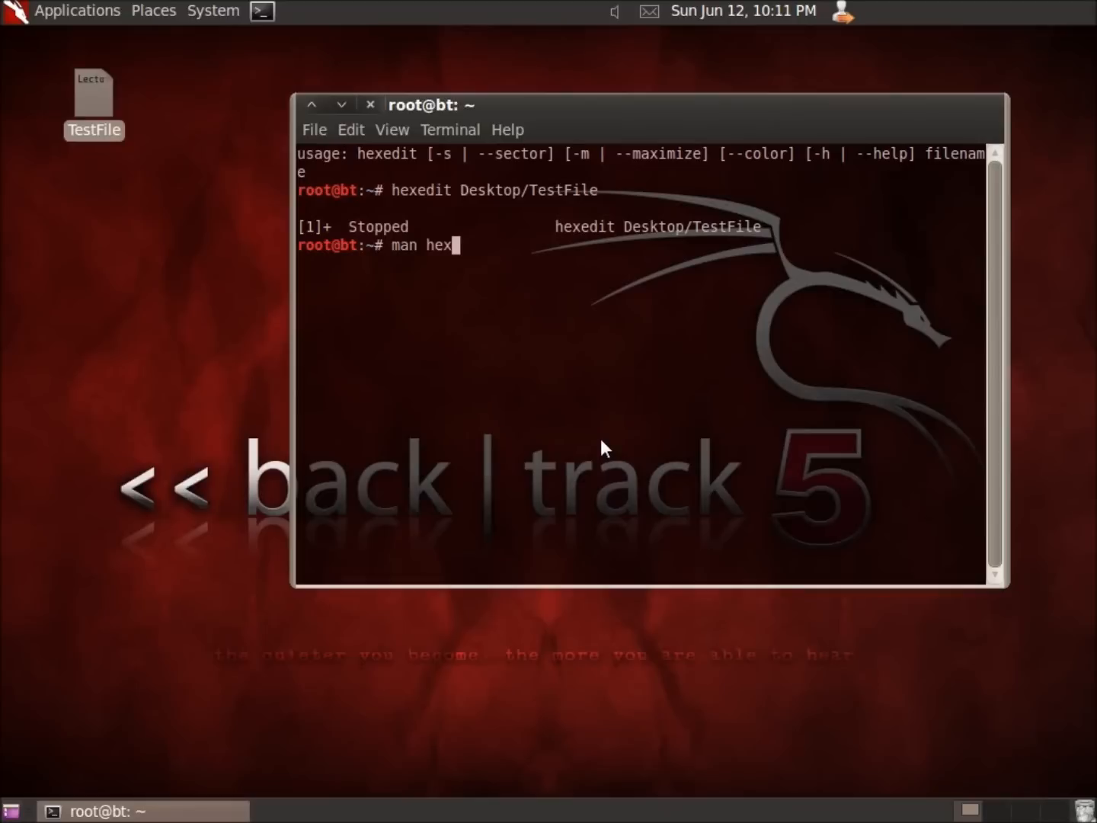
{"action": "type", "text": "ed"}
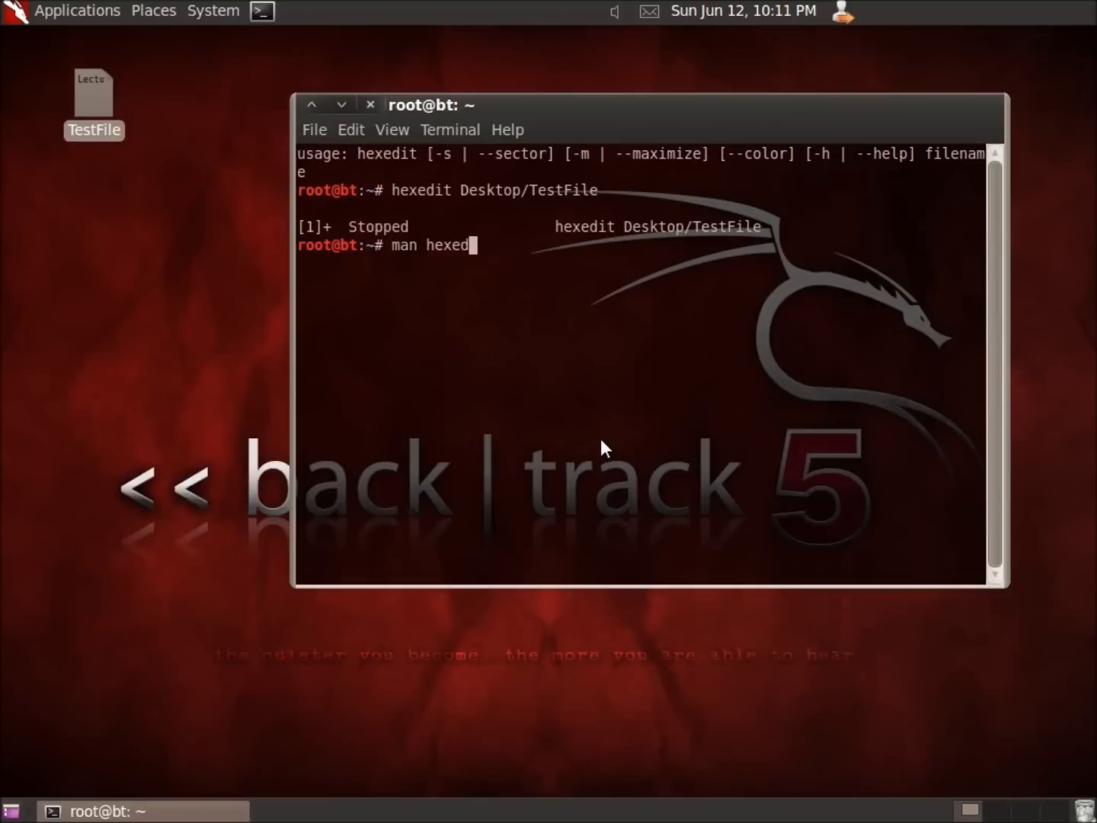
Read the hexedit manual down through its commands and searching sections, then quit it
{"action": "key", "text": "Return"}
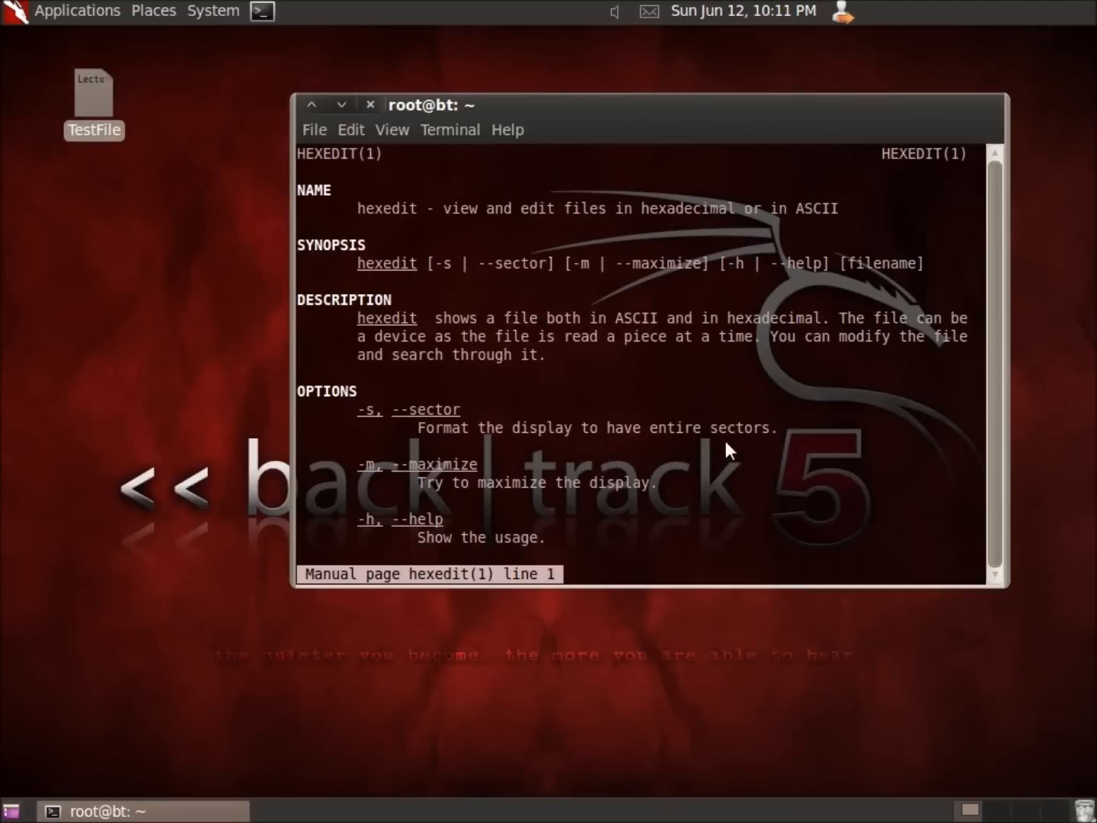
{"action": "scroll", "scroll_direction": "down", "scroll_amount": 3}
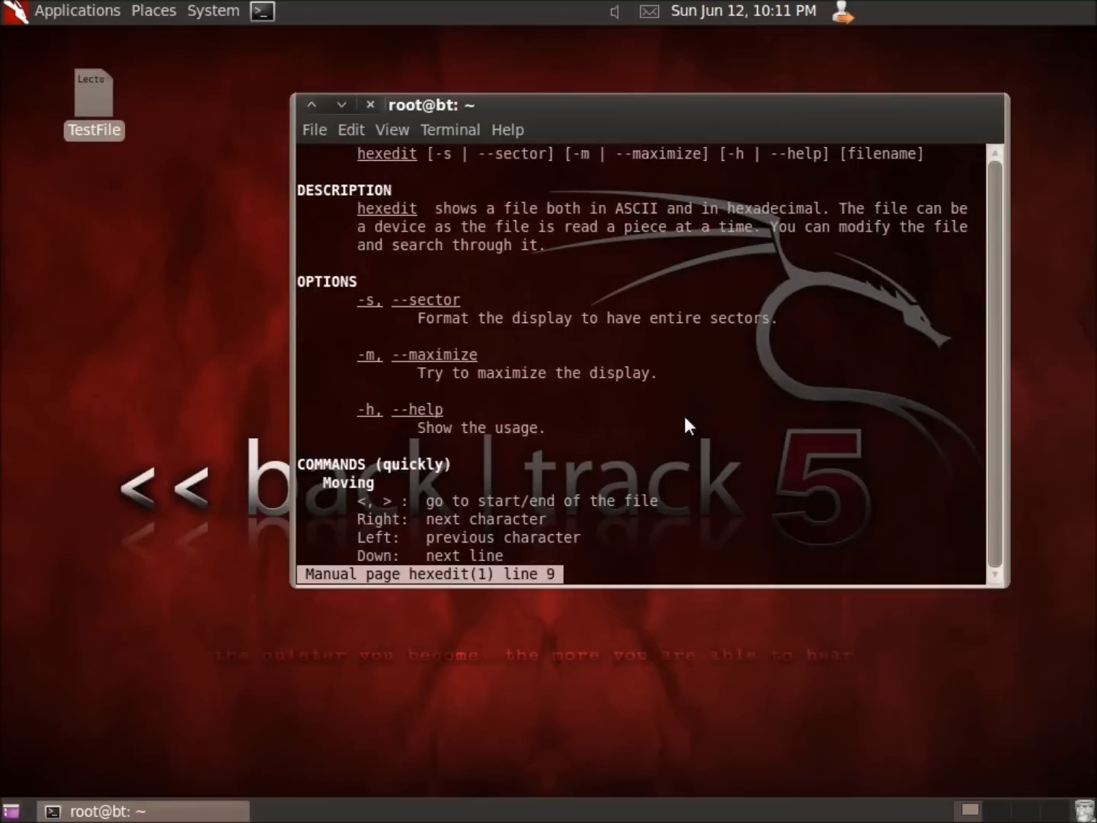
{"action": "scroll", "scroll_direction": "down", "scroll_amount": 3}
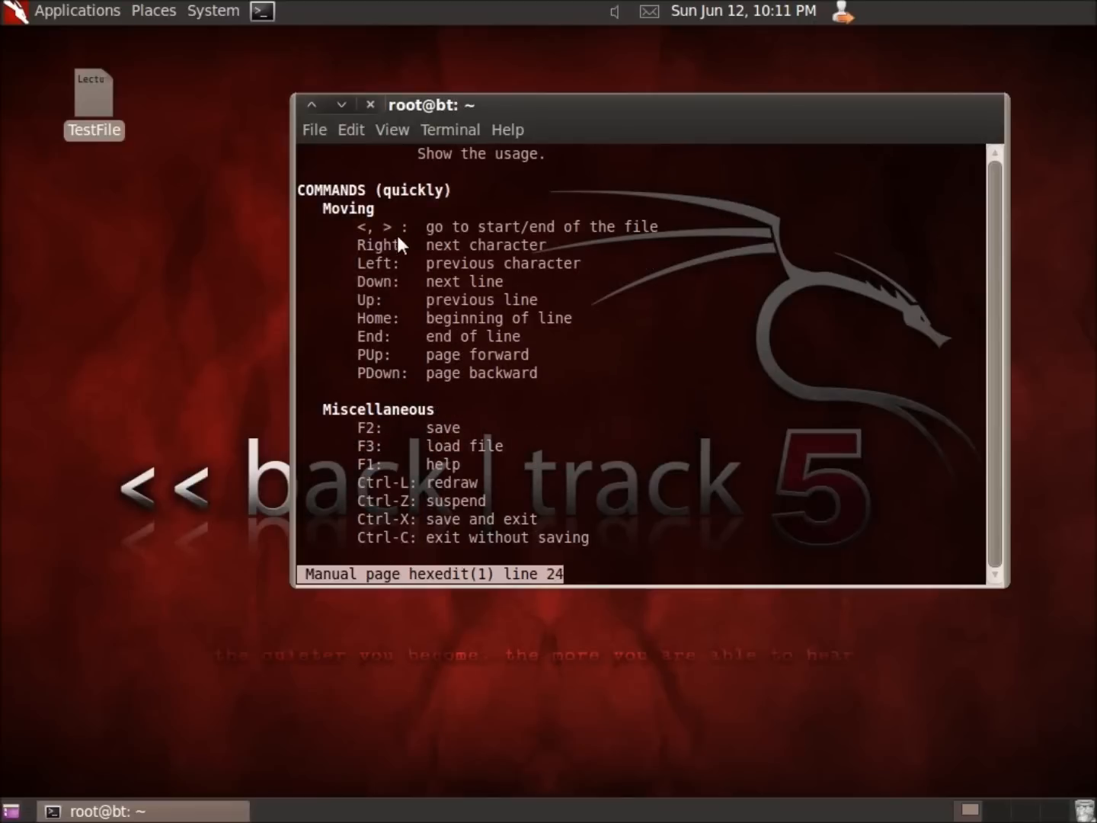
{"action": "mouse_move", "coordinate": [438, 367]}
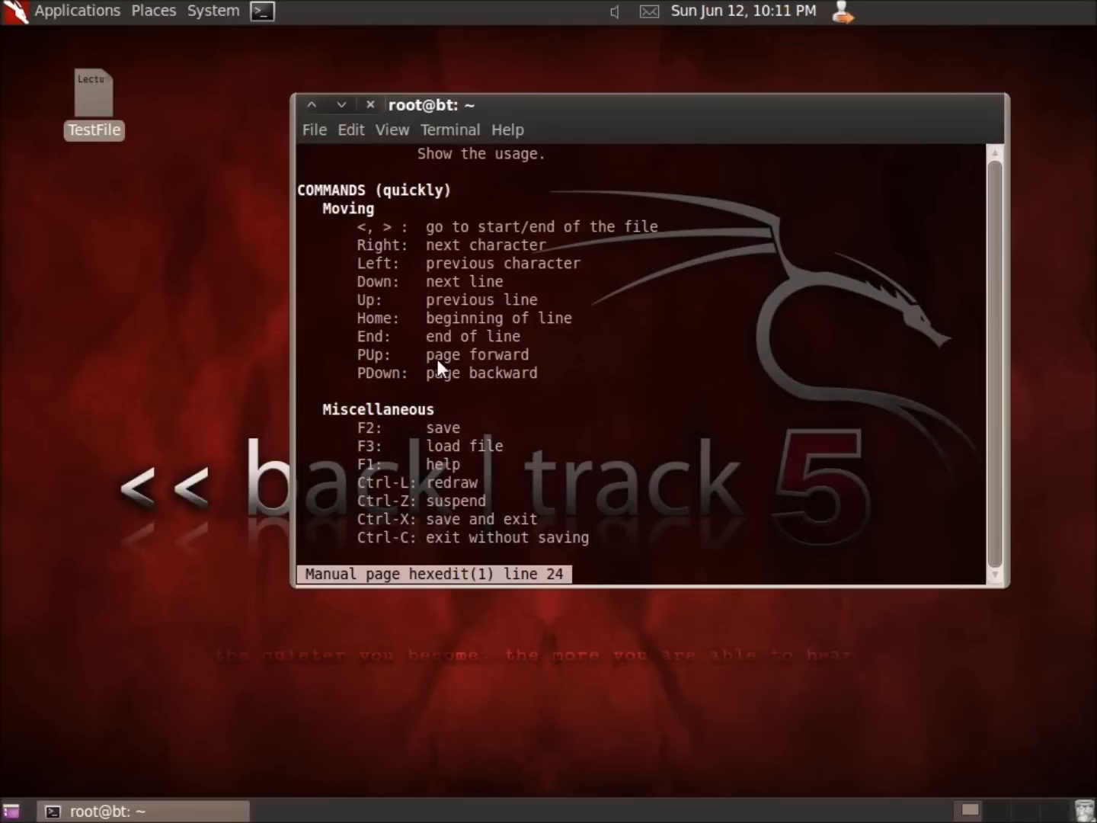
{"action": "scroll", "scroll_direction": "down", "scroll_amount": 3}
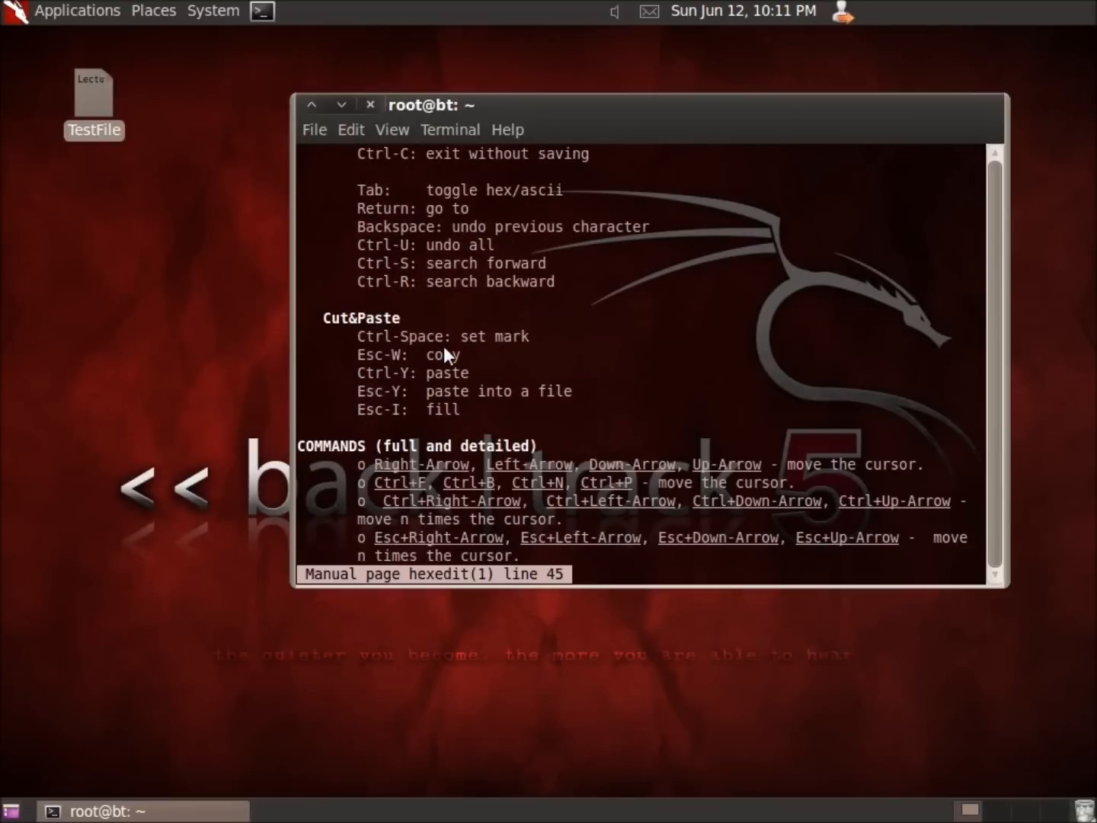
{"action": "scroll", "scroll_direction": "down", "scroll_amount": 3}
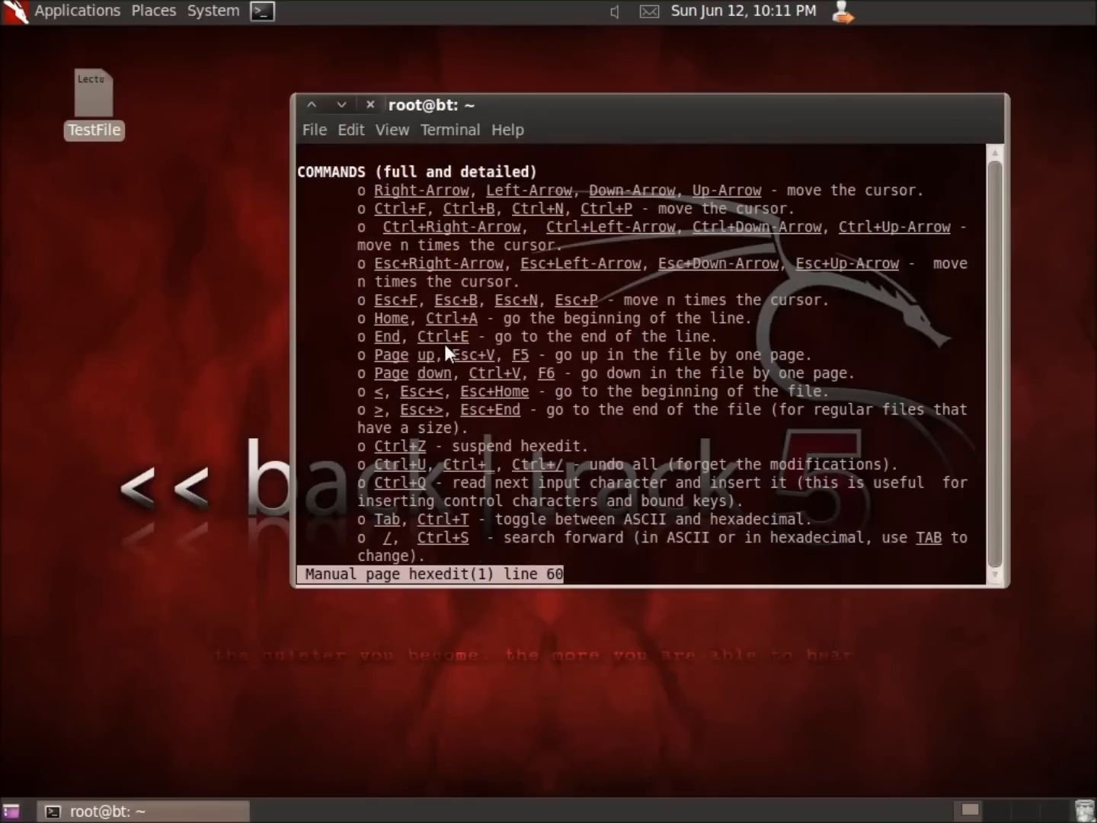
{"action": "scroll", "scroll_direction": "down", "scroll_amount": 3}
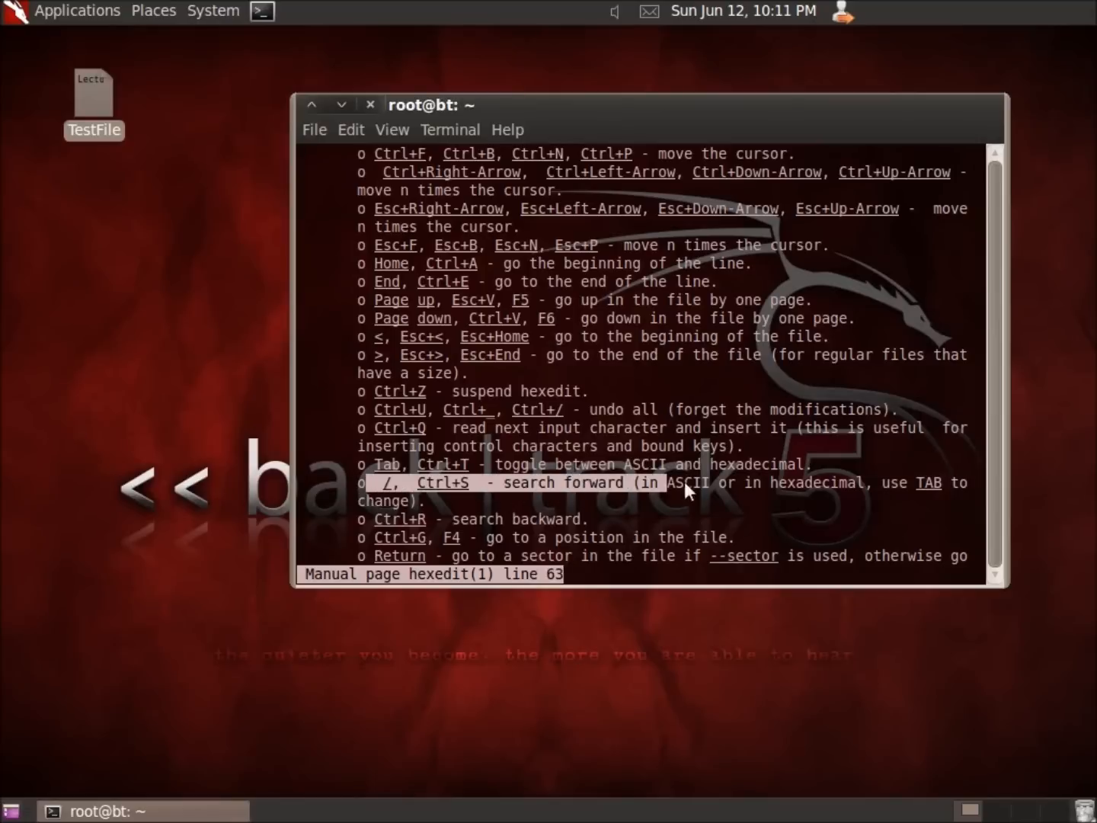
{"action": "mouse_move", "coordinate": [728, 495]}
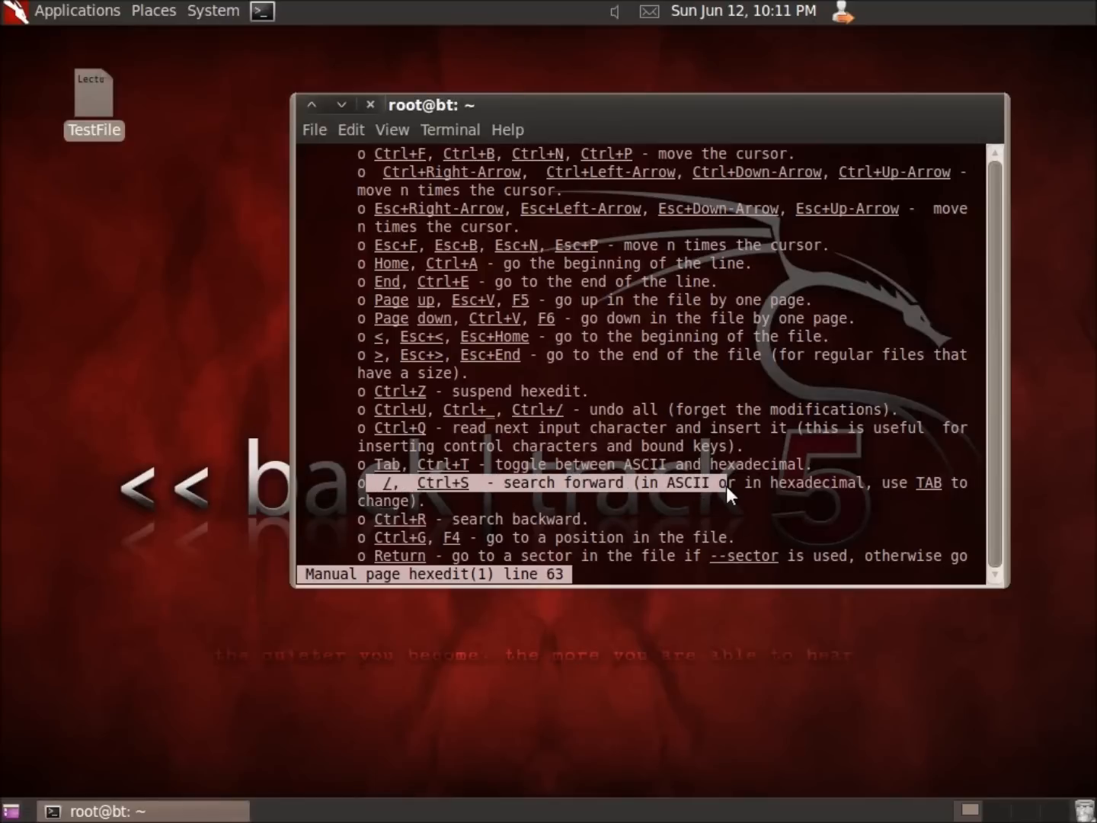
{"action": "mouse_move", "coordinate": [583, 526]}
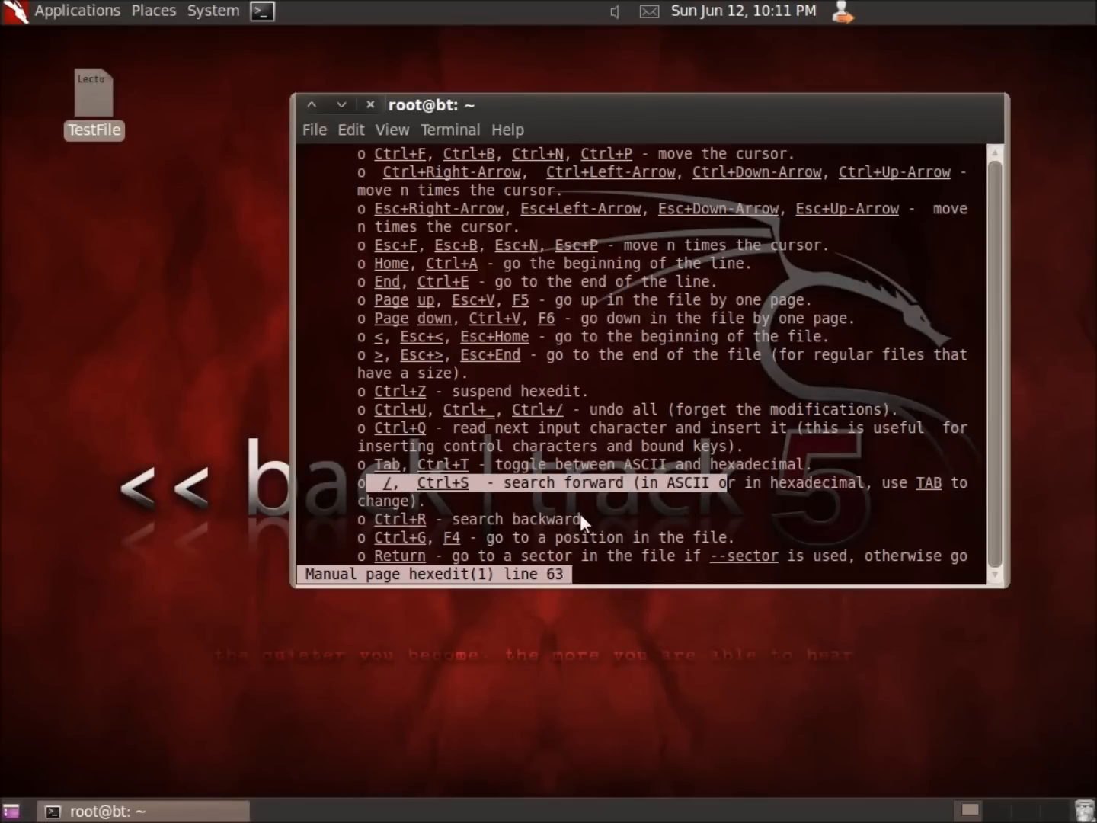
{"action": "mouse_move", "coordinate": [617, 506]}
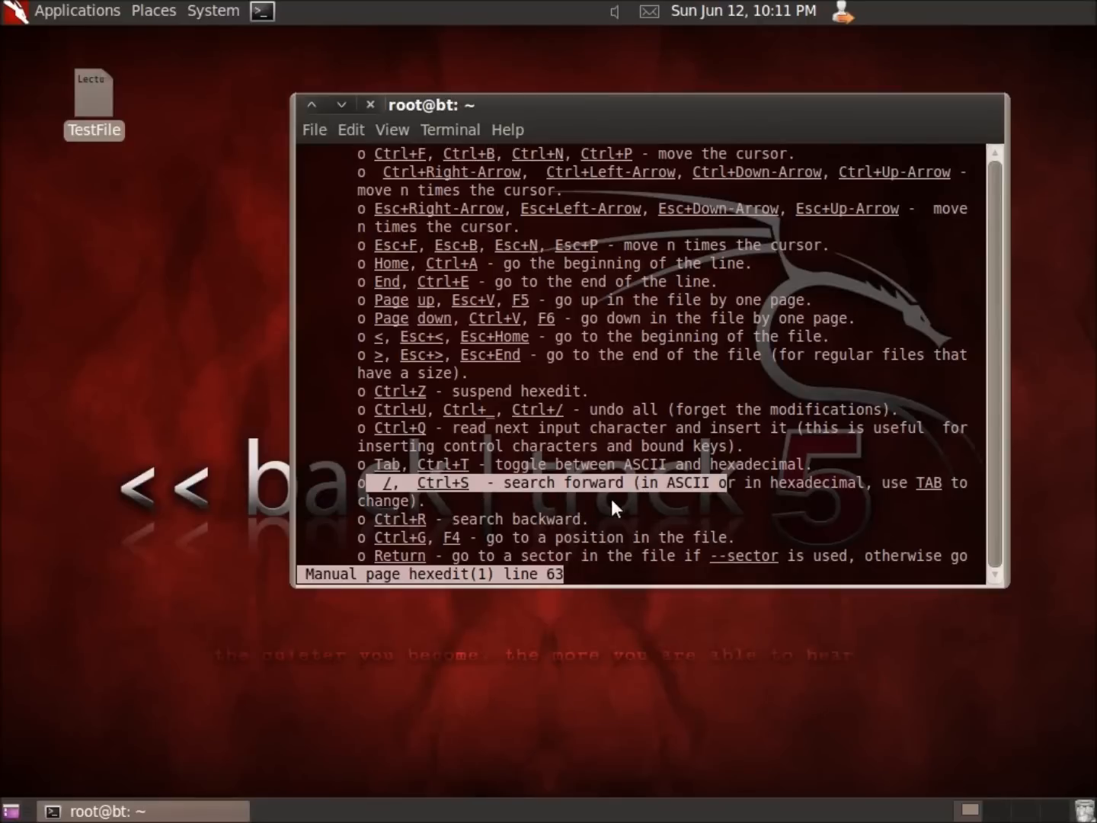
{"action": "scroll", "scroll_direction": "down", "scroll_amount": 3}
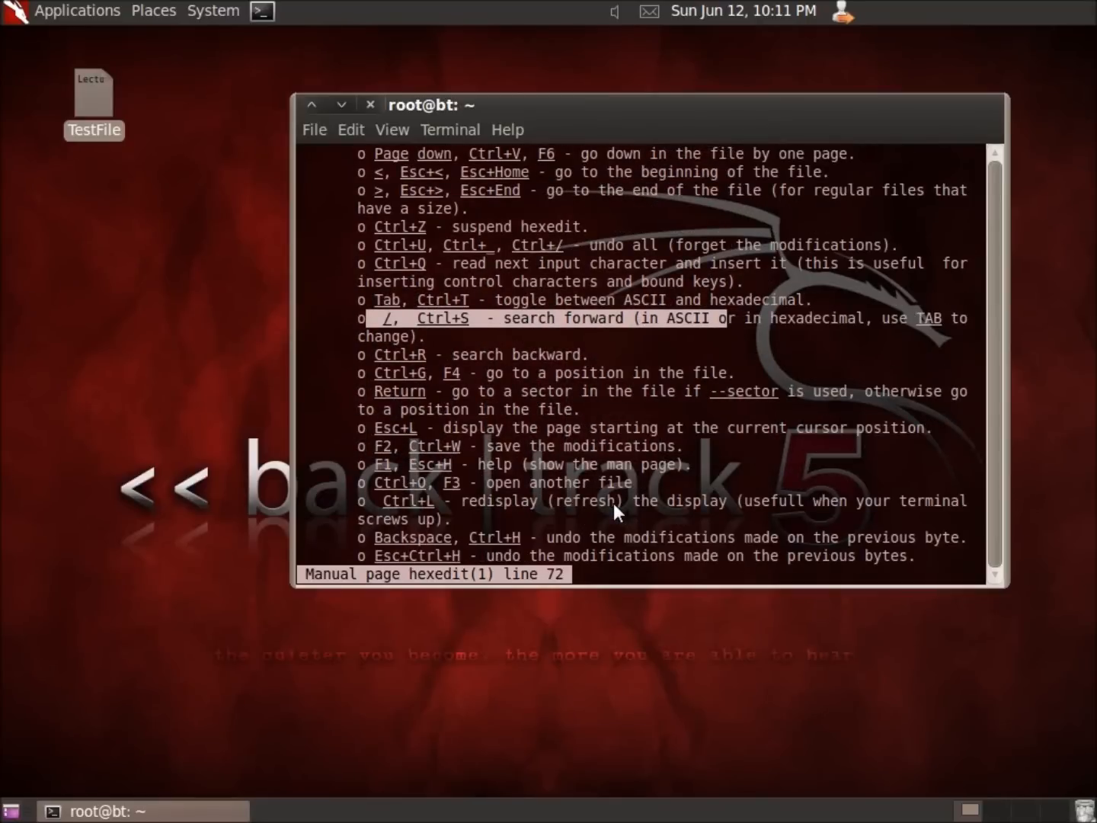
{"action": "scroll", "scroll_direction": "down", "scroll_amount": 3}
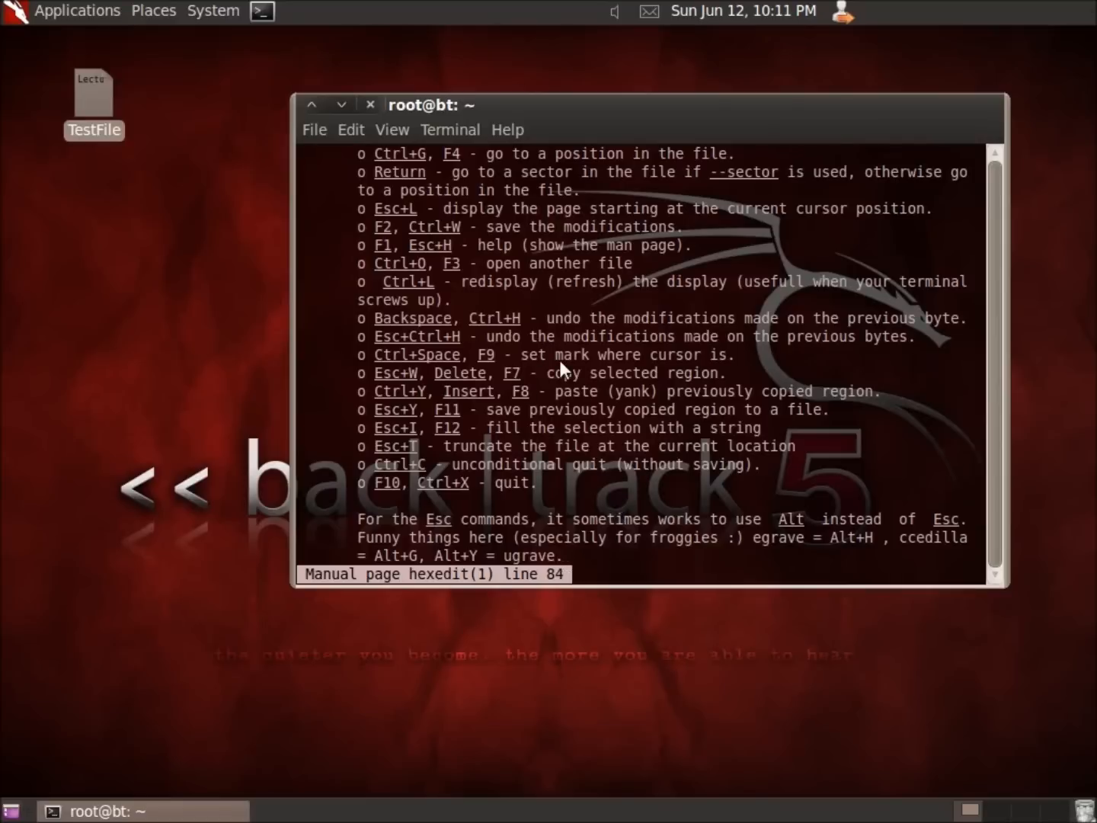
{"action": "scroll", "scroll_direction": "down", "scroll_amount": 3}
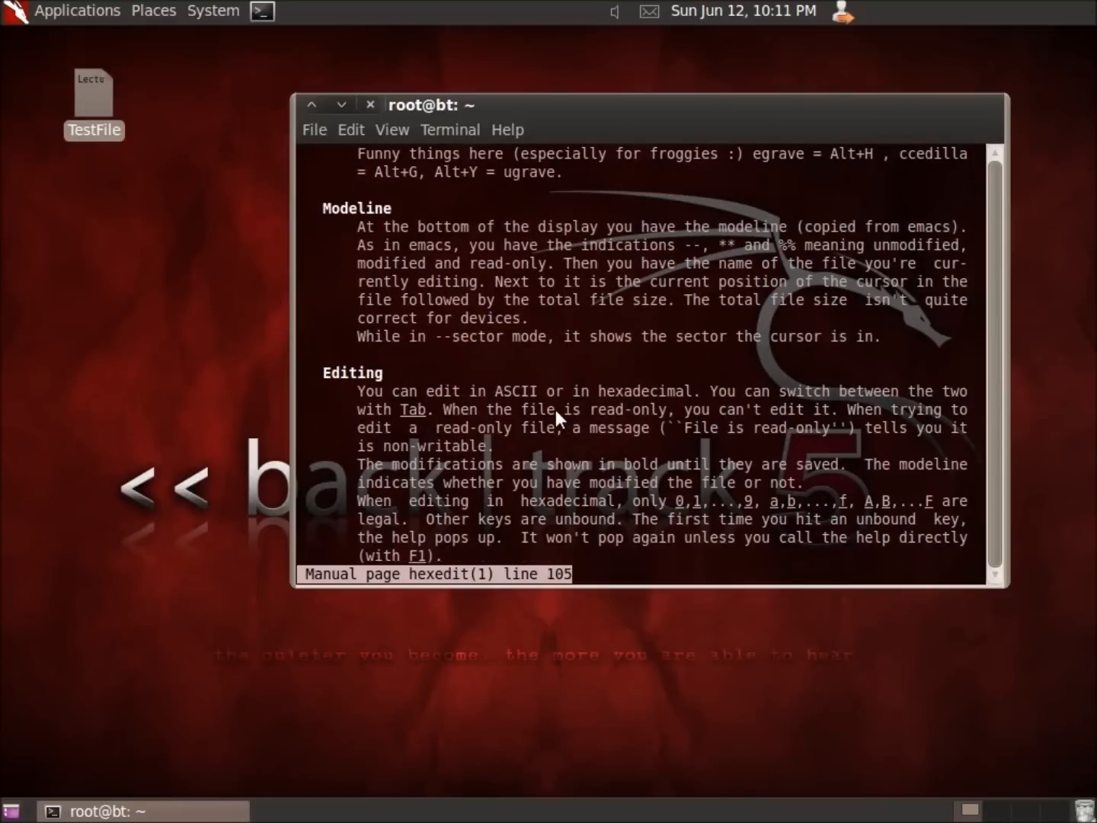
{"action": "scroll", "scroll_direction": "down", "scroll_amount": 3}
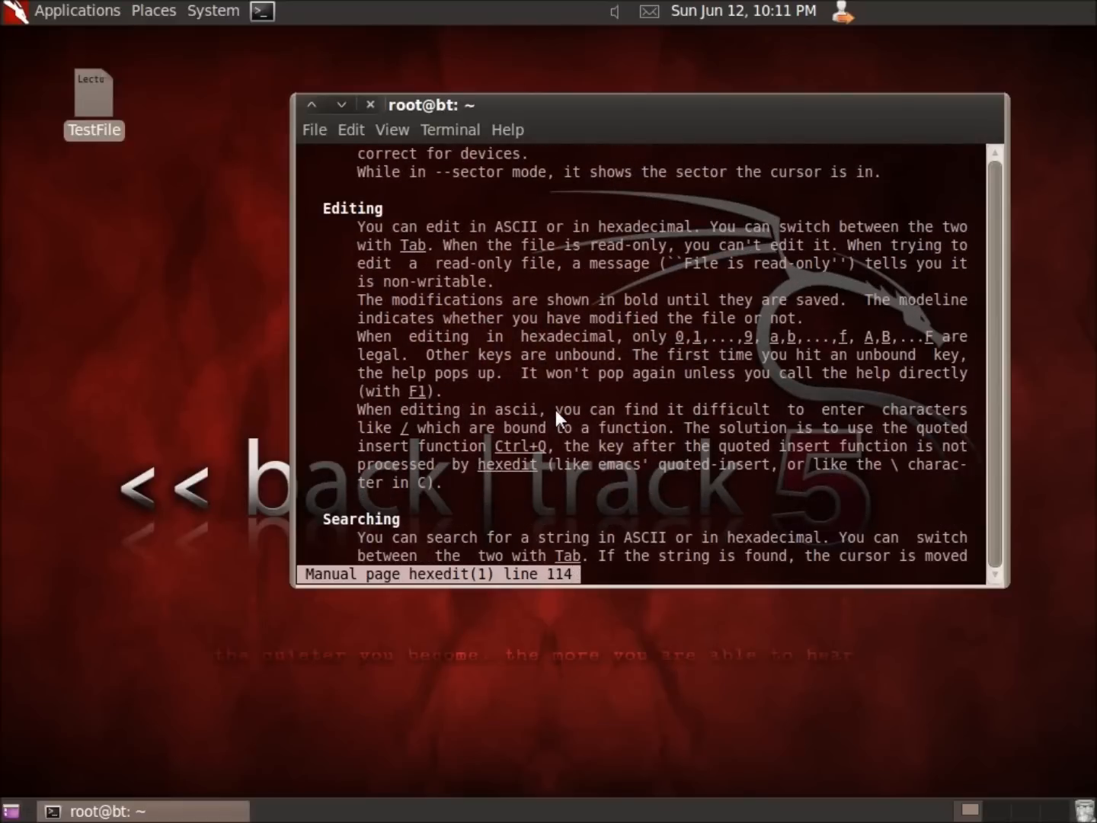
{"action": "scroll", "scroll_direction": "down", "scroll_amount": 3}
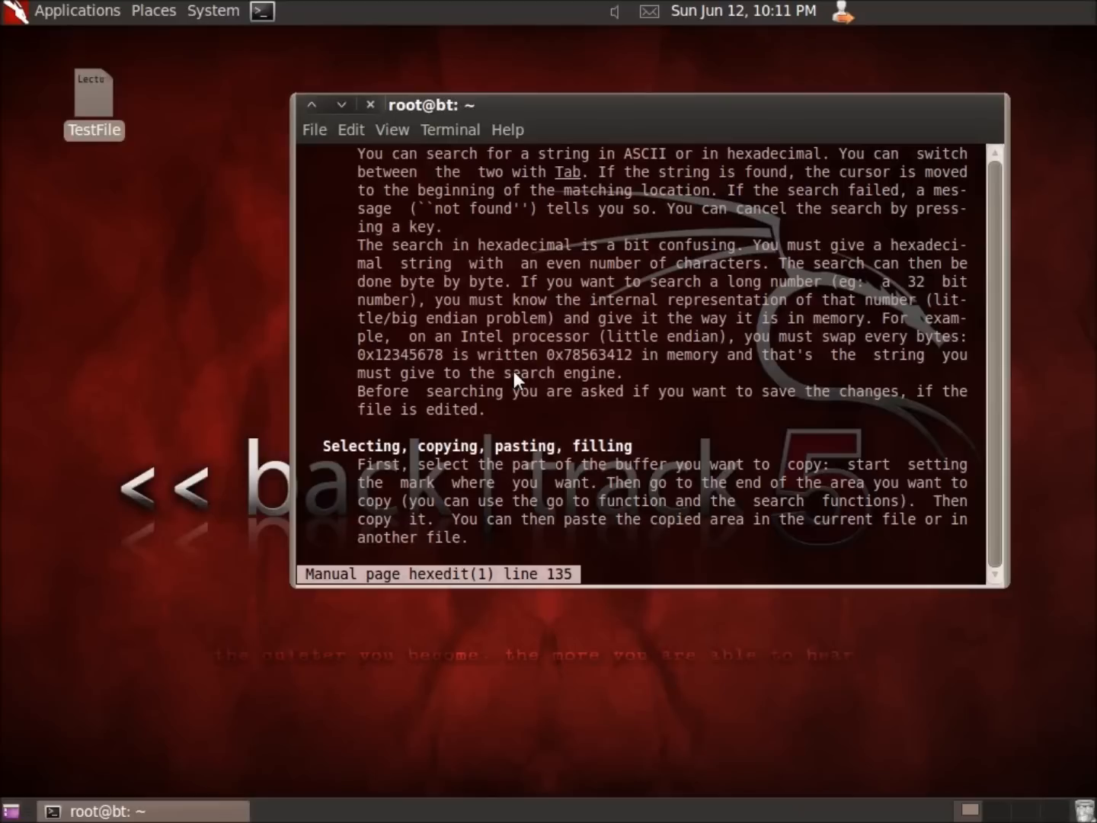
{"action": "key", "text": "q"}
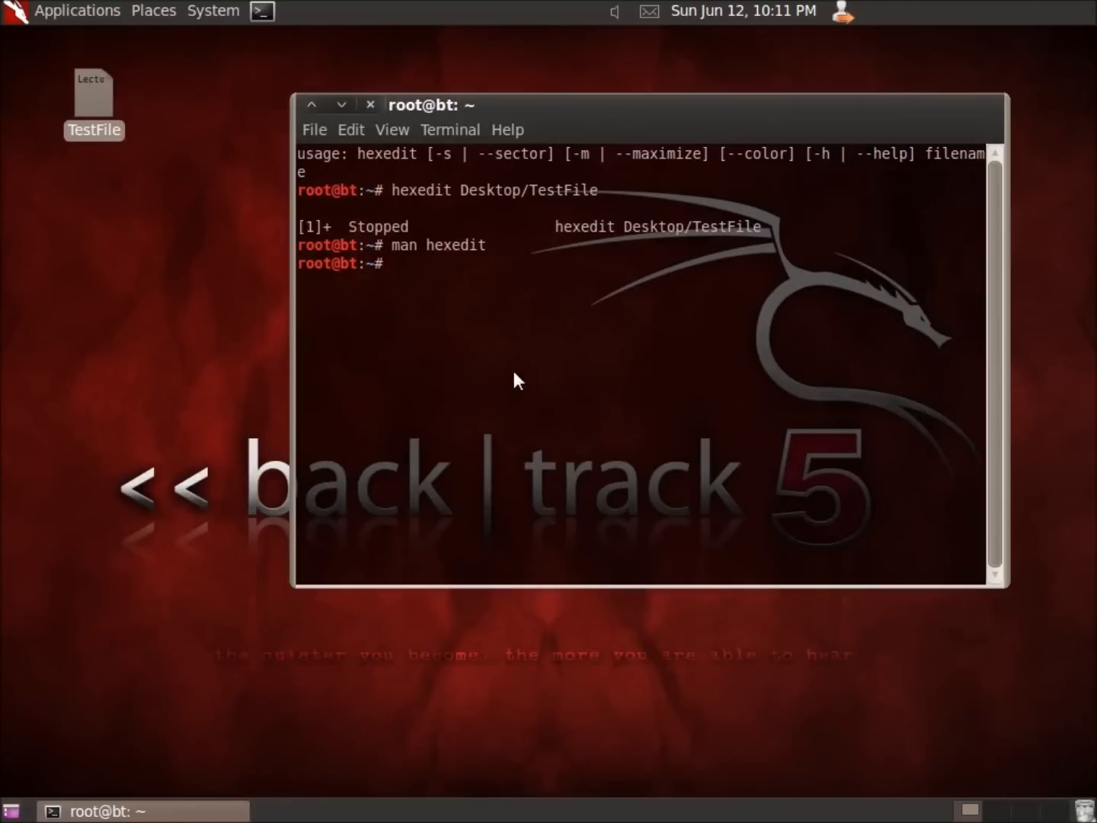
List disks with fdisk -l and select /dev/sda from the 21.5 GB disk entry
{"action": "type", "text": "fdisk -l"}
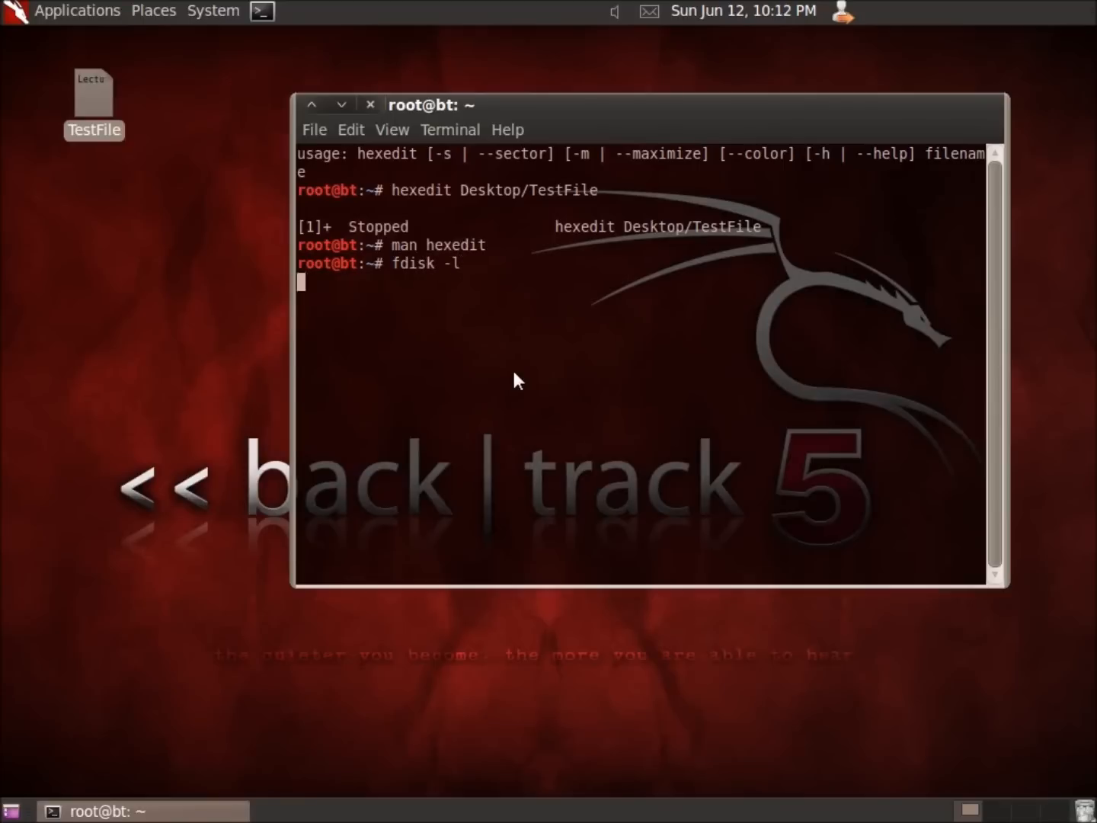
{"action": "key", "text": "Return"}
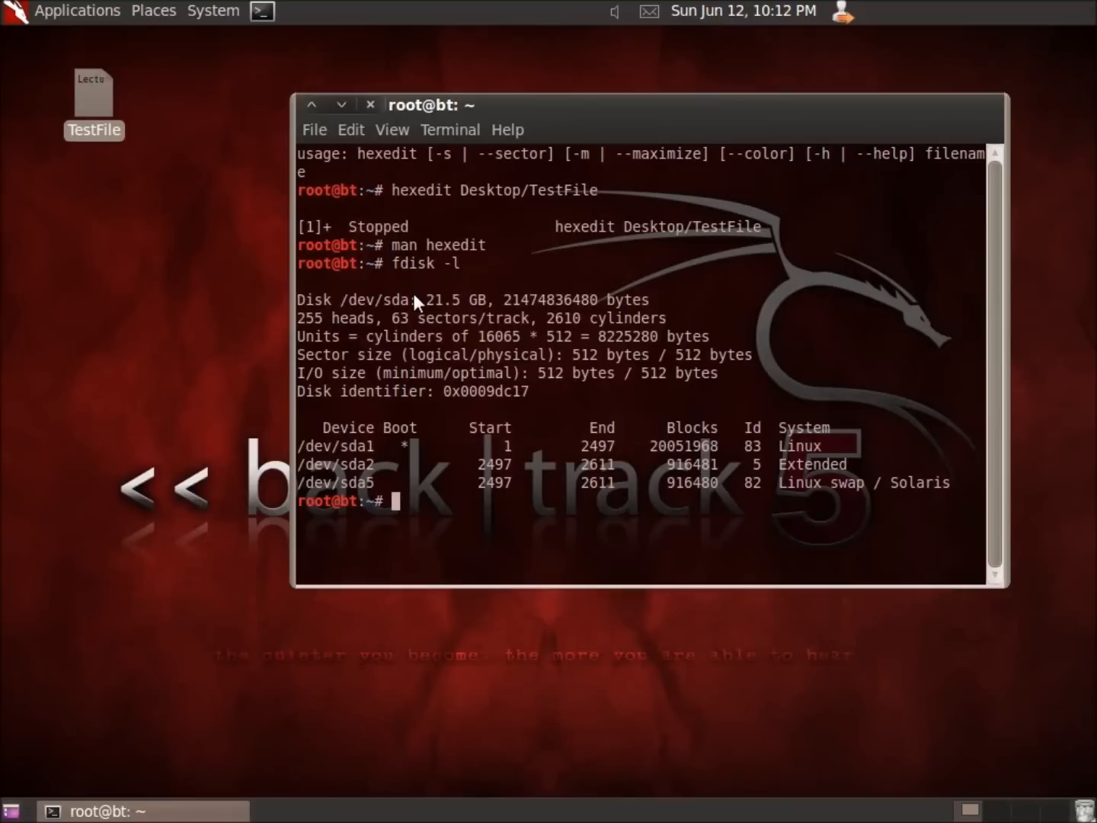
{"action": "double_click", "coordinate": [389, 298]}
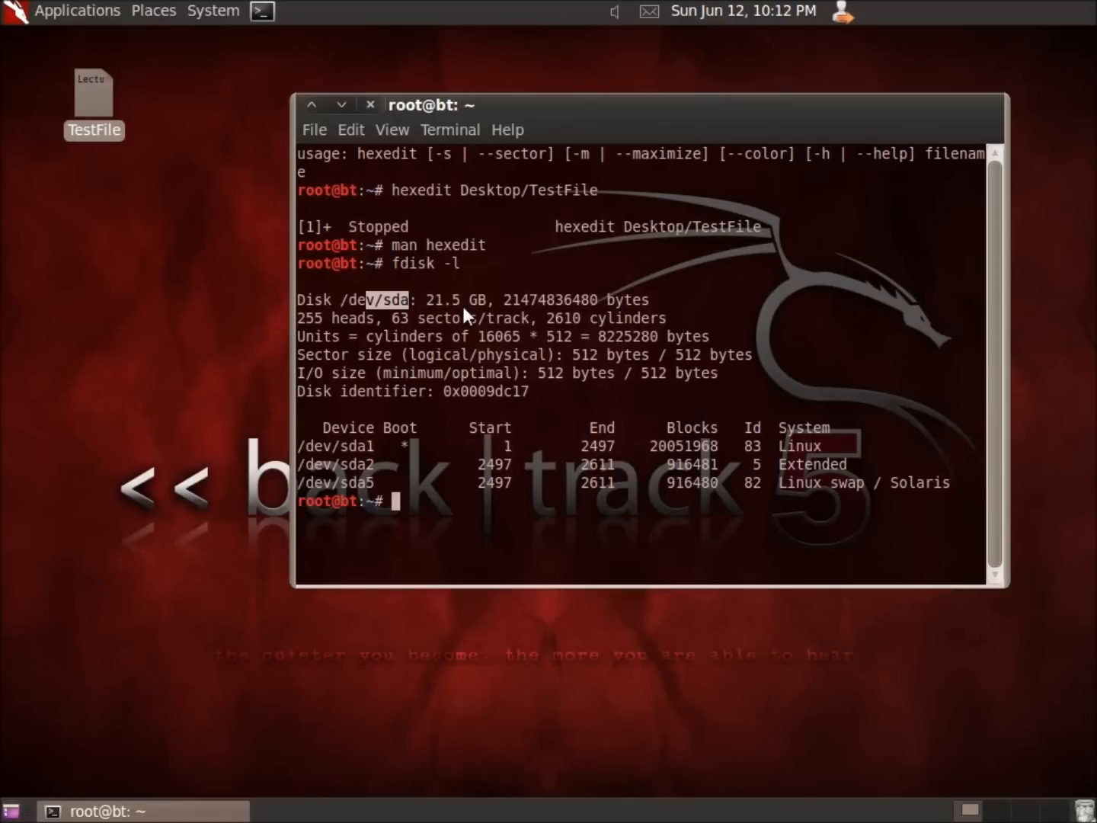
{"action": "mouse_move", "coordinate": [358, 303]}
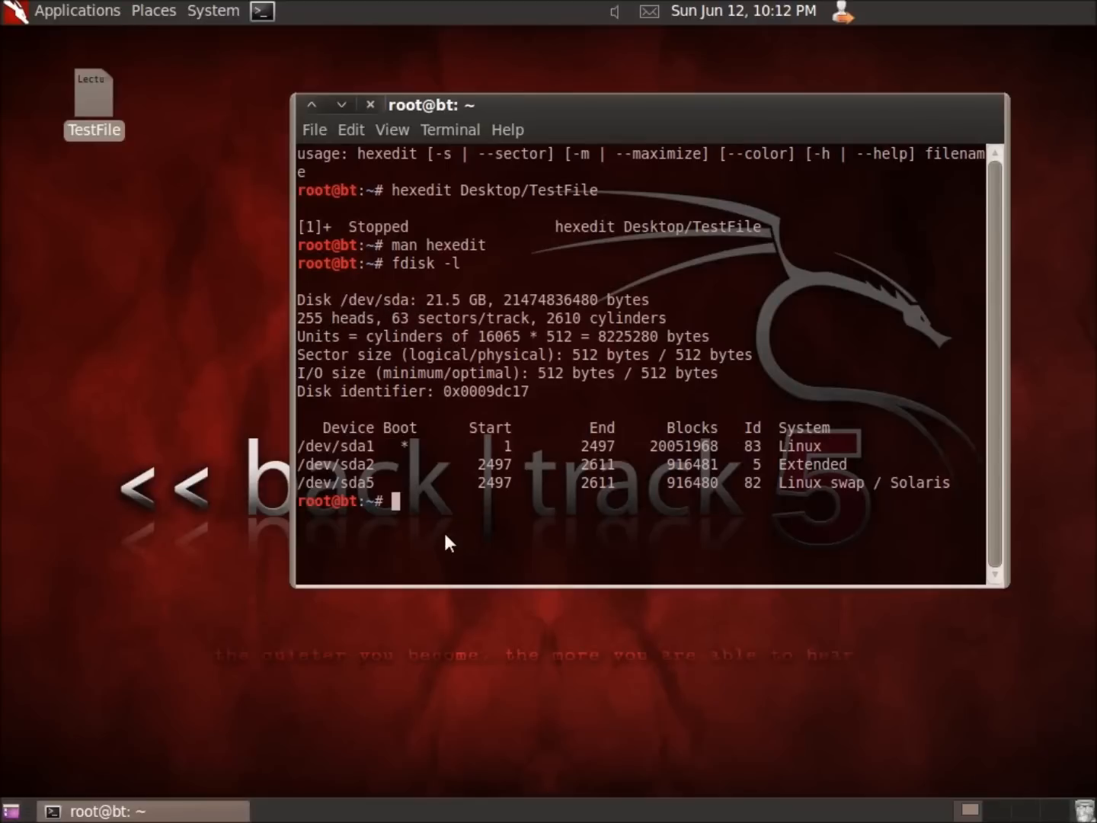
{"action": "mouse_move", "coordinate": [424, 522]}
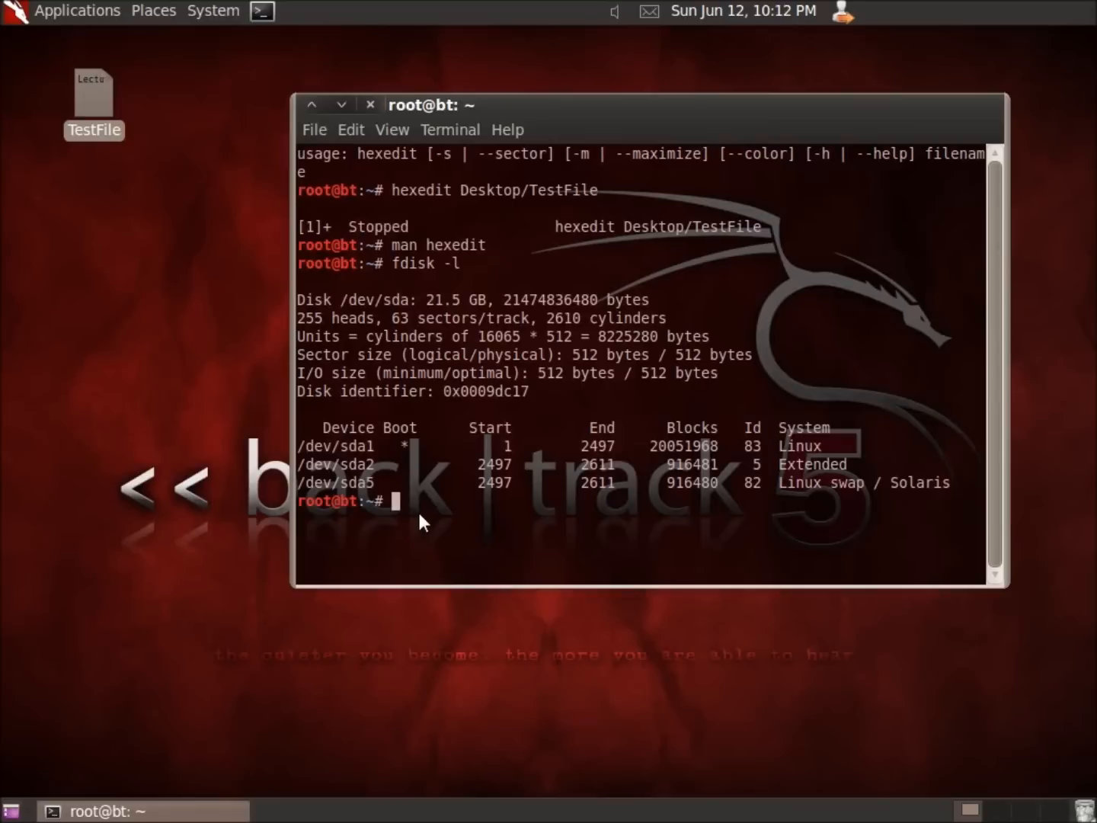
Start hexedit and give /dev/sda as the file name to open the whole disk
{"action": "type", "text": "hexedit"}
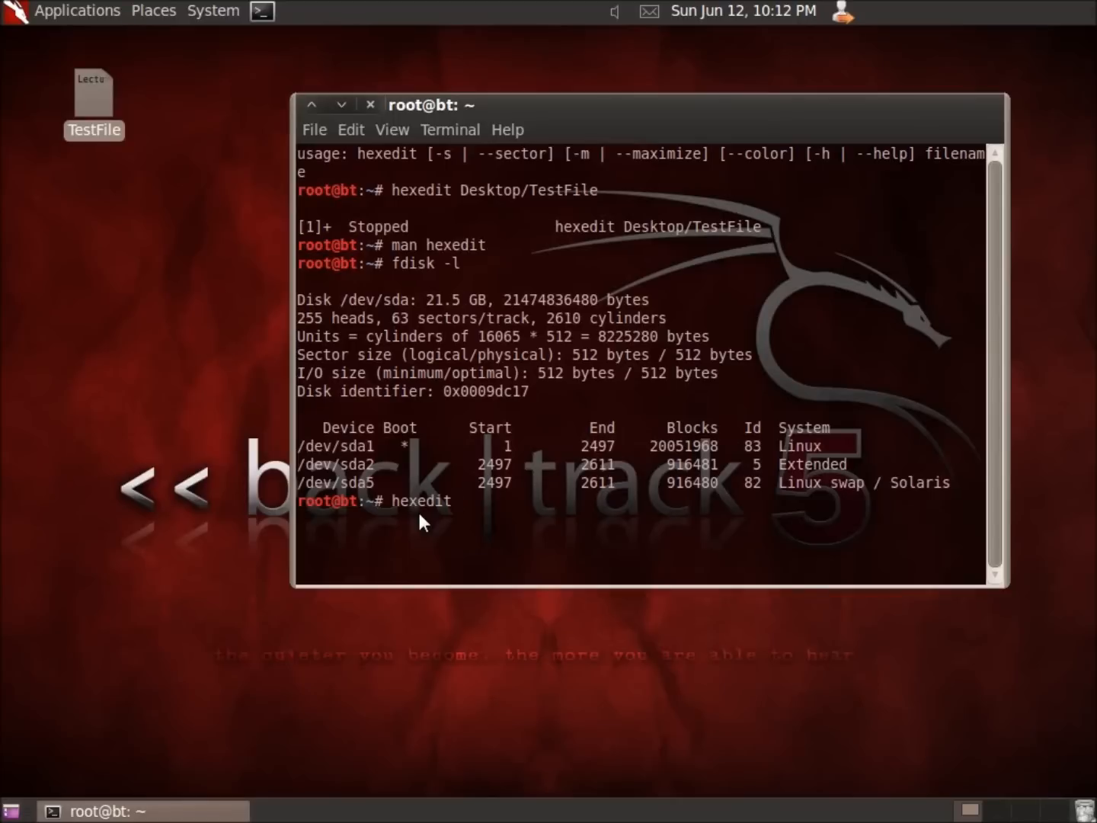
{"action": "key", "text": "Return"}
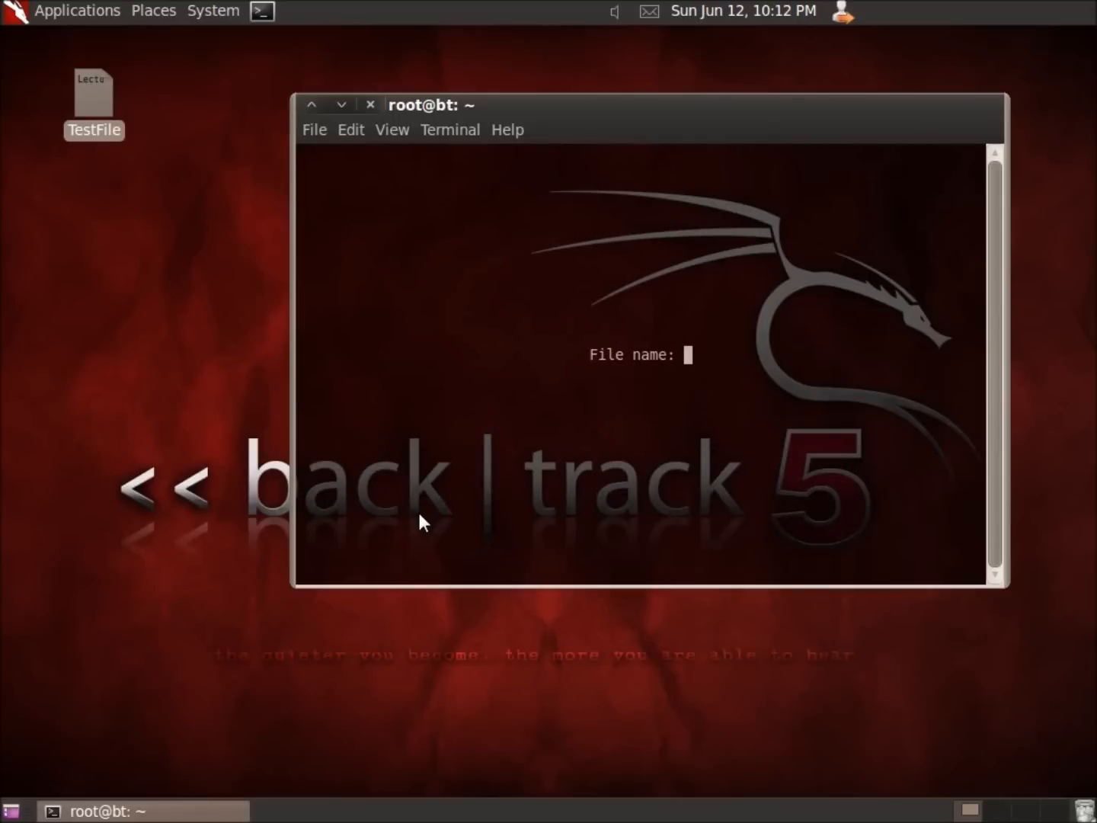
{"action": "type", "text": "/dev"}
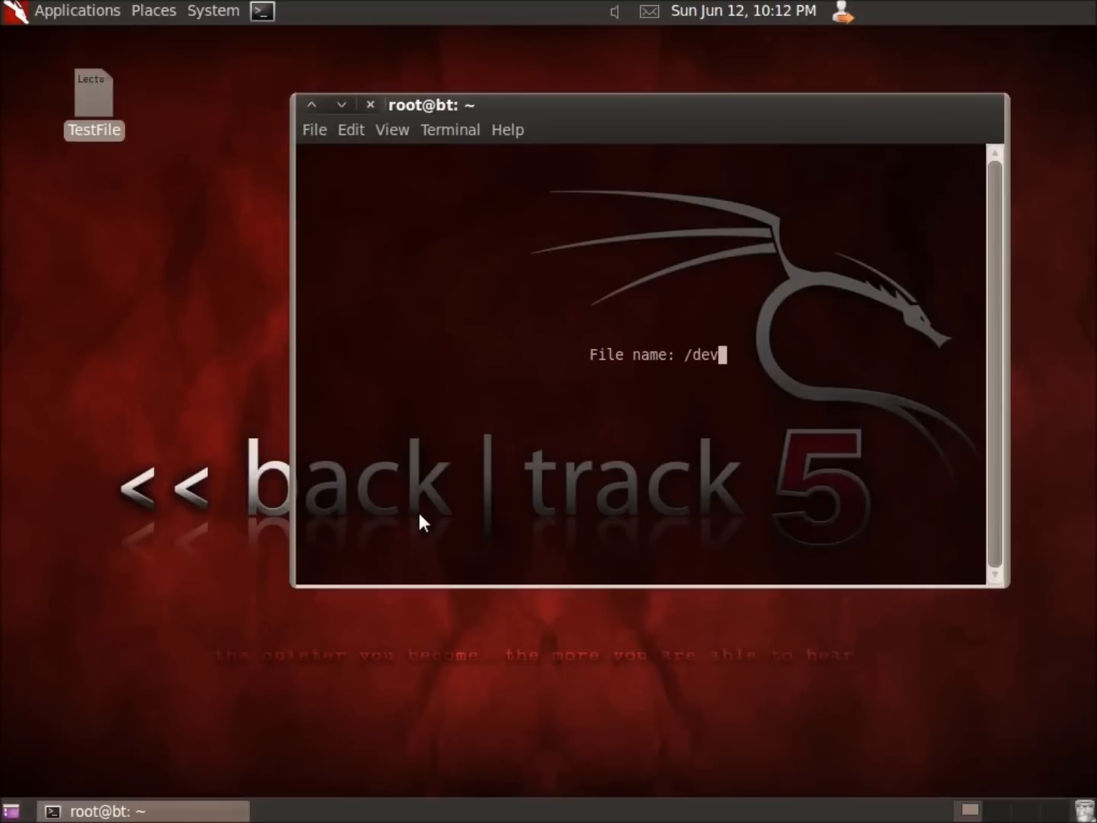
{"action": "type", "text": "sd"}
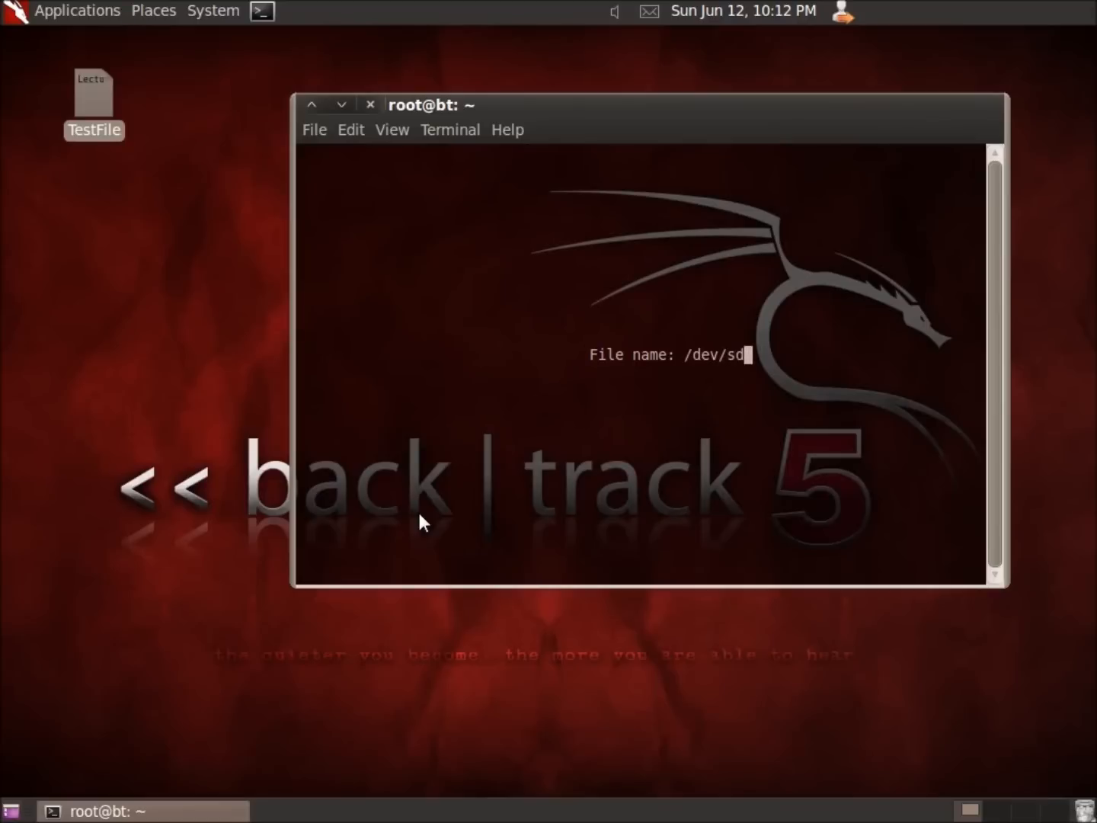
{"action": "key", "text": "Return"}
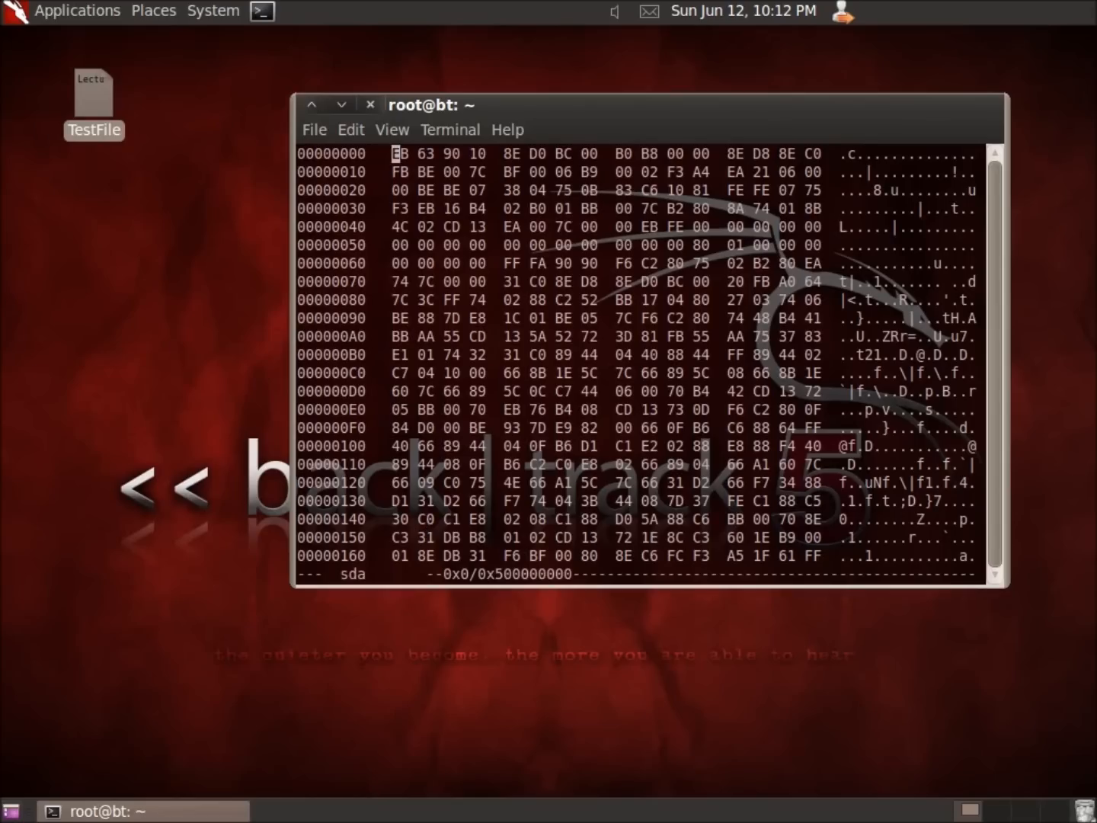
{"action": "mouse_move", "coordinate": [455, 200]}
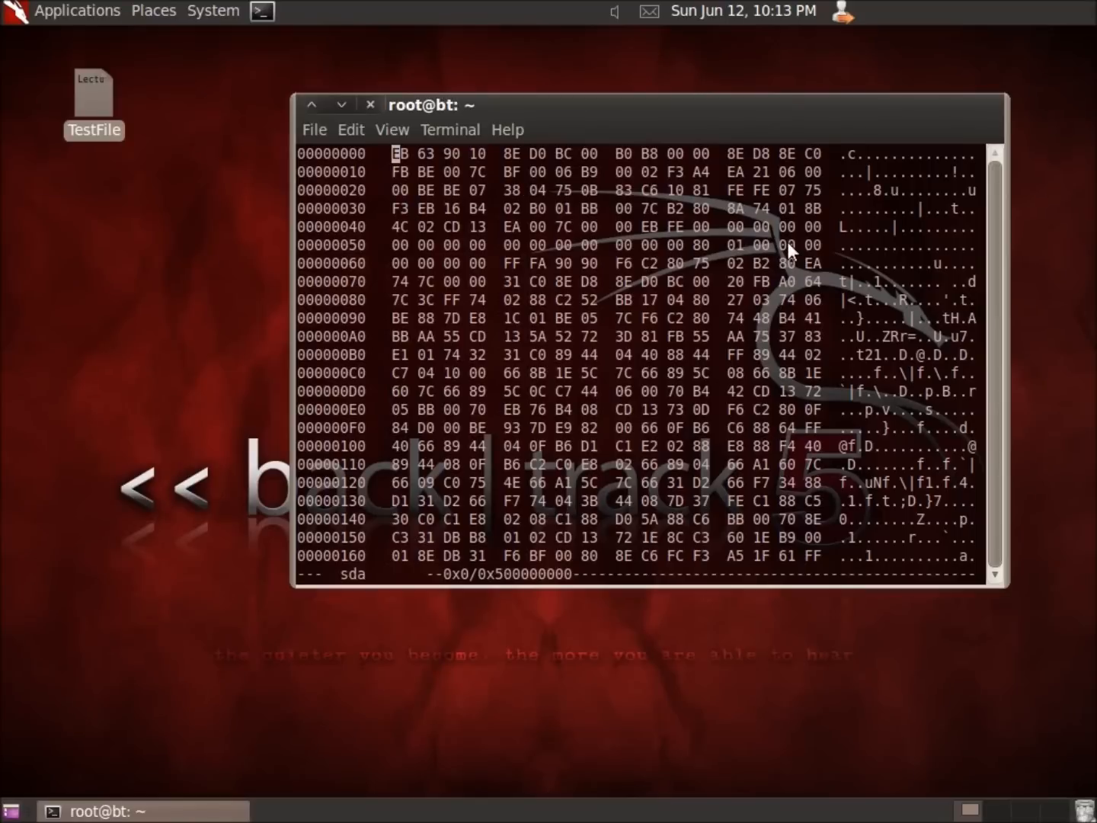
{"action": "mouse_move", "coordinate": [602, 265]}
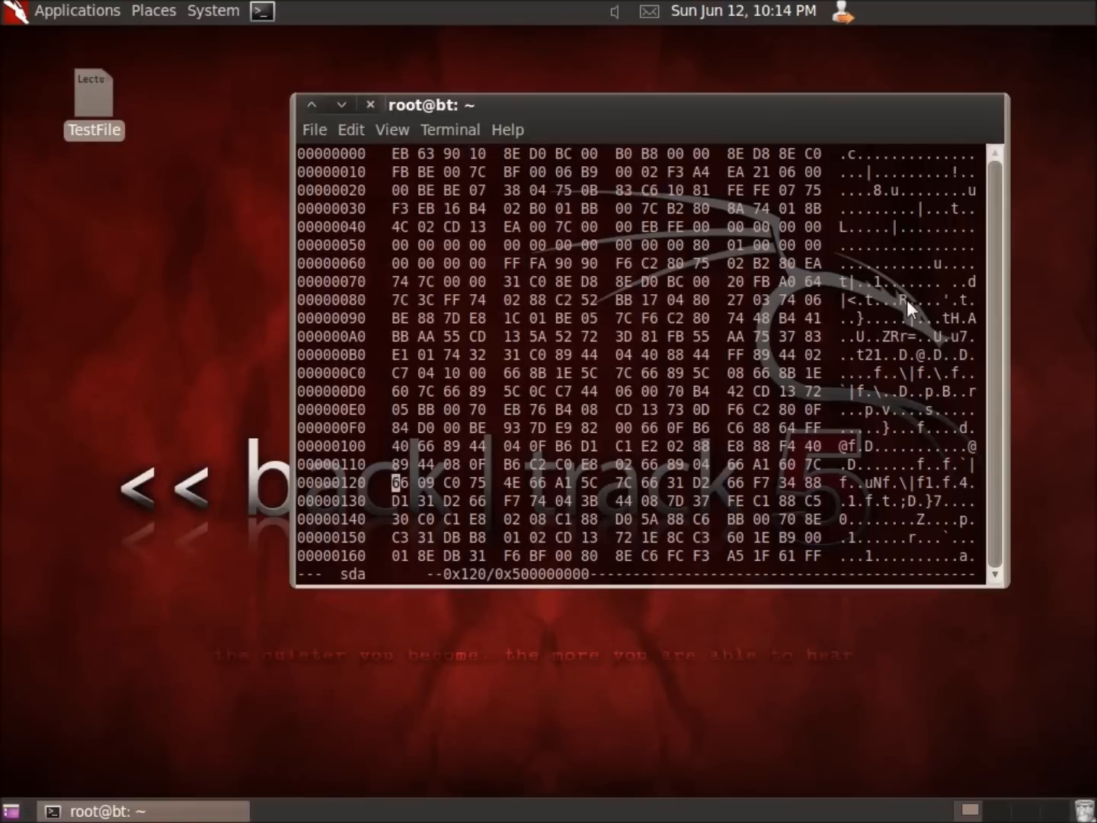
Page through /dev/sda's boot sector past the GRUB strings and return to offset 0
{"action": "scroll", "scroll_direction": "down", "scroll_amount": 3}
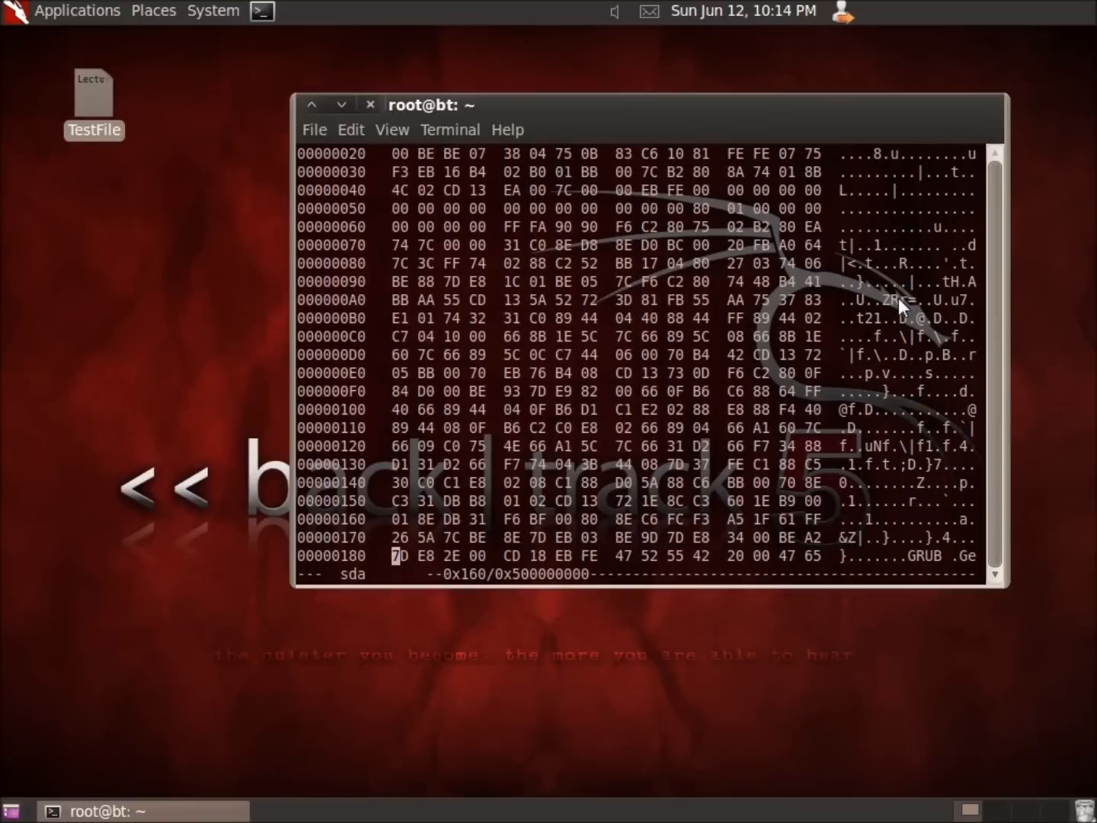
{"action": "scroll", "scroll_direction": "down", "scroll_amount": 3}
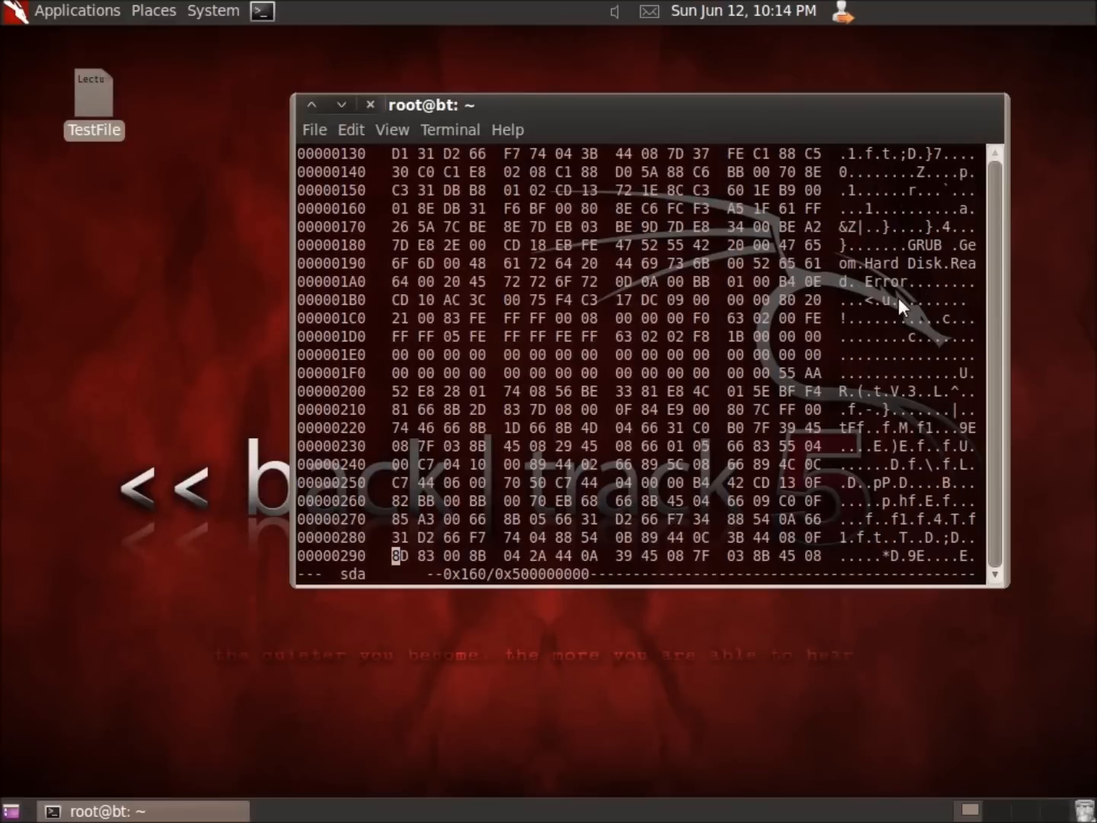
{"action": "scroll", "scroll_direction": "down", "scroll_amount": 3}
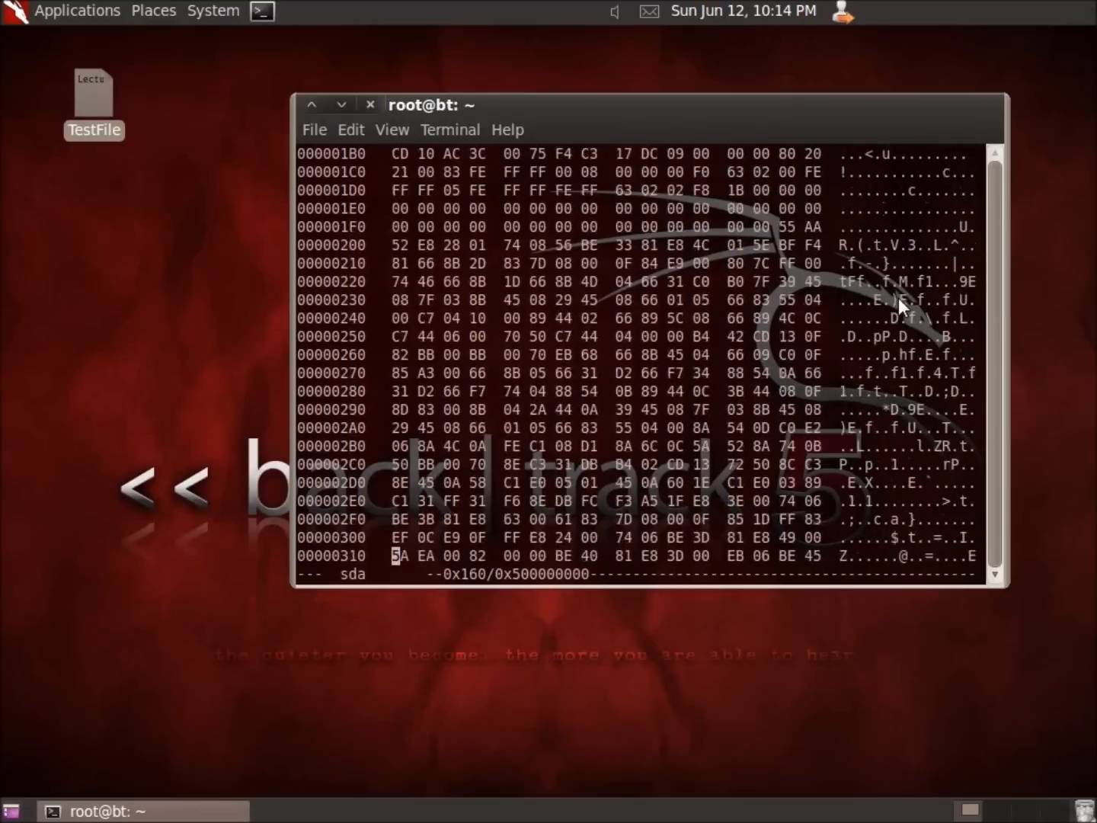
{"action": "scroll", "scroll_direction": "down", "scroll_amount": 3}
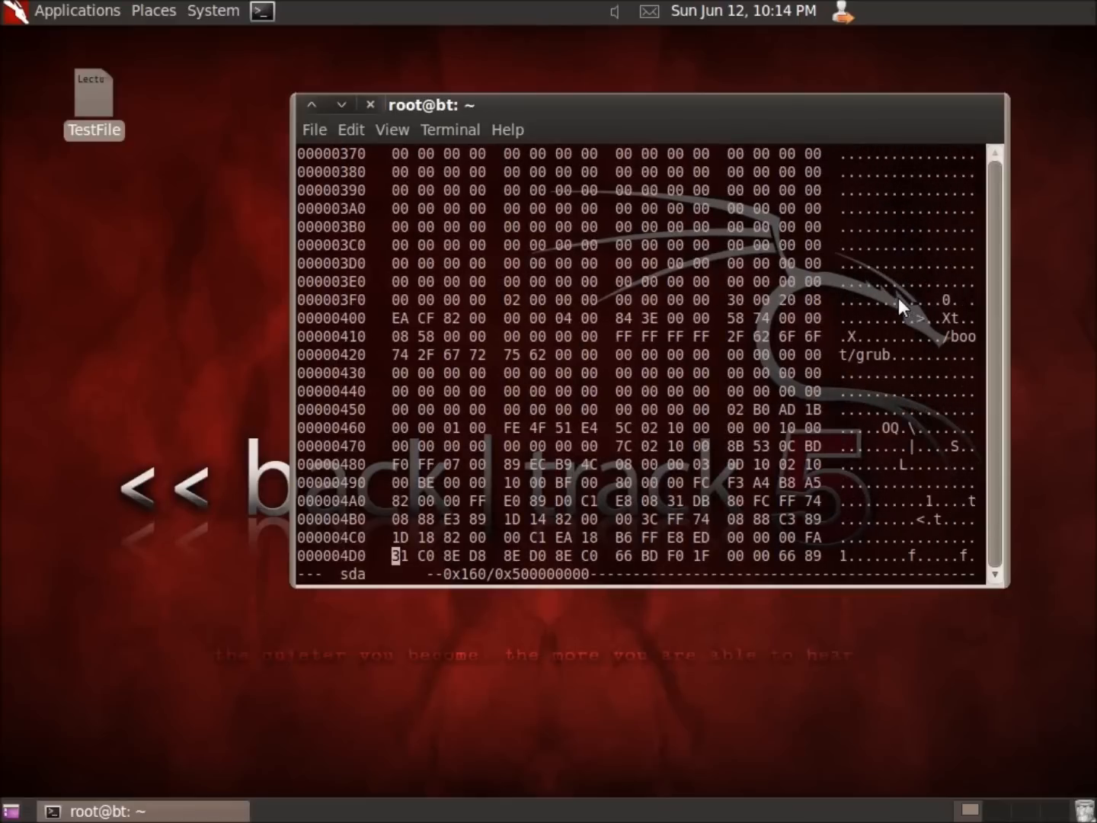
{"action": "scroll", "scroll_direction": "up", "scroll_amount": 3}
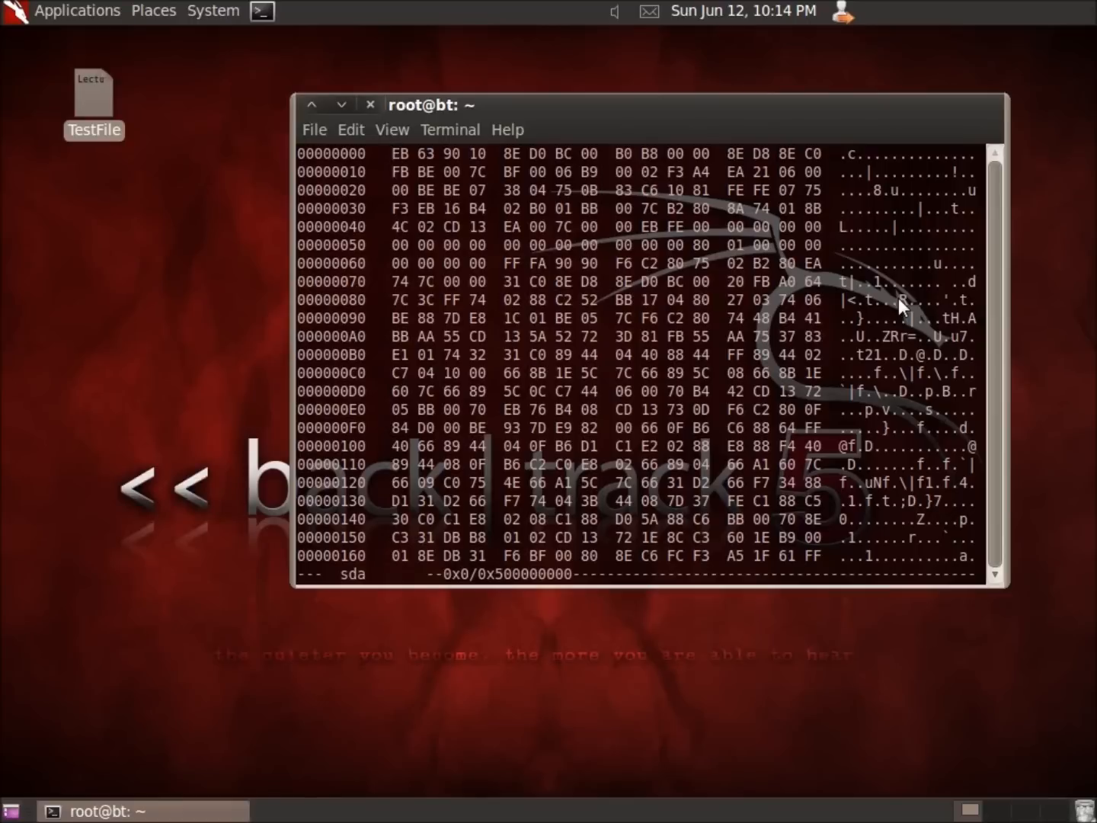
{"action": "mouse_move", "coordinate": [648, 358]}
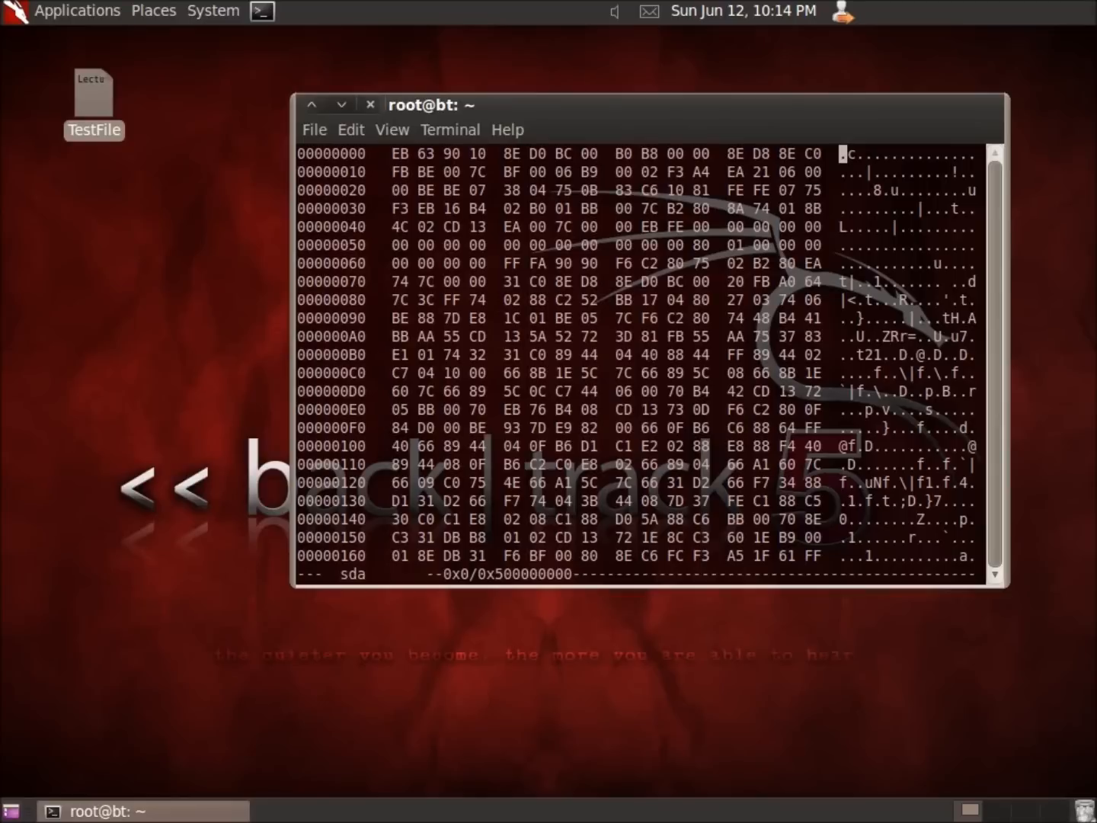
{"action": "mouse_move", "coordinate": [881, 180]}
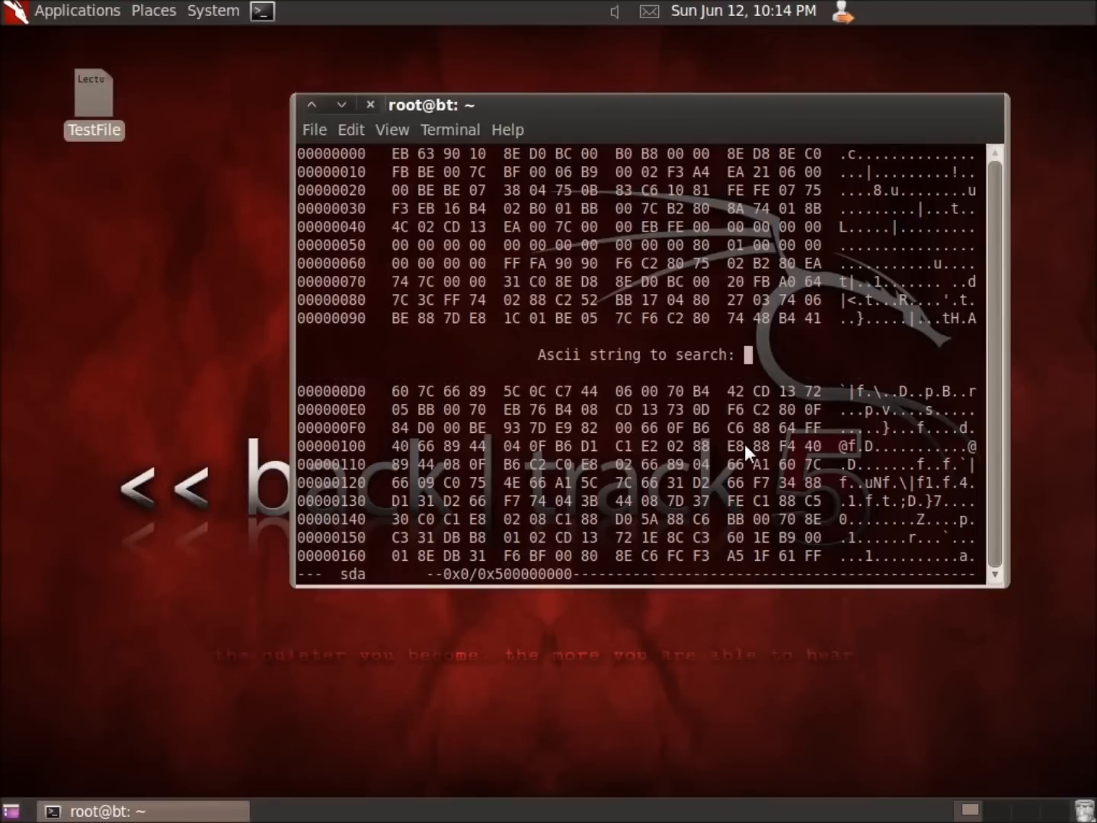
{"action": "mouse_move", "coordinate": [648, 374]}
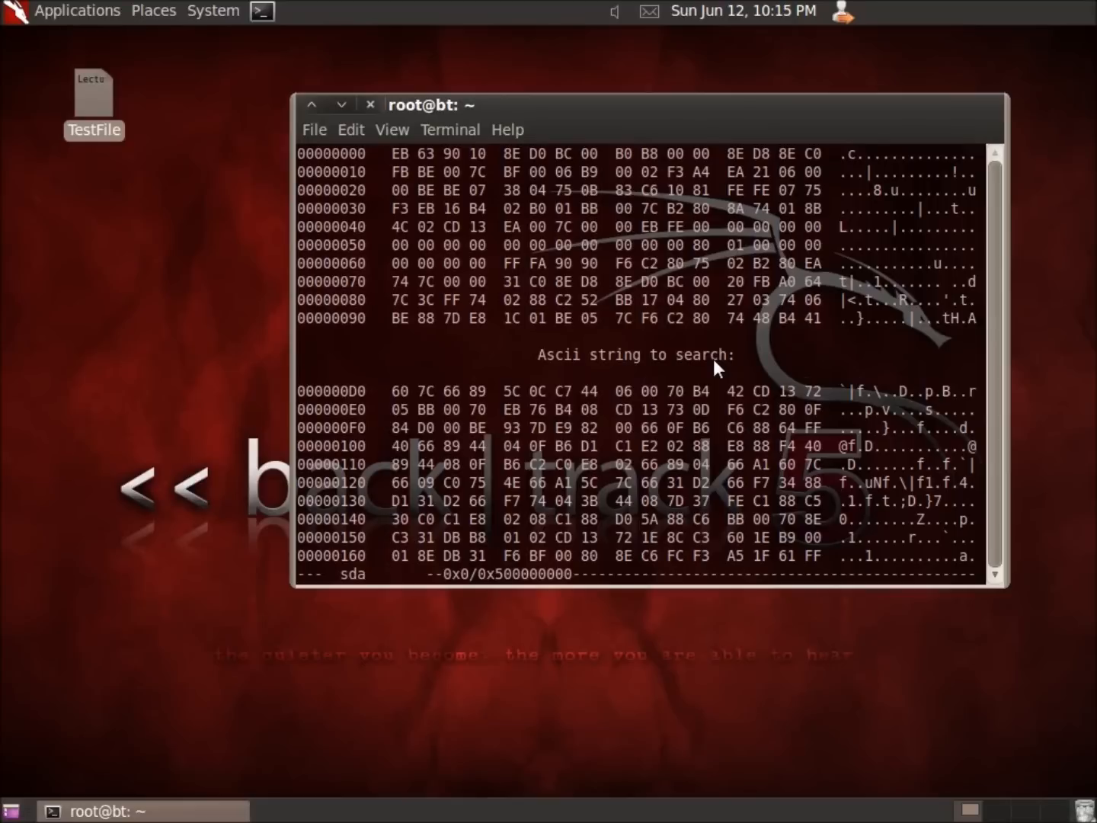
Search the /dev/sda disk for the ASCII string 'LectureSnippets'
{"action": "type", "text": "Lecture"}
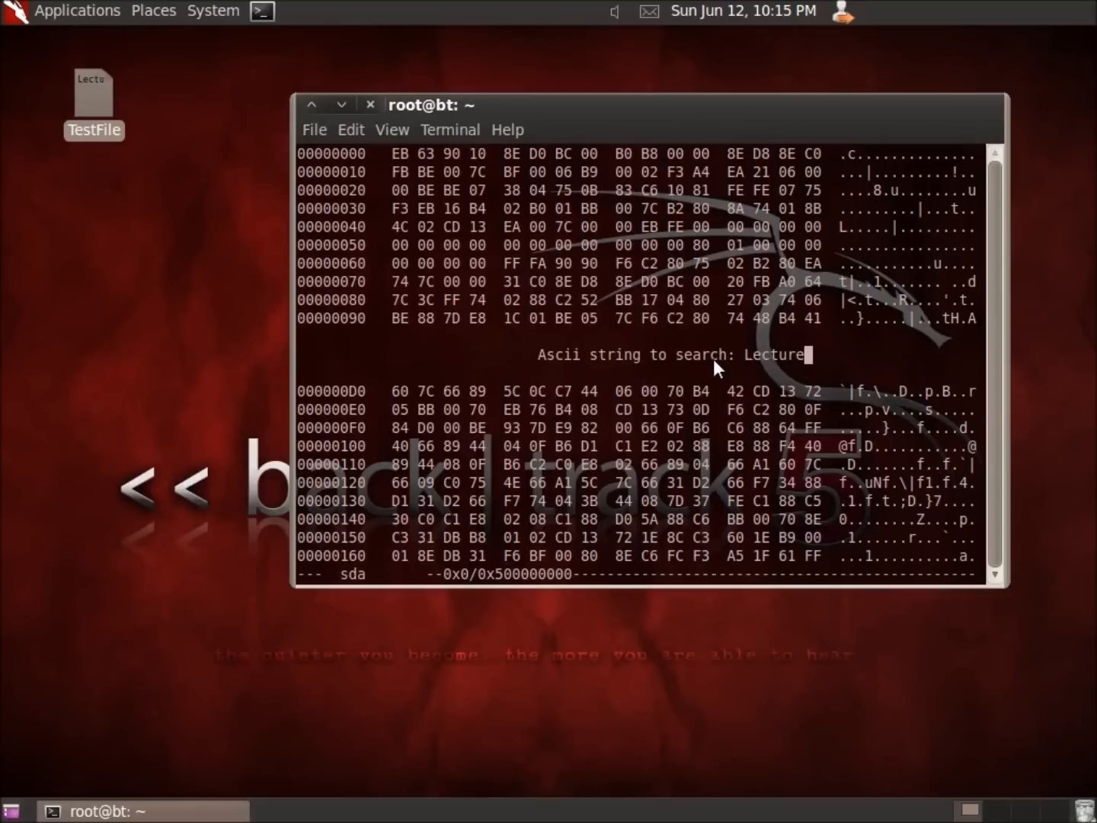
{"action": "type", "text": "Snippet"}
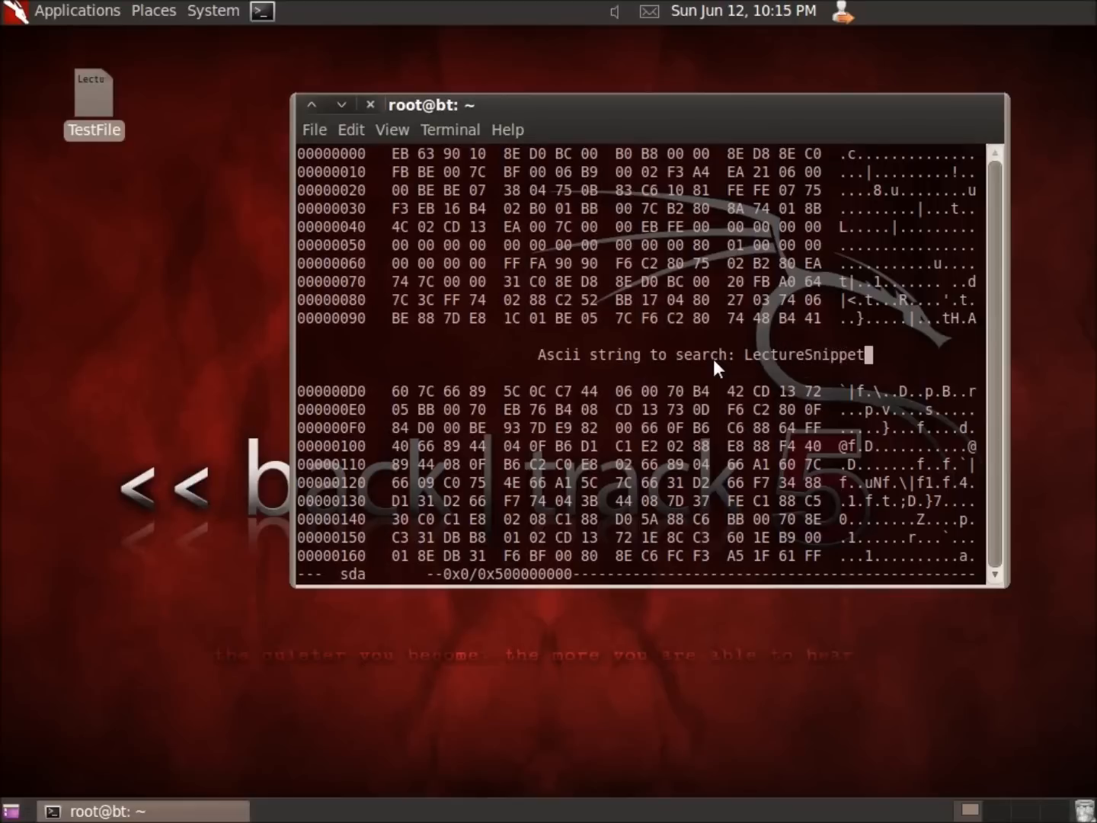
{"action": "type", "text": "s"}
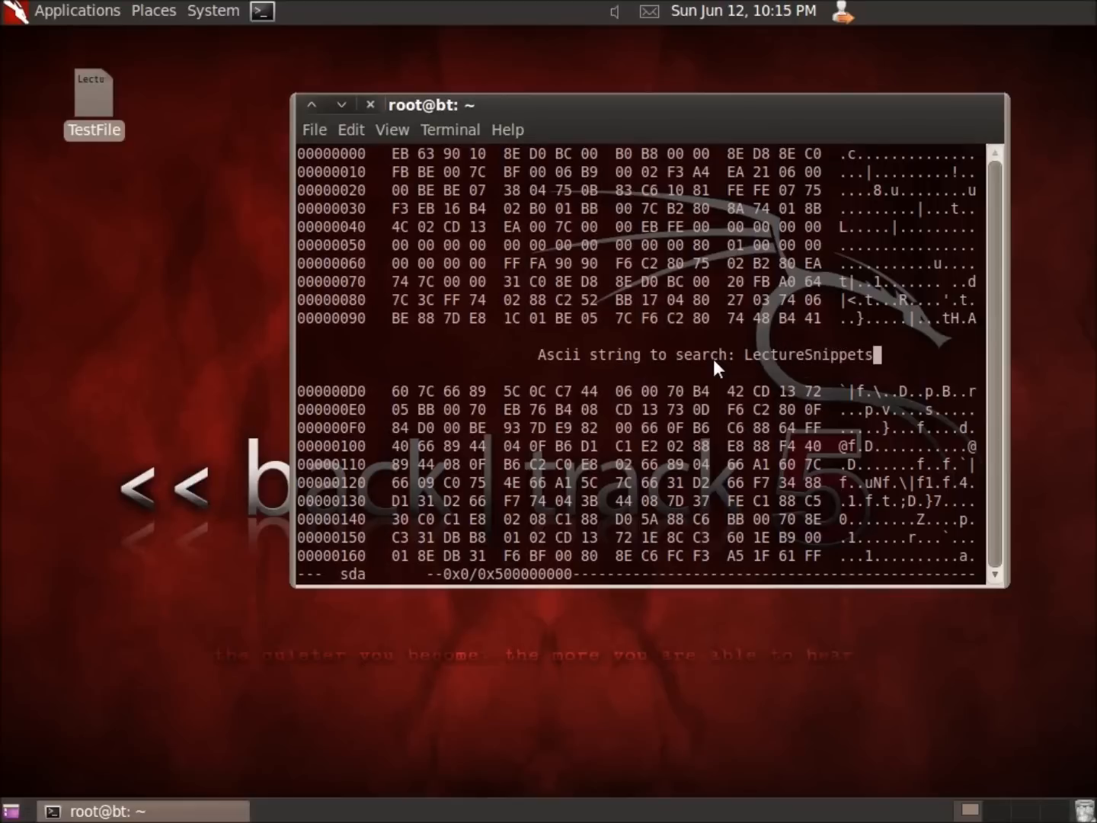
{"action": "key", "text": "Return"}
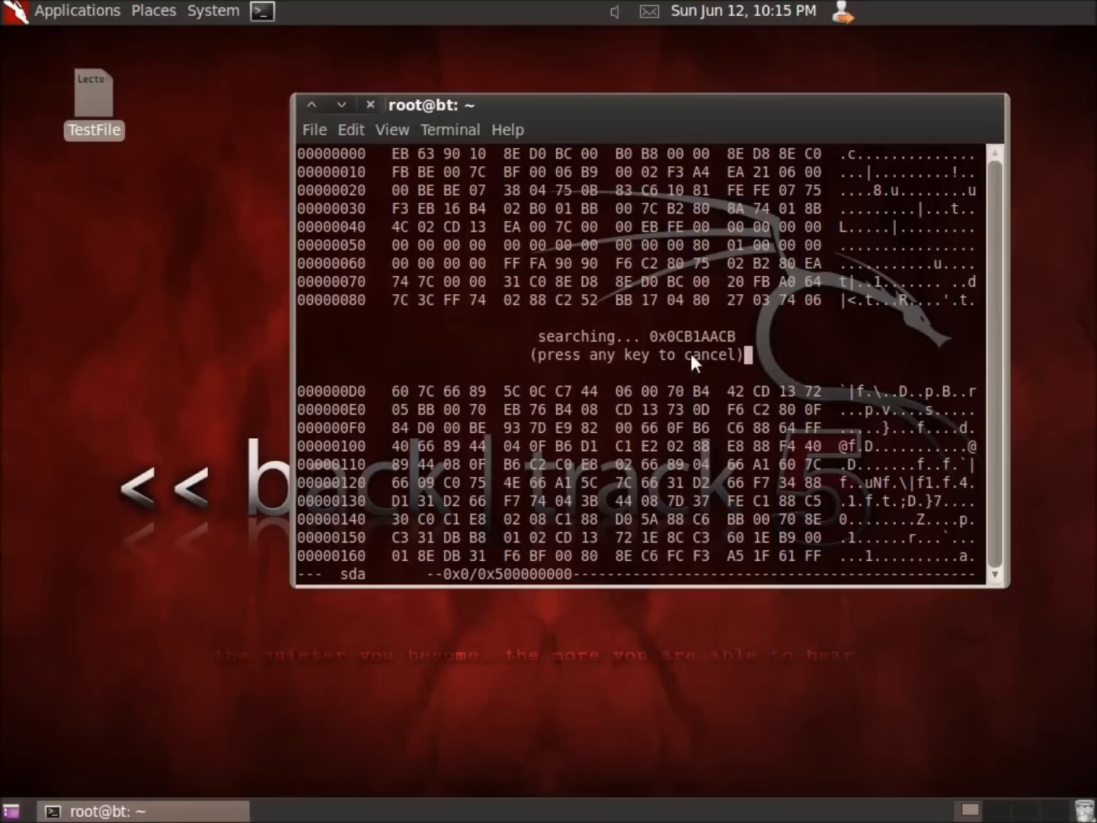
{"action": "mouse_move", "coordinate": [104, 159]}
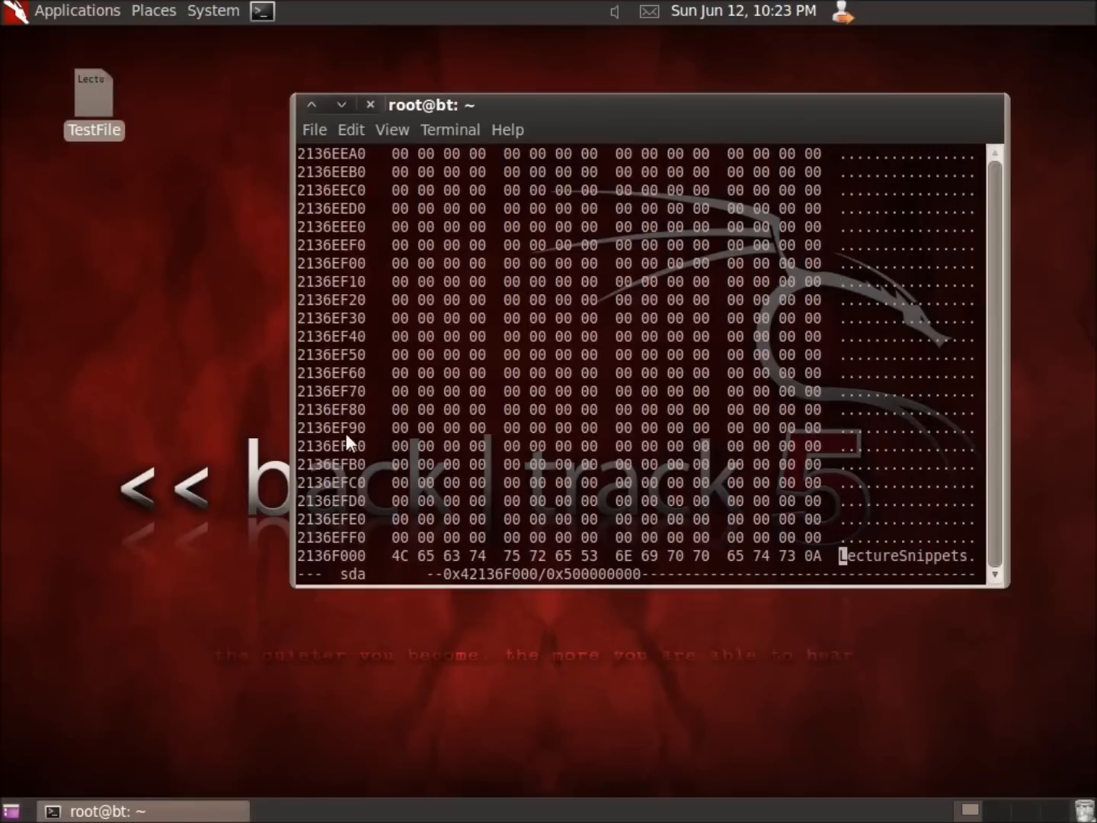
{"action": "mouse_move", "coordinate": [937, 567]}
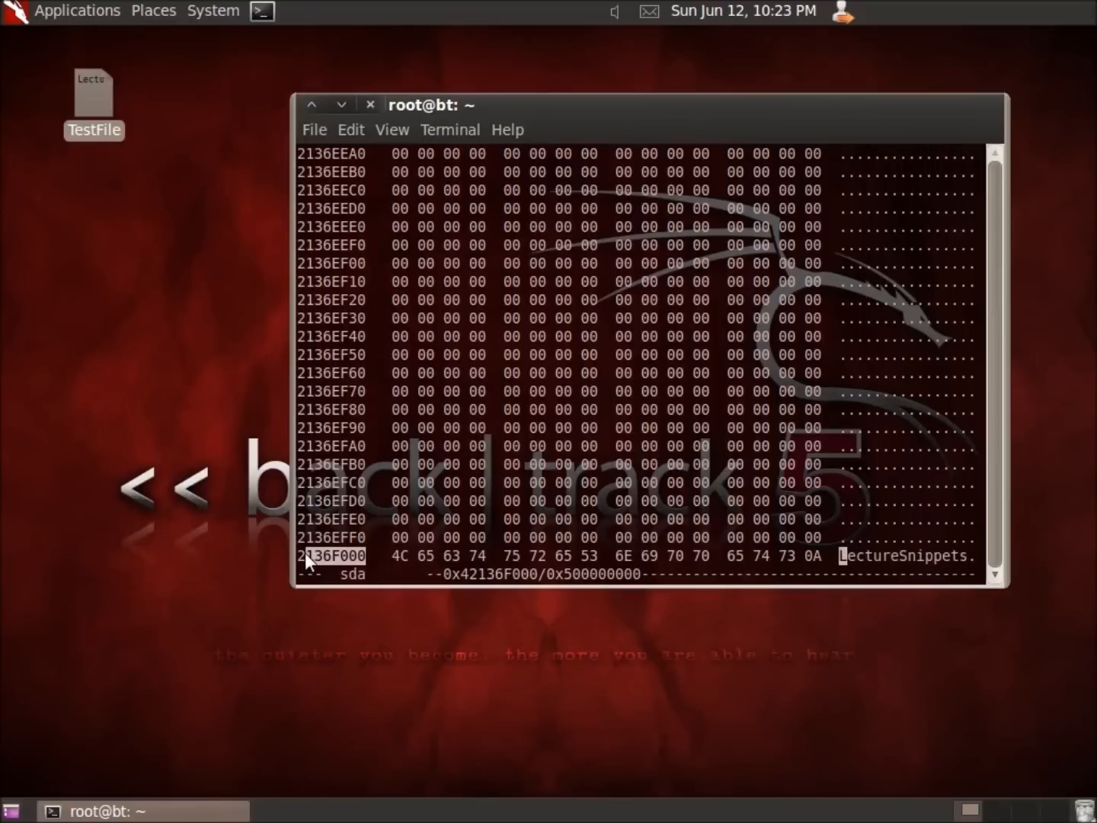
{"action": "mouse_move", "coordinate": [896, 576]}
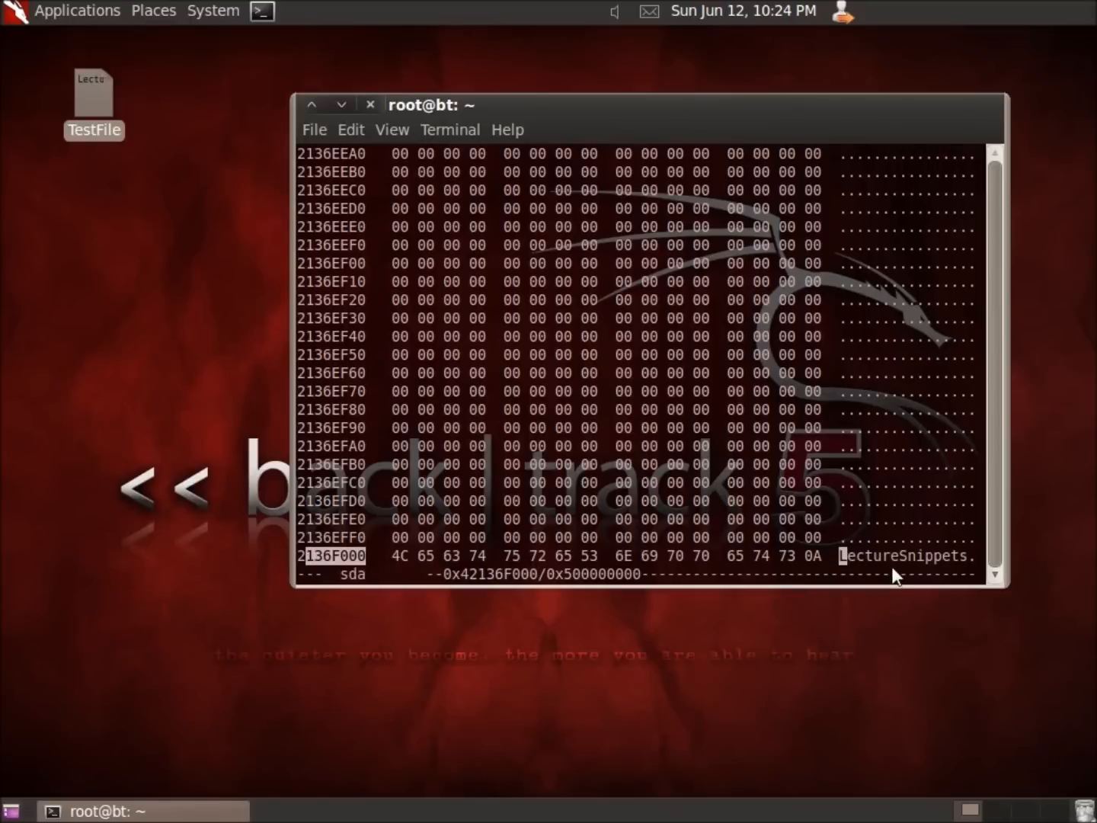
{"action": "mouse_move", "coordinate": [728, 496]}
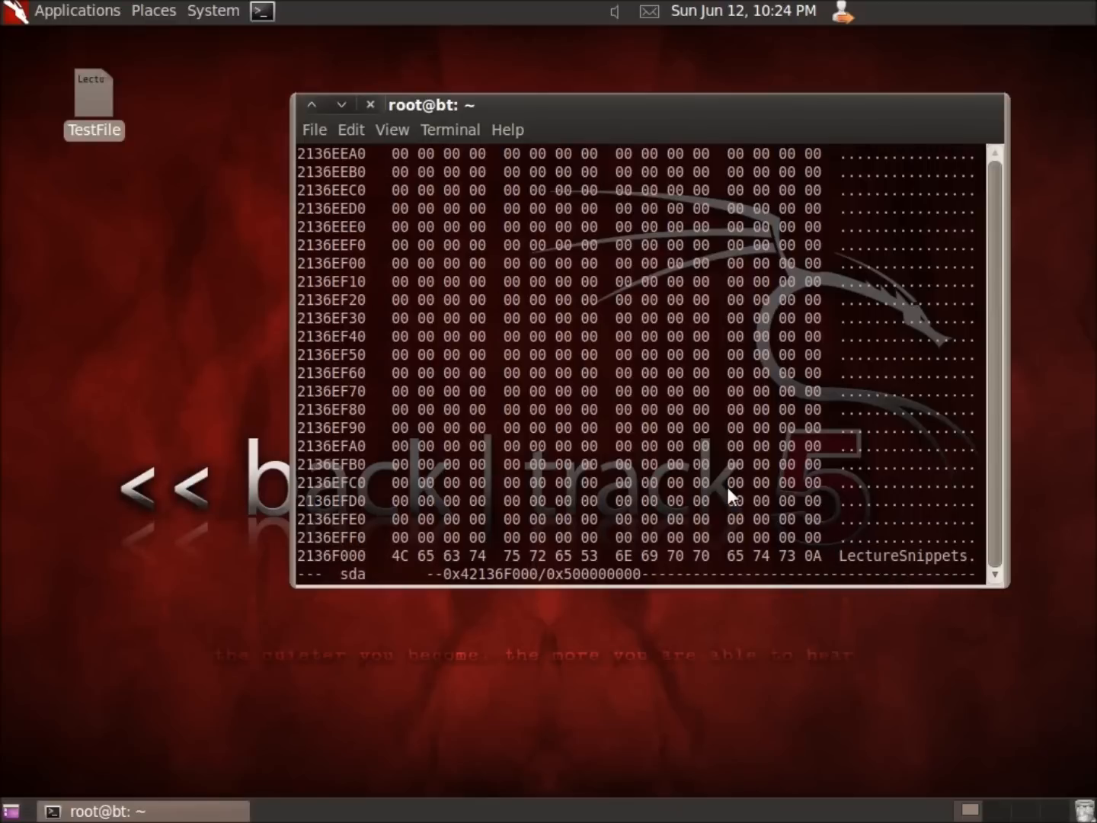
{"action": "mouse_move", "coordinate": [140, 212]}
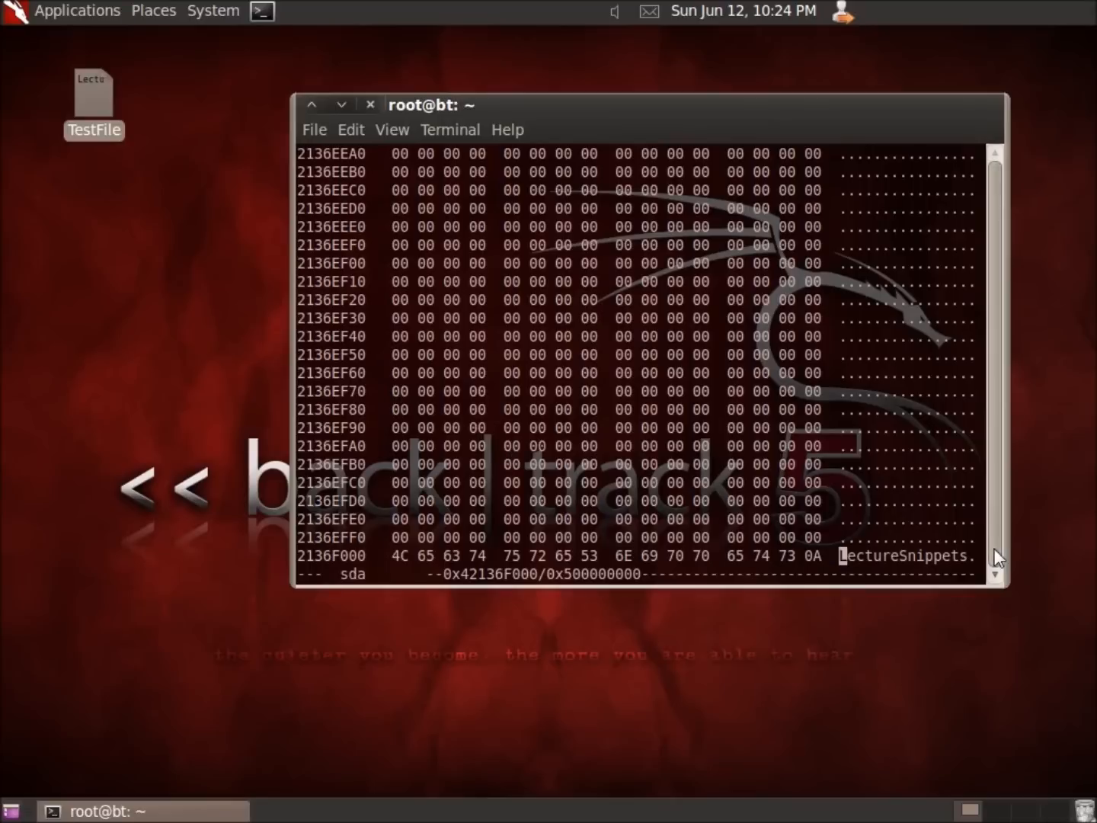
{"action": "mouse_move", "coordinate": [808, 509]}
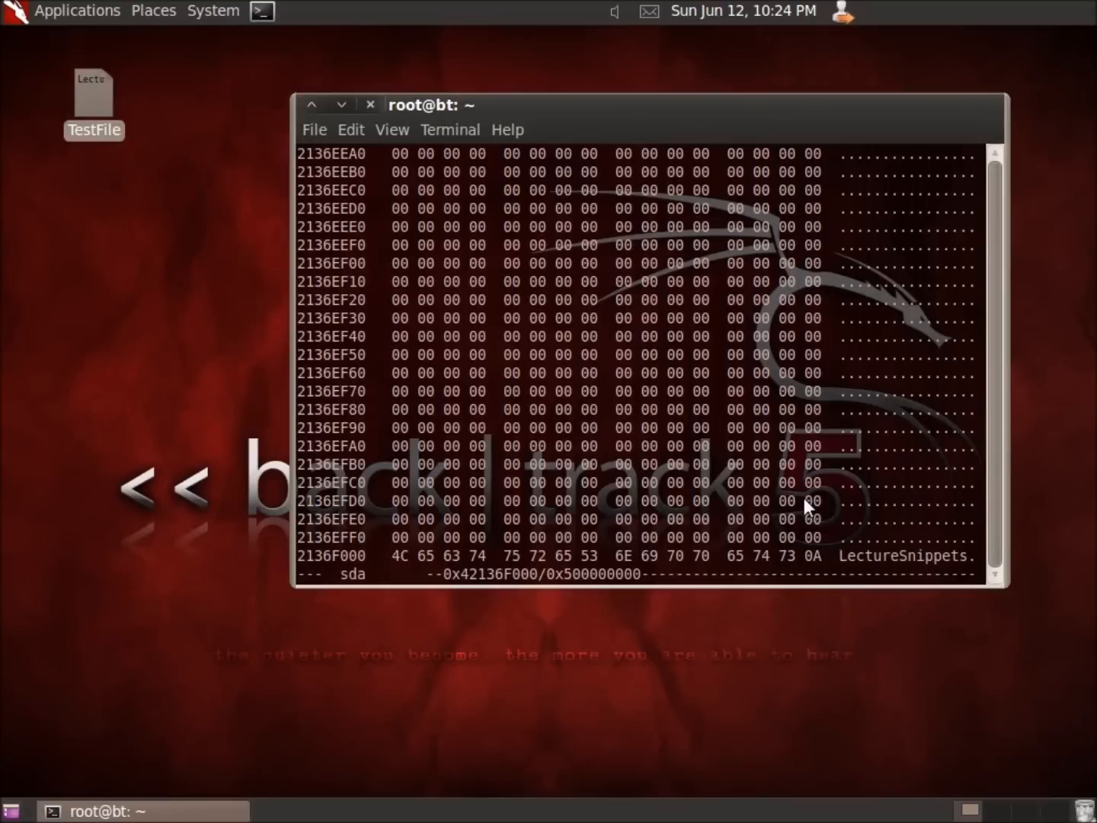
Replace the previous search text with a new string starting 'pa' and search /dev/sda again
{"action": "scroll", "scroll_direction": "up", "scroll_amount": 3}
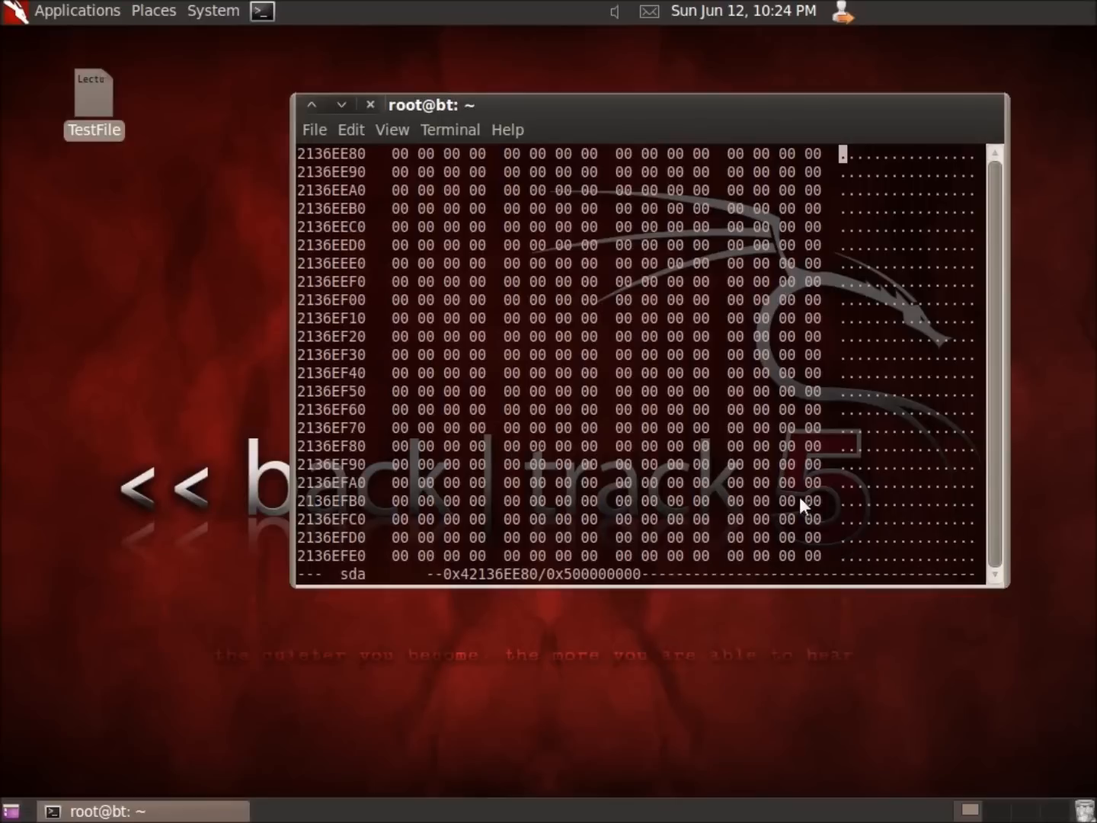
{"action": "mouse_move", "coordinate": [638, 365]}
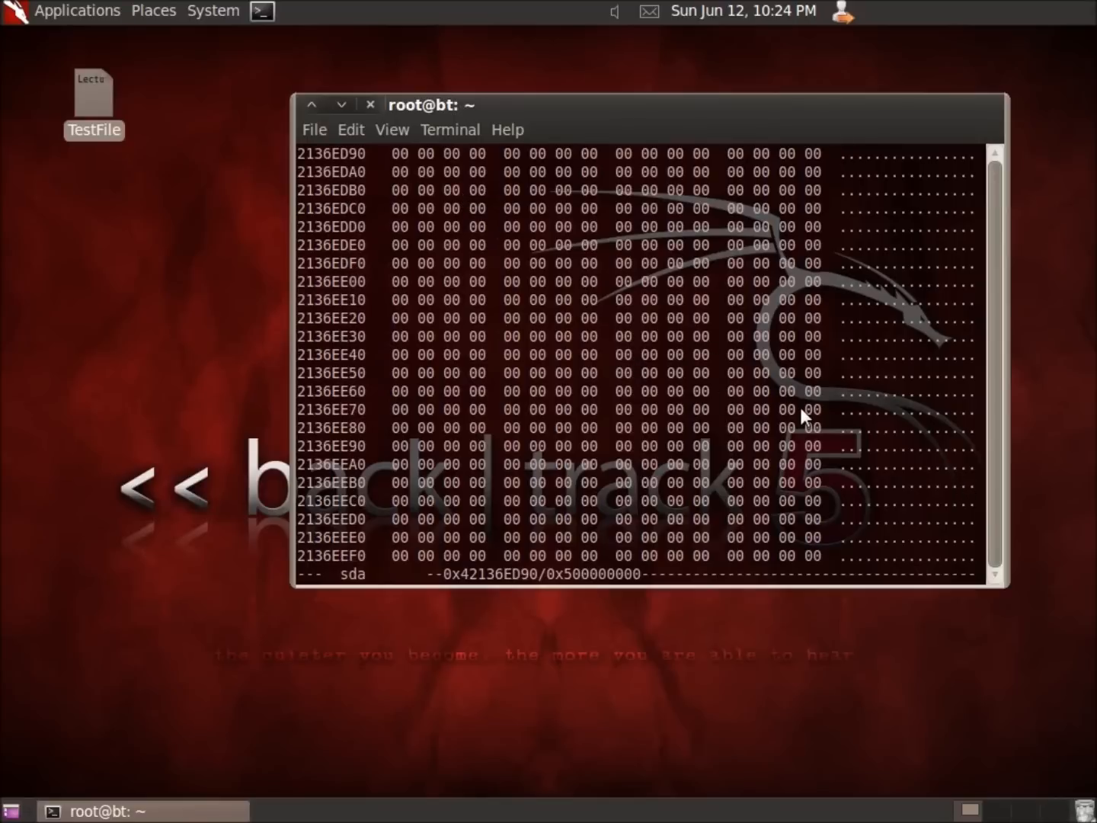
{"action": "scroll", "scroll_direction": "up", "scroll_amount": 3}
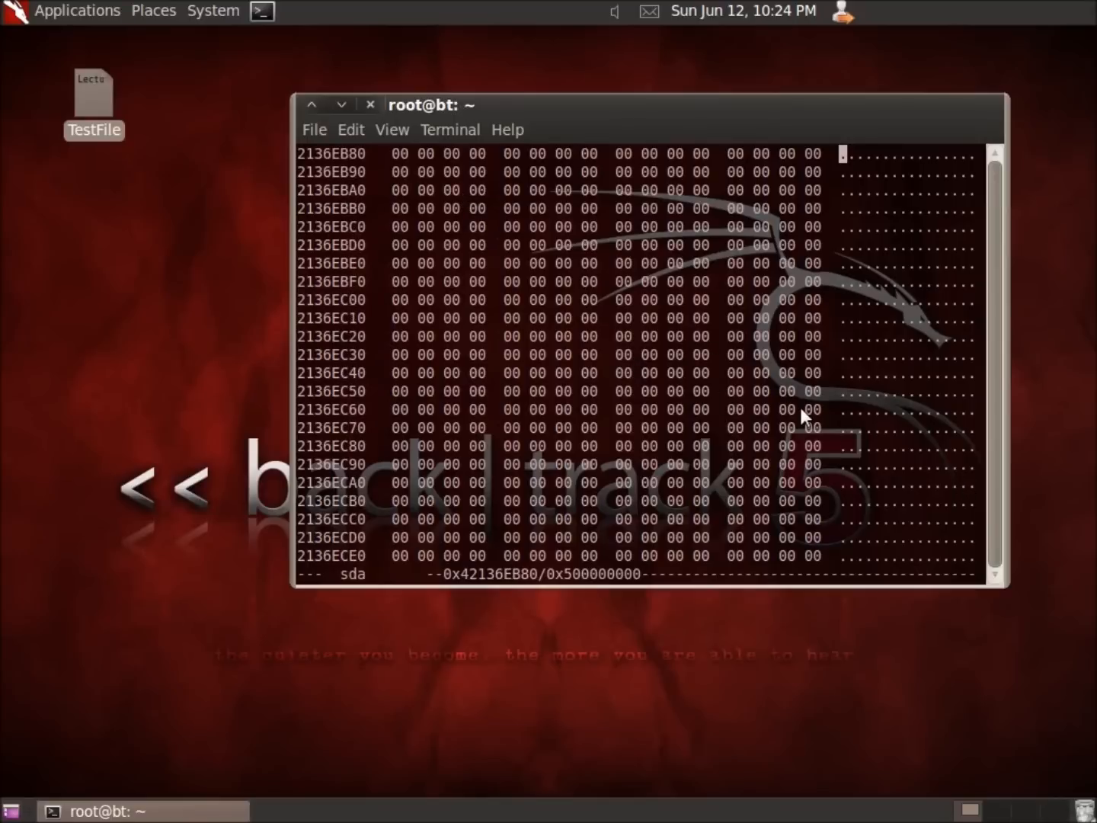
{"action": "type", "text": "LectureSnippets"}
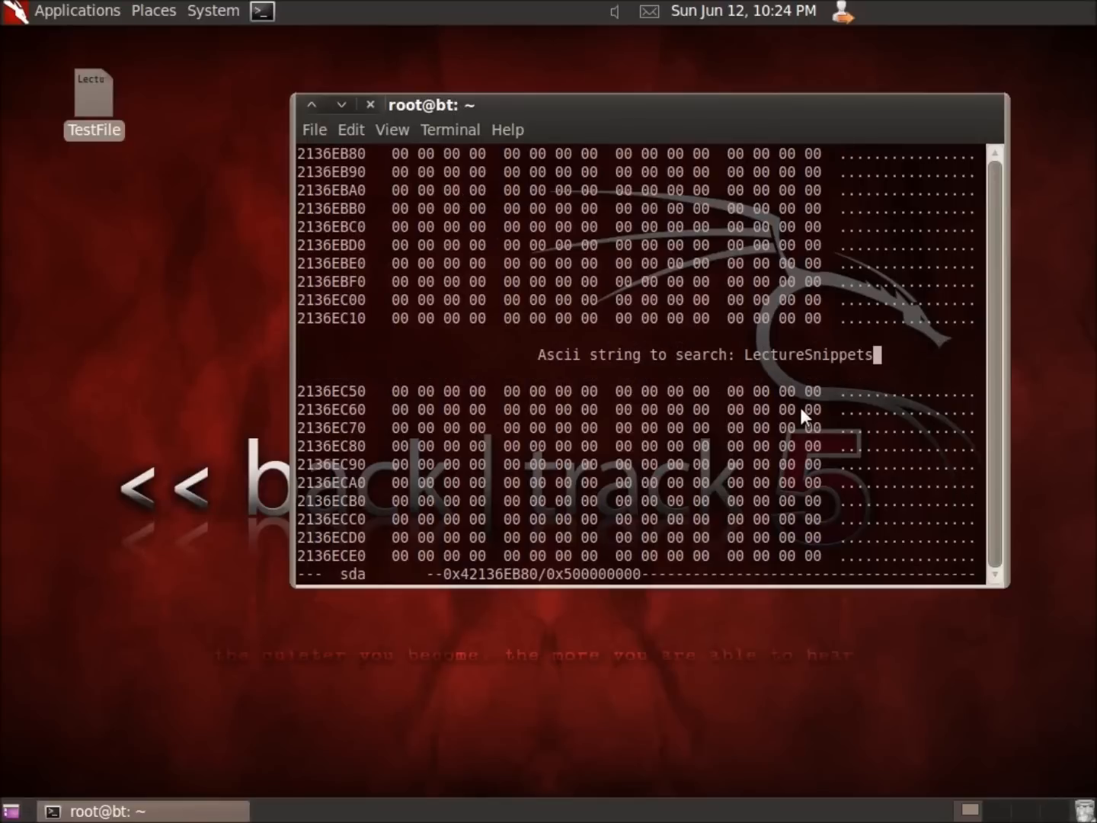
{"action": "key", "text": "BackSpace"}
{"action": "type", "text": "pa"}
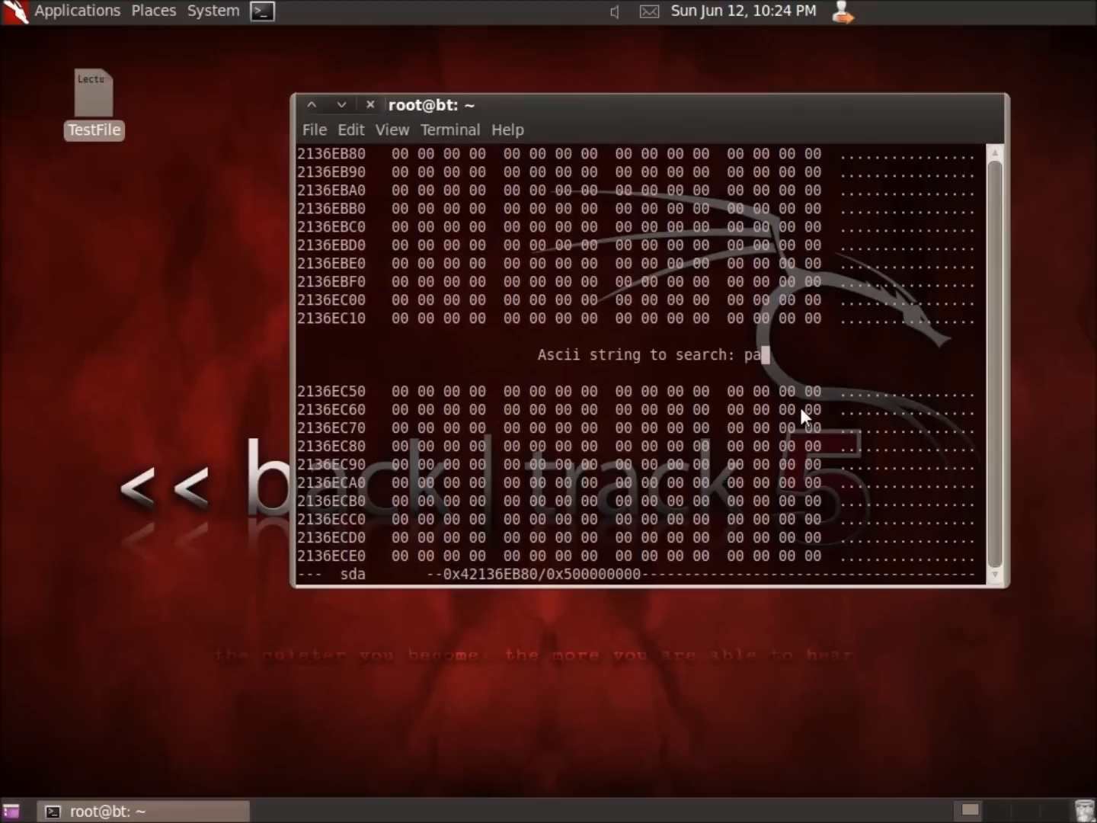
{"action": "key", "text": "Return"}
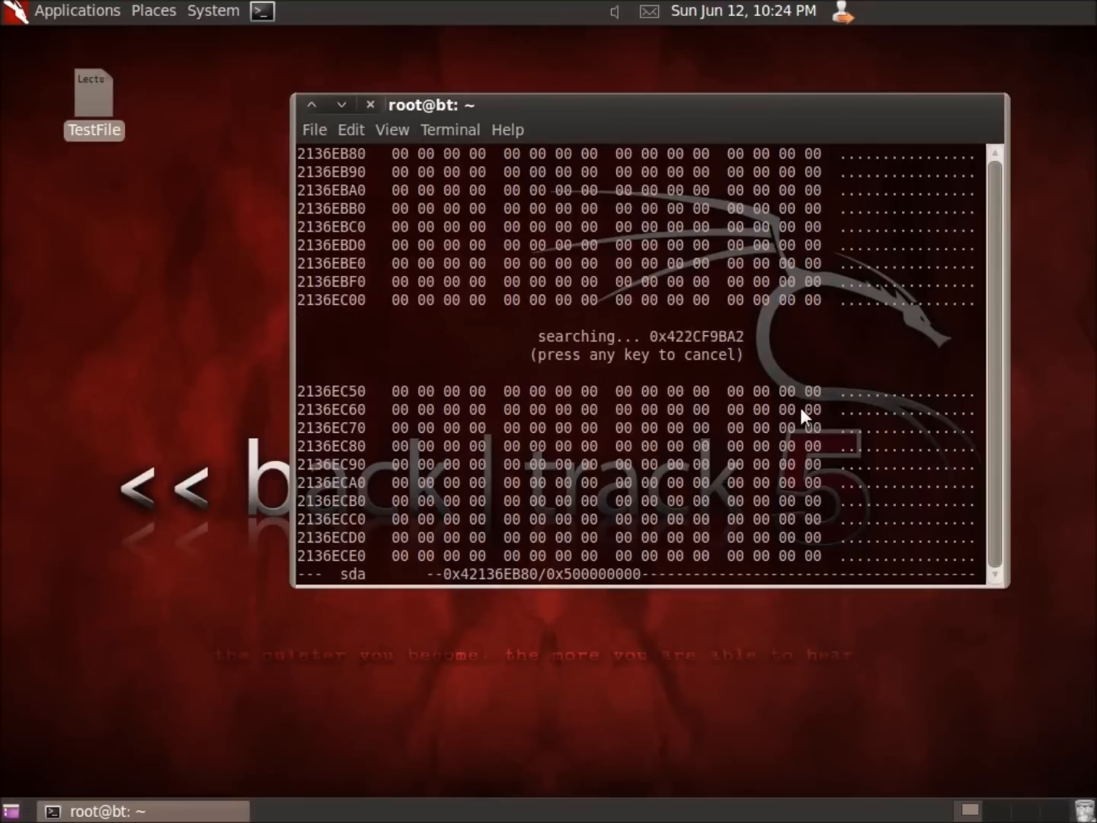